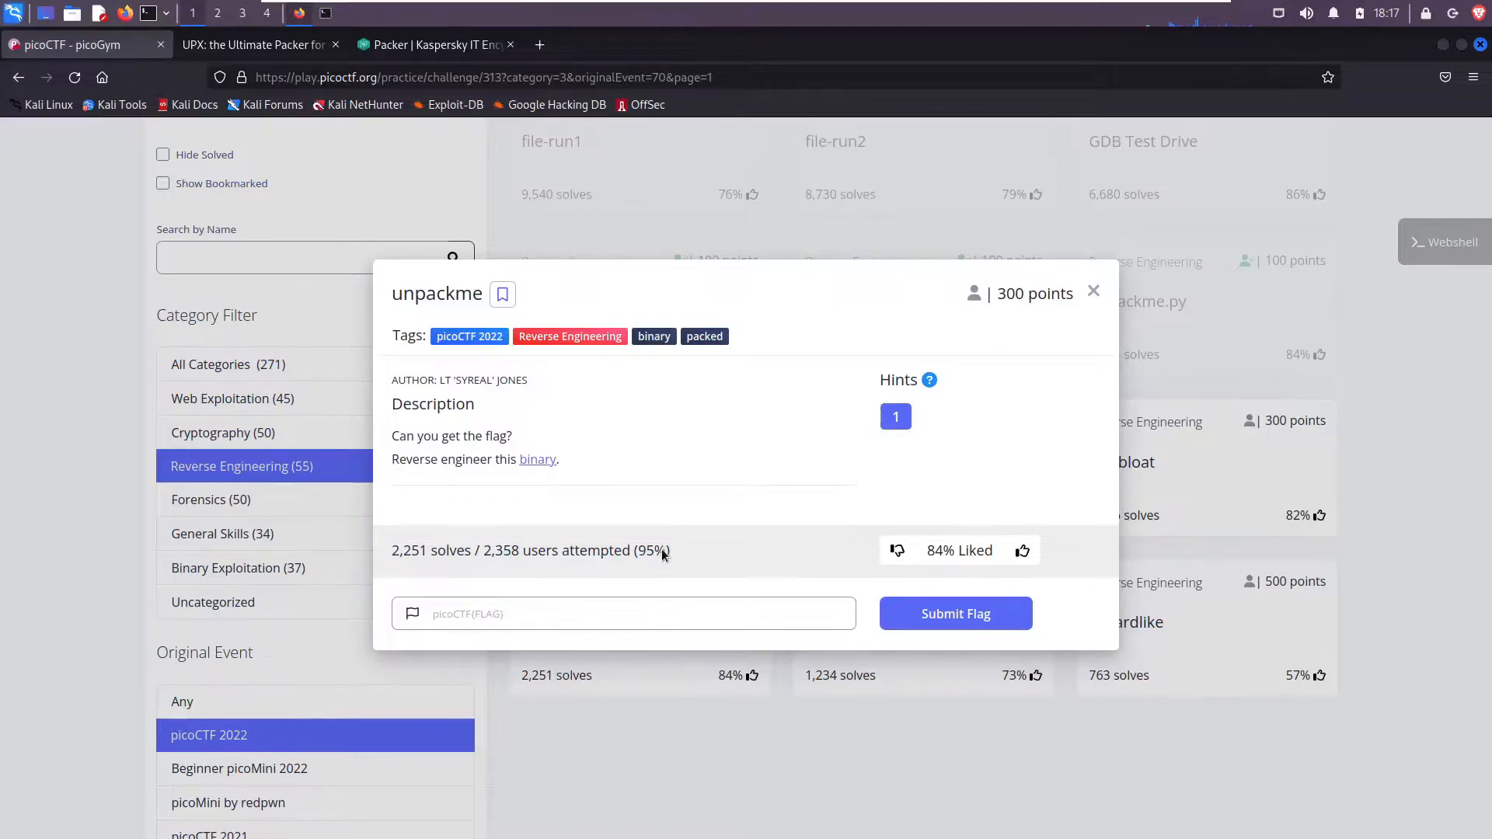
Copy the download link for the unpackme-upx challenge binary
right_click(538, 459)
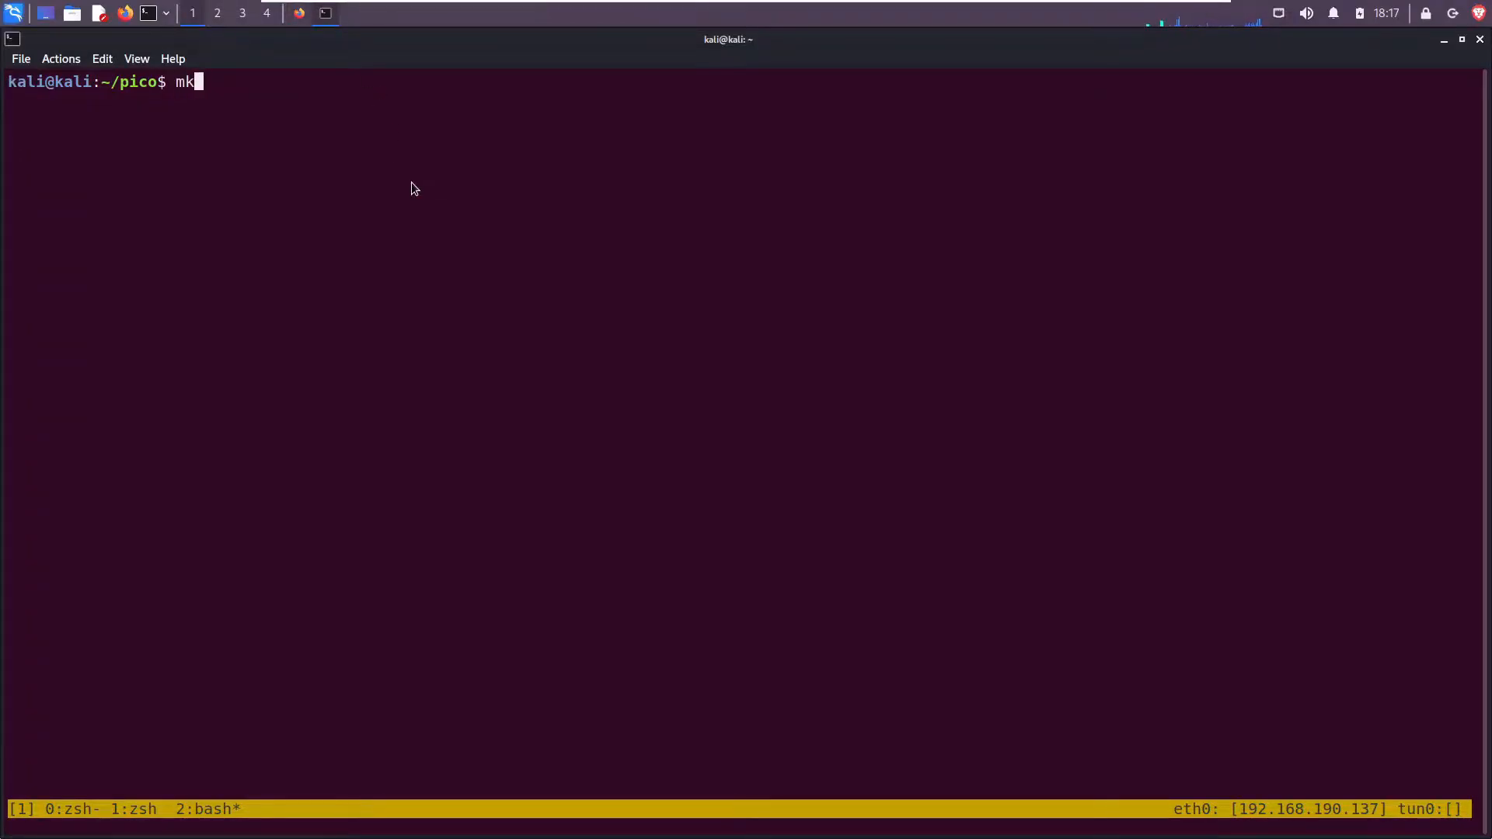
Create an unpackme folder, wget unpackme-upx into it, and identify it with file as a static 64-bit ELF
type("dir unpackme")
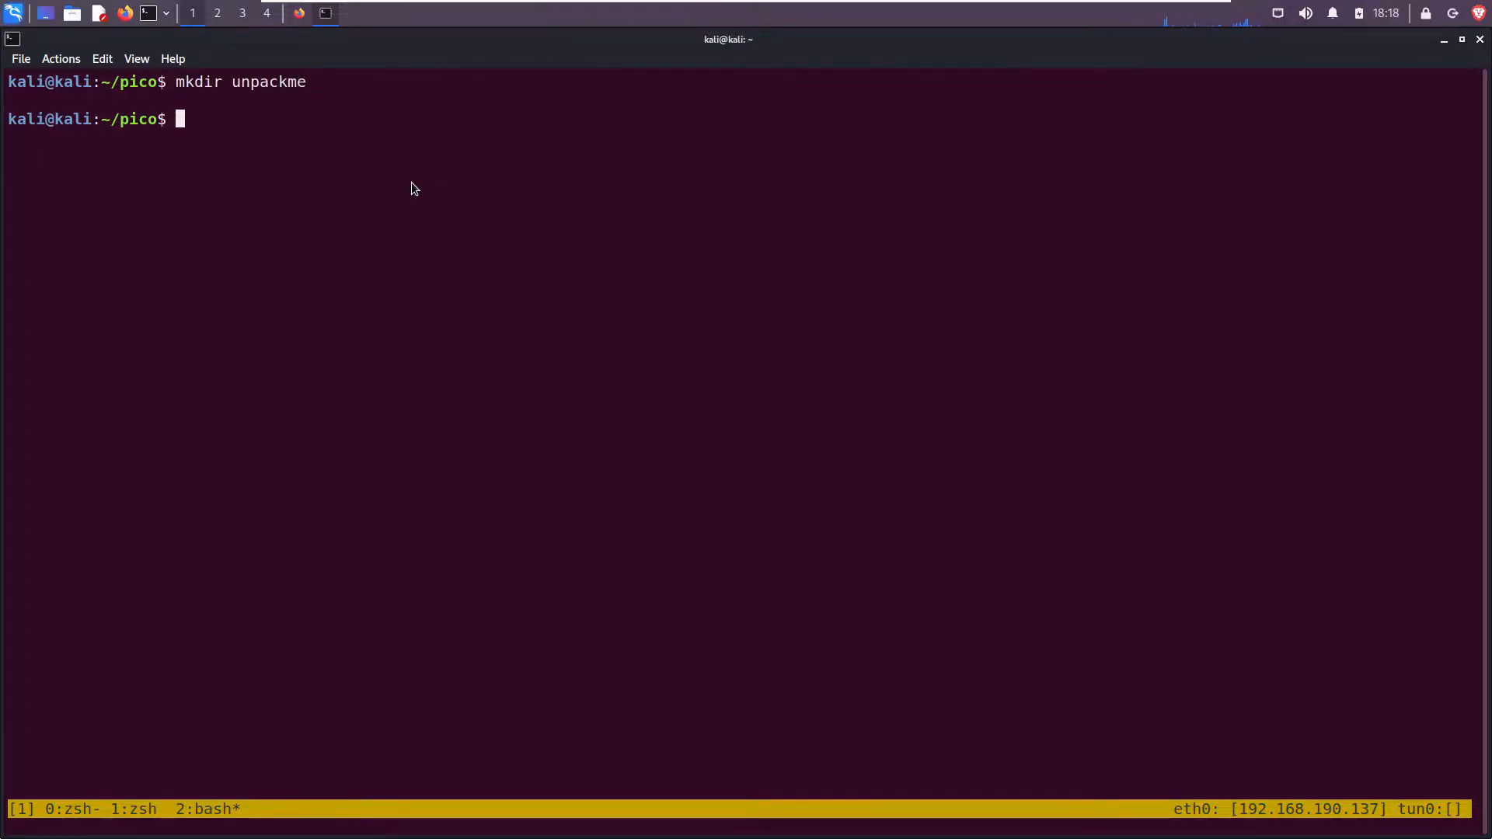
type("cd unpackme")
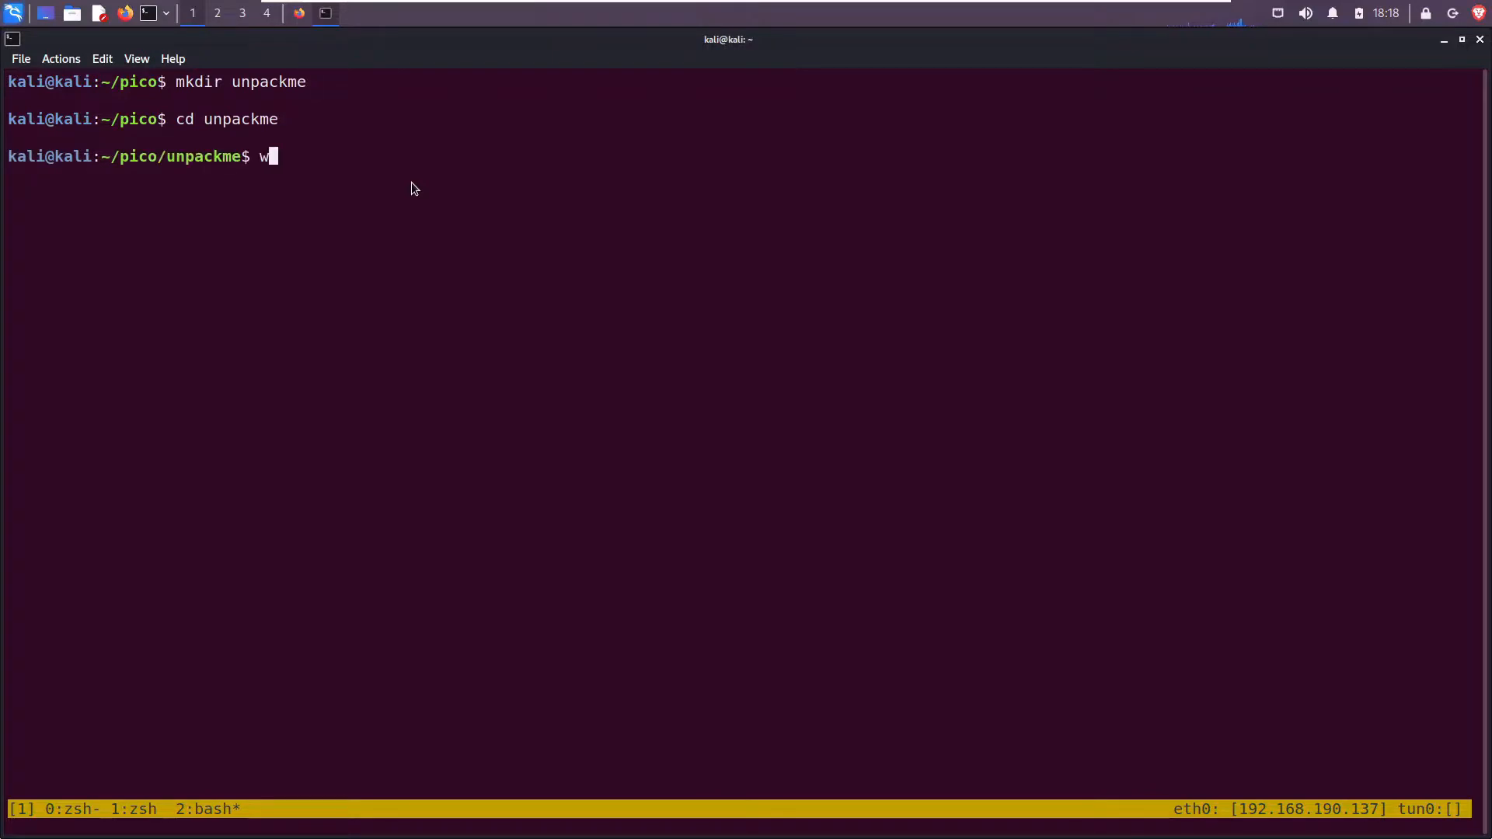
type("get https://artifacts.picoctf.net/c/366/unpackme-upx")
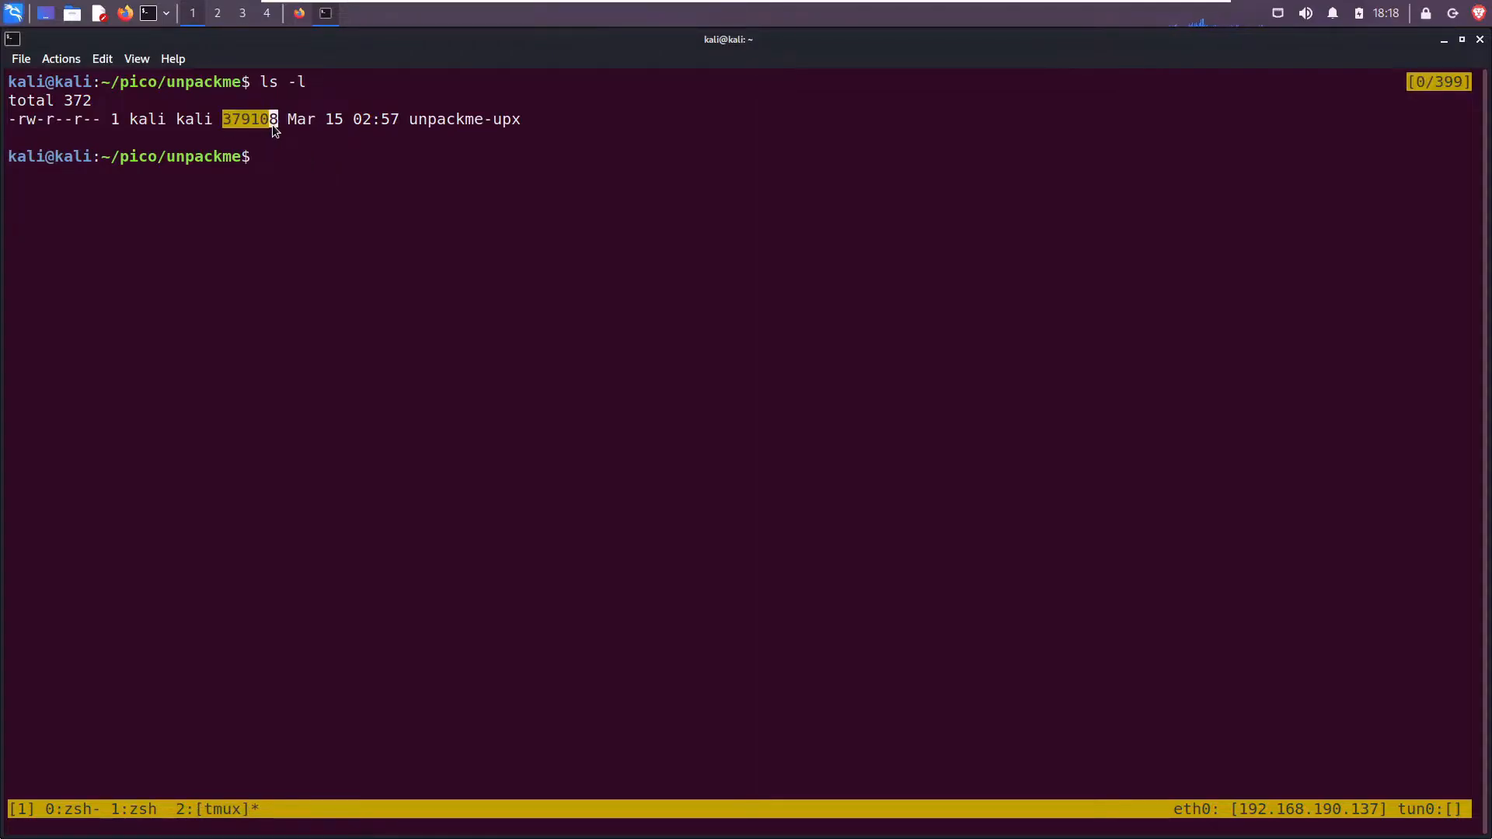
type("file unpackme-upx")
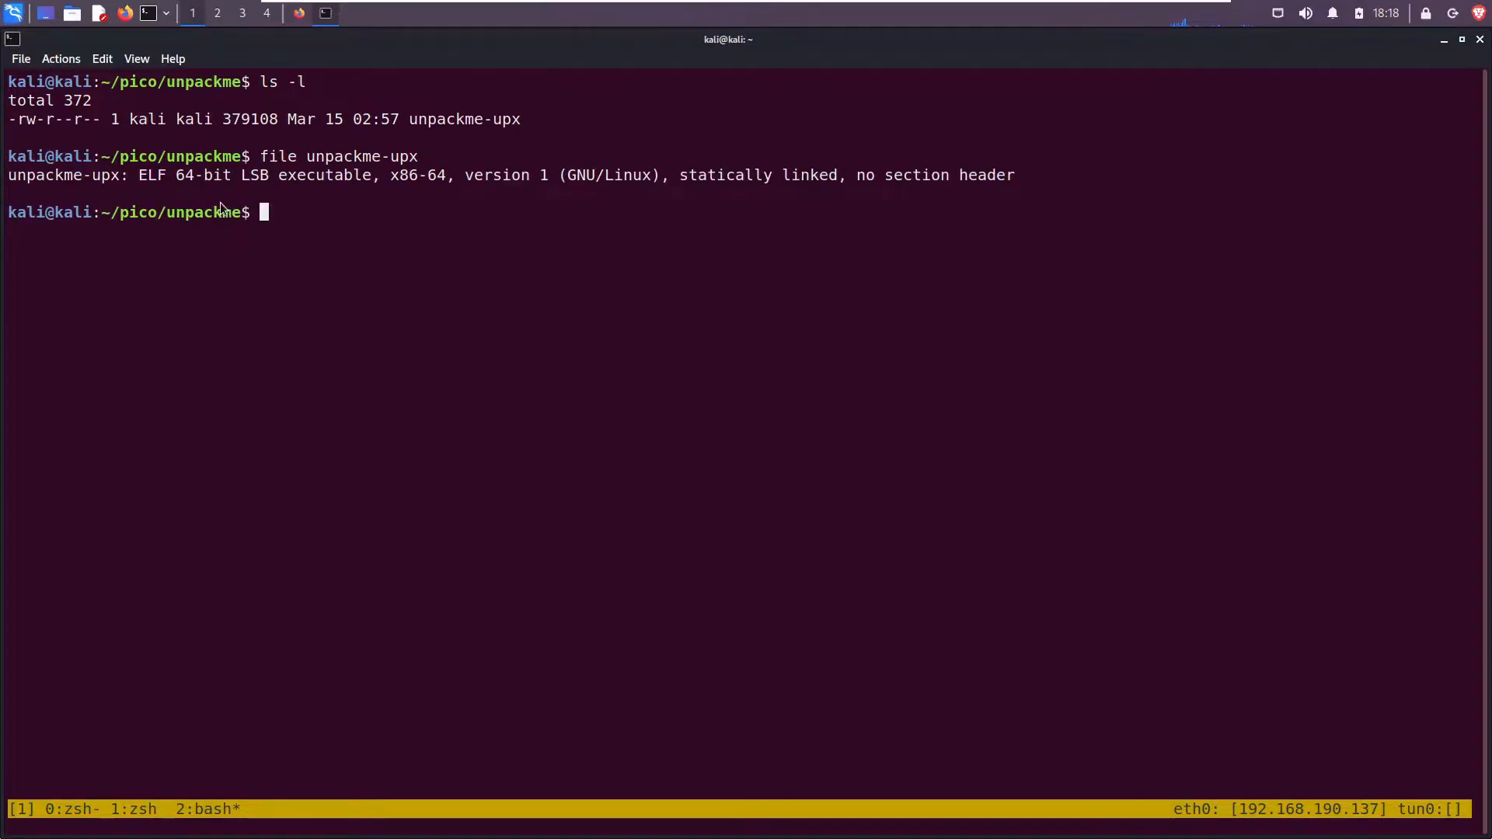
mouse_move(377, 232)
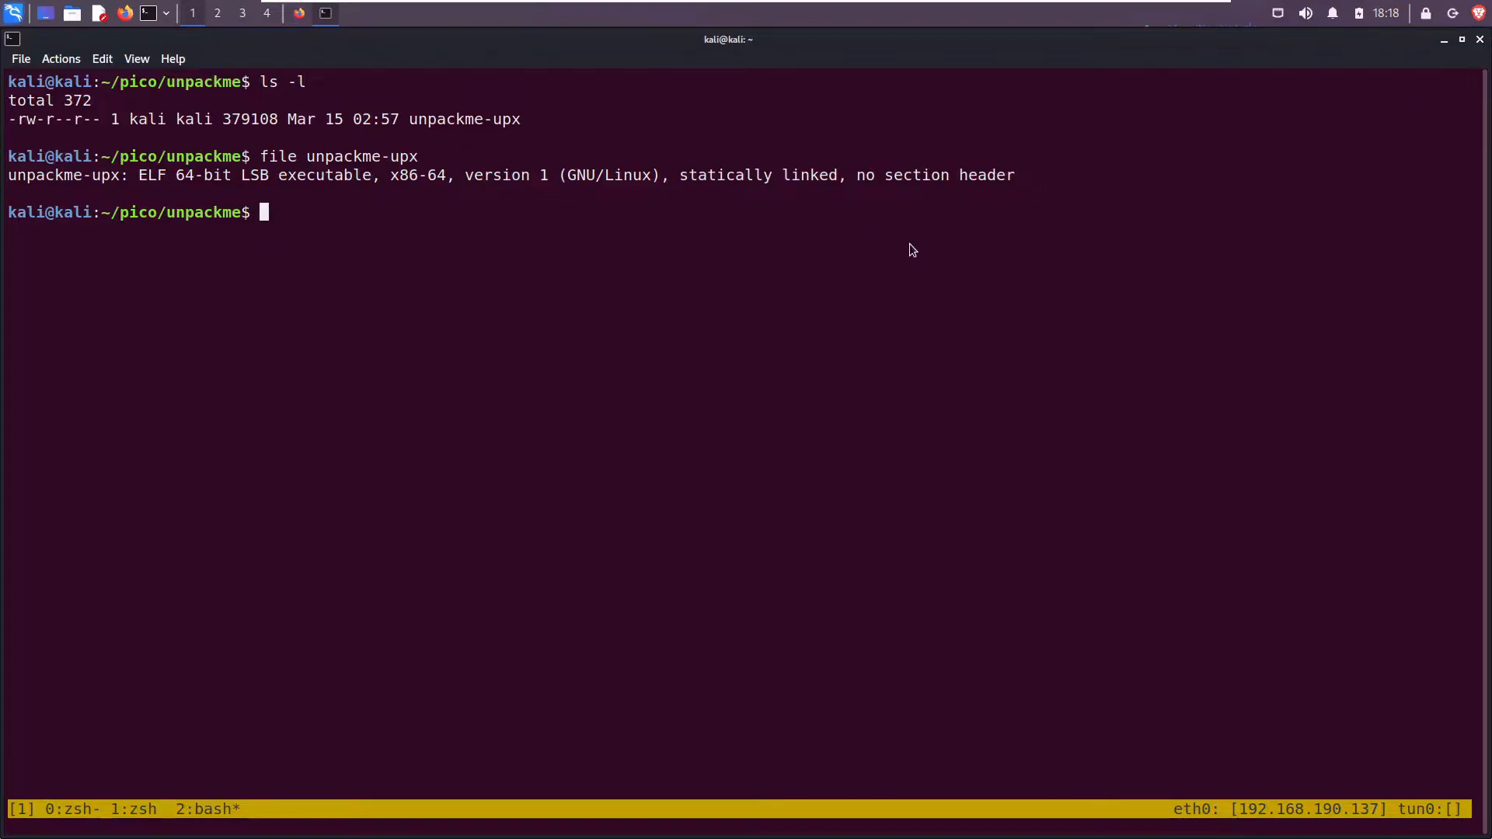
mouse_move(794, 196)
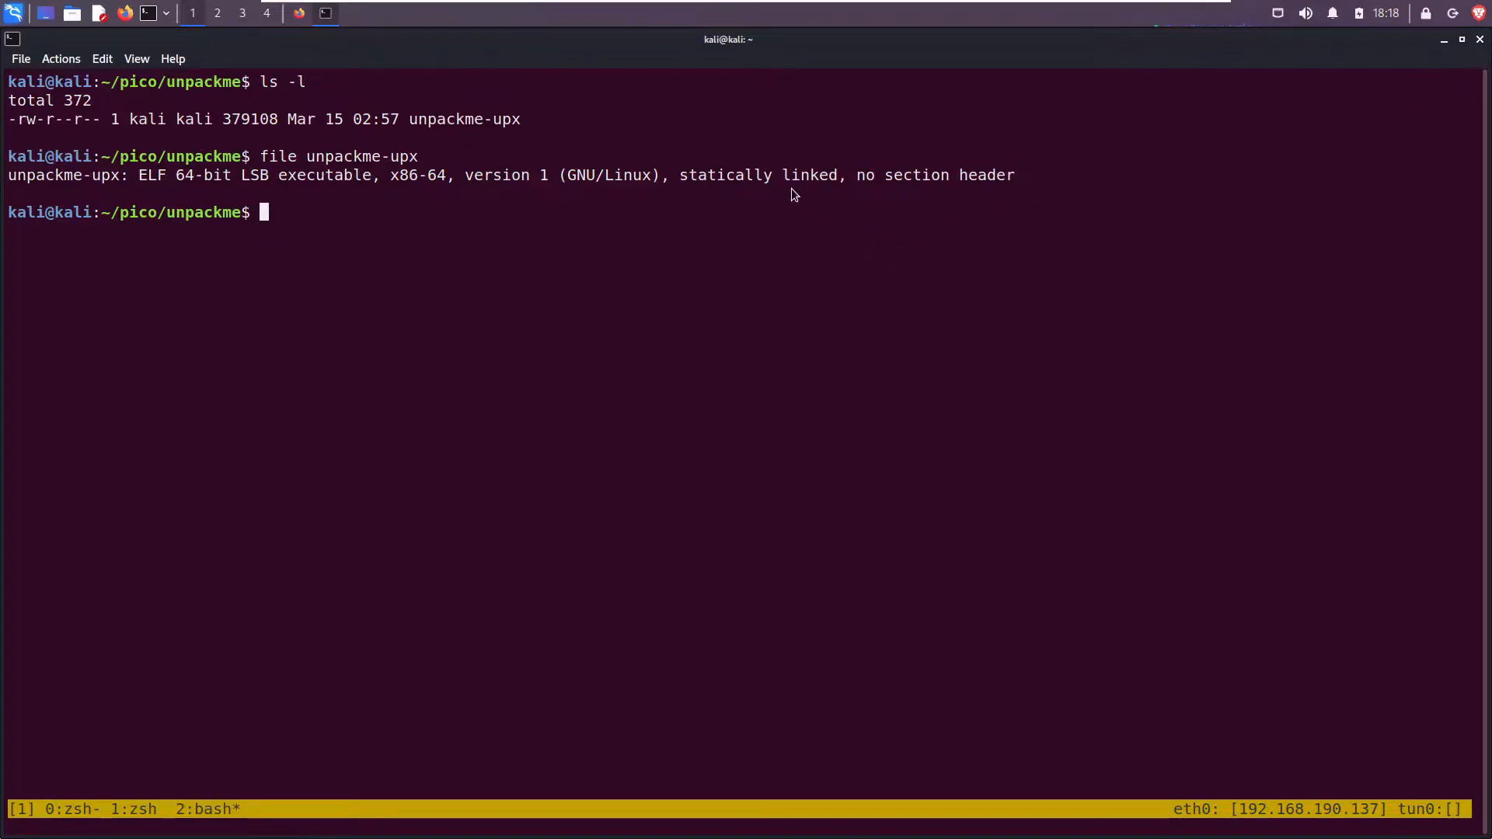
mouse_move(228, 199)
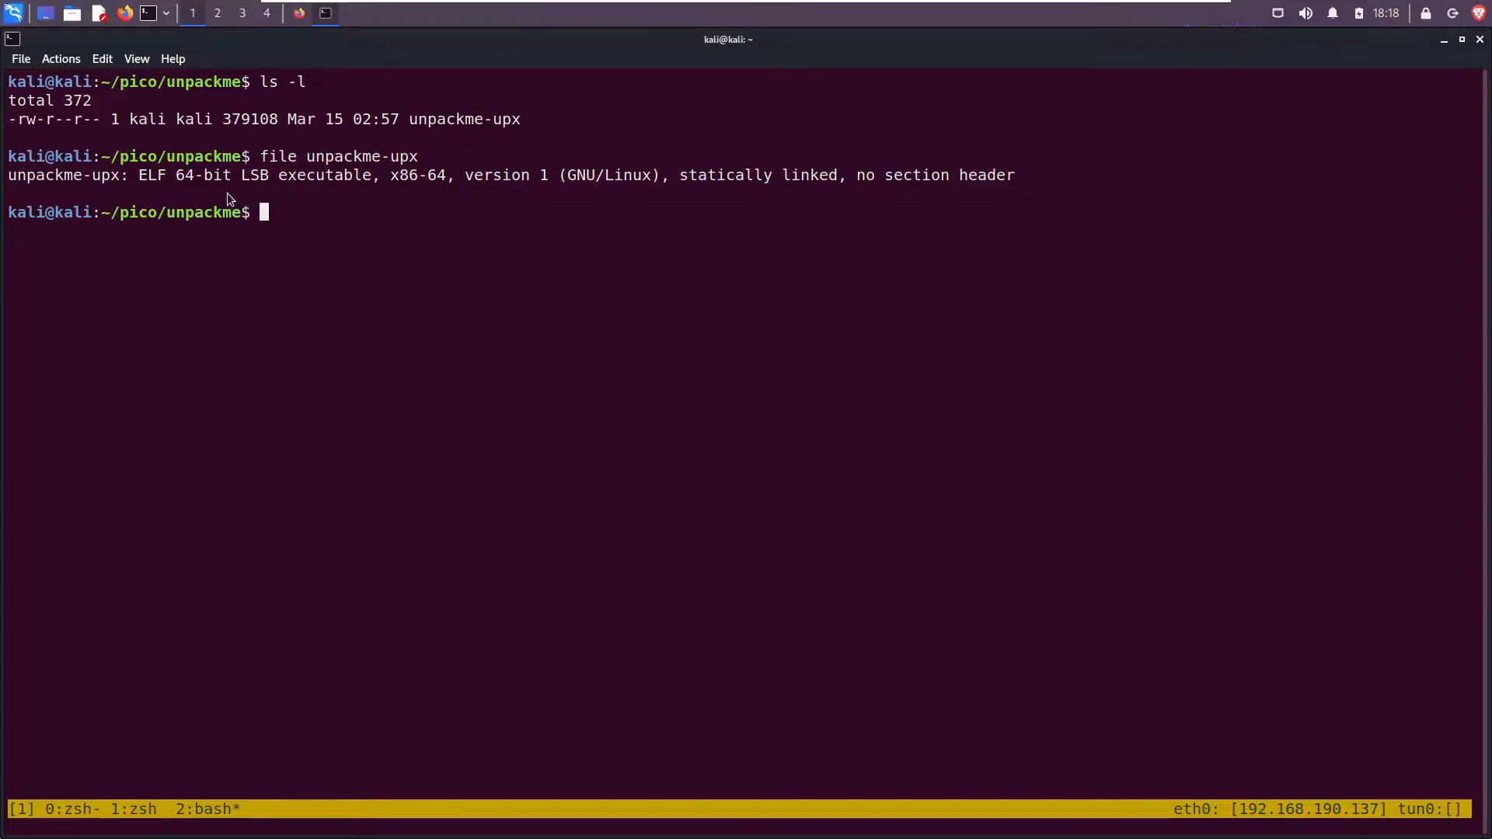
mouse_move(378, 204)
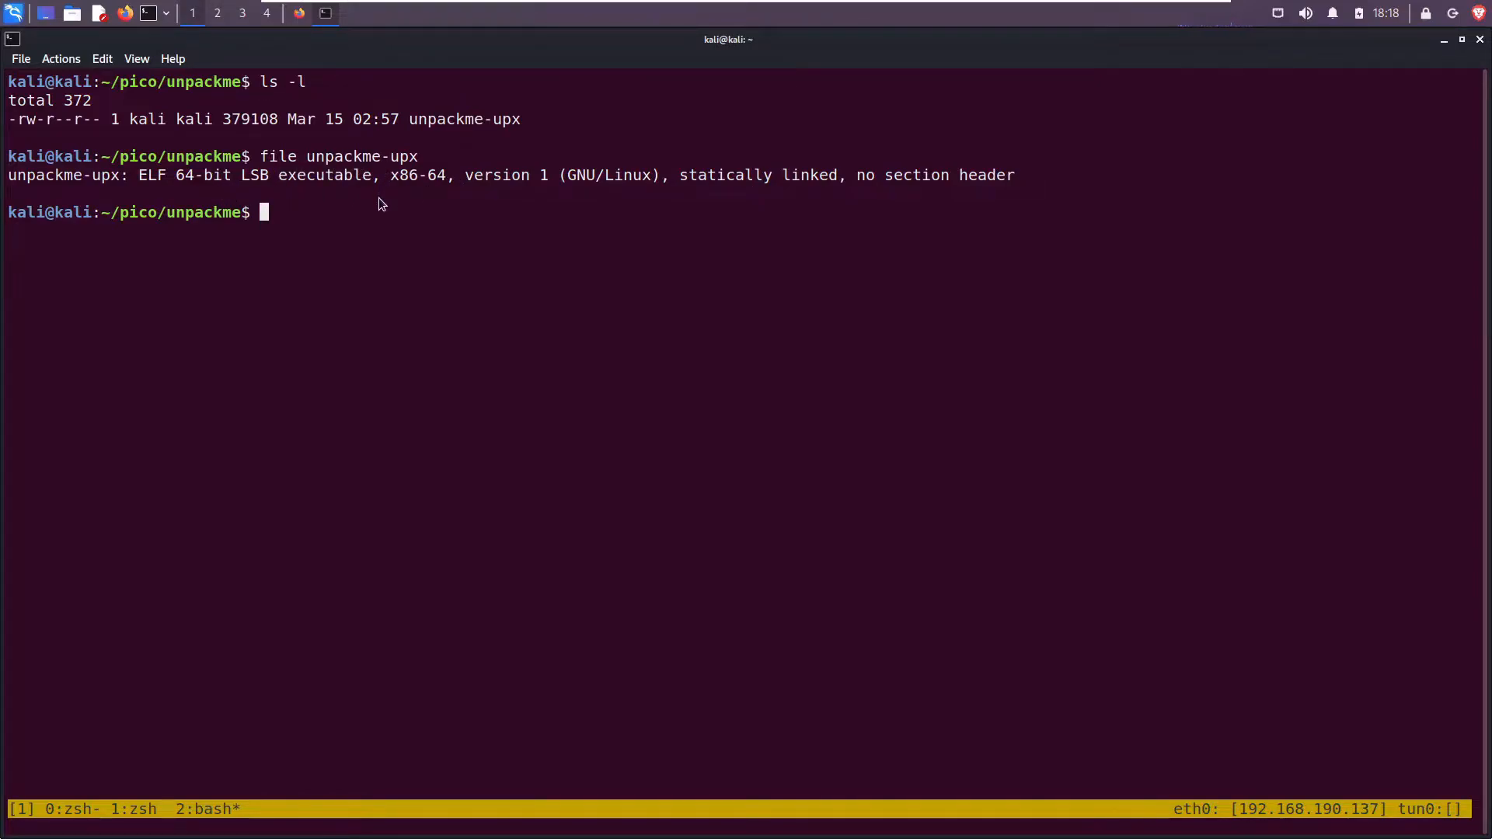
Make unpackme-upx executable with chmod +x and run it, guessing 101 as the favorite number
type("chmo")
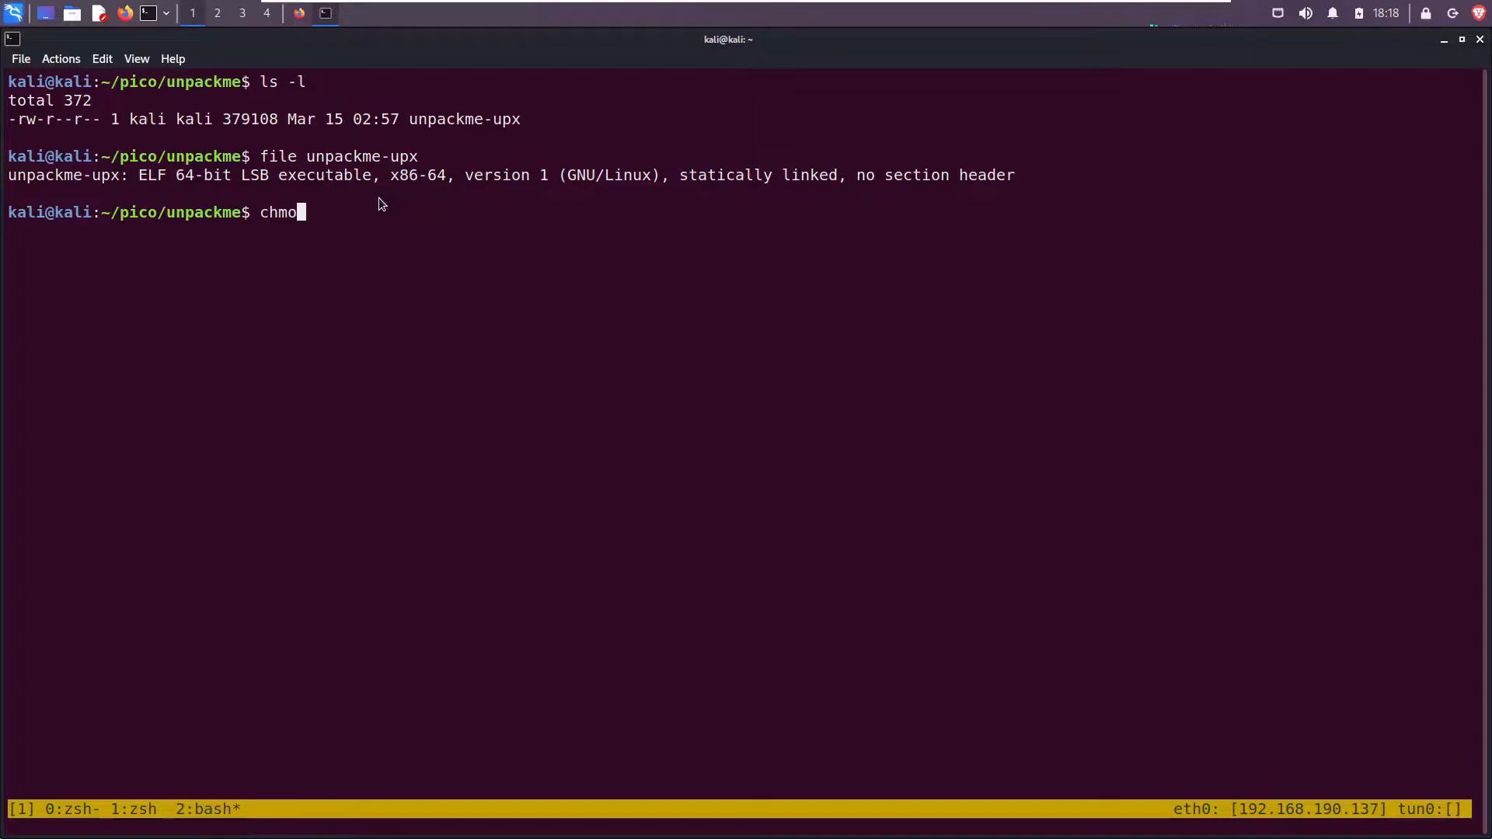
type("d +x unpackme-upx")
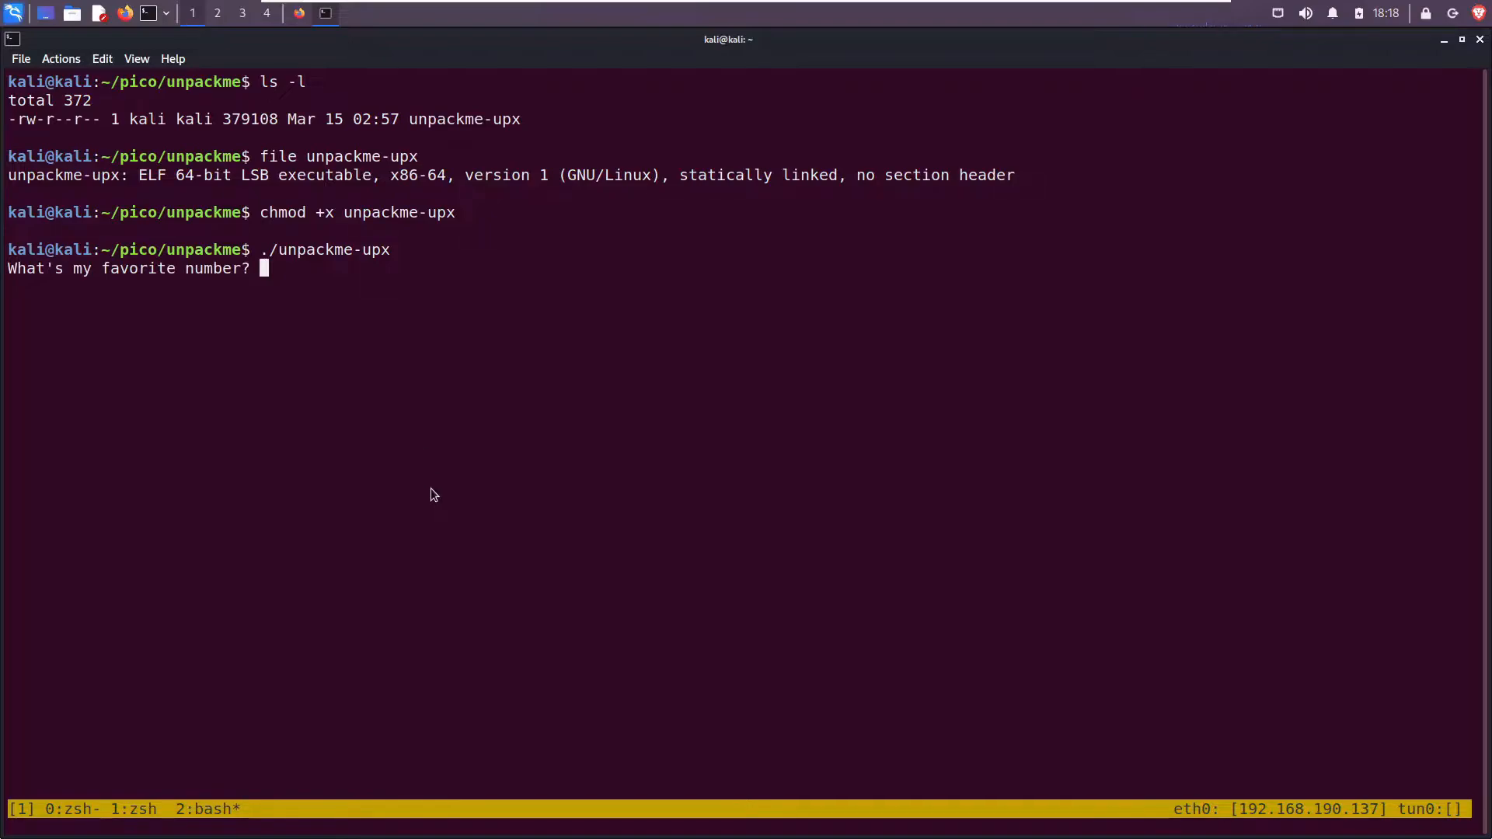
type("101")
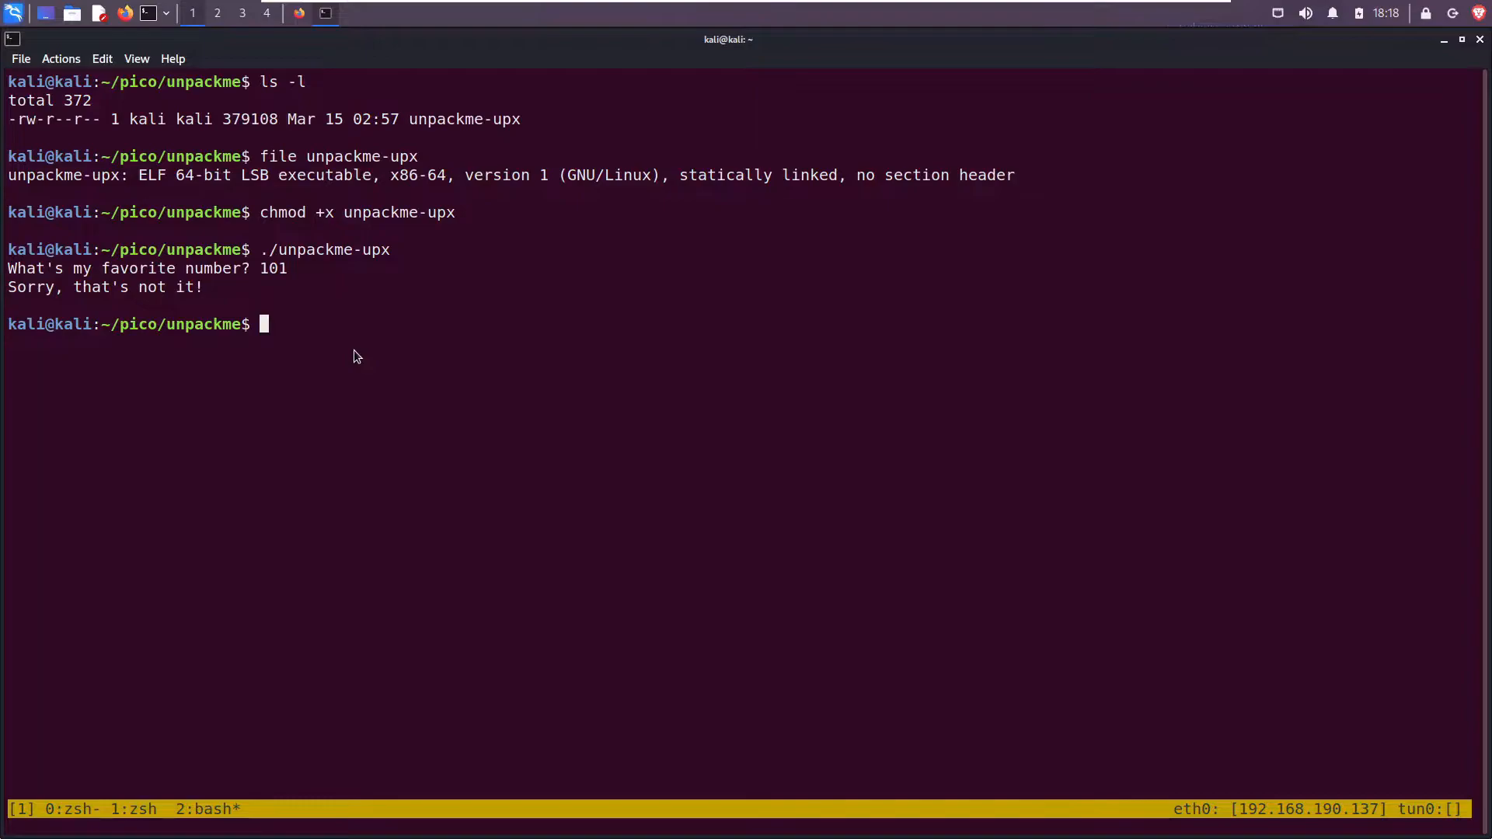
Start strace on ./unpackme-upx, mark the rejected guess 101, and ask for man strcmp
type("str")
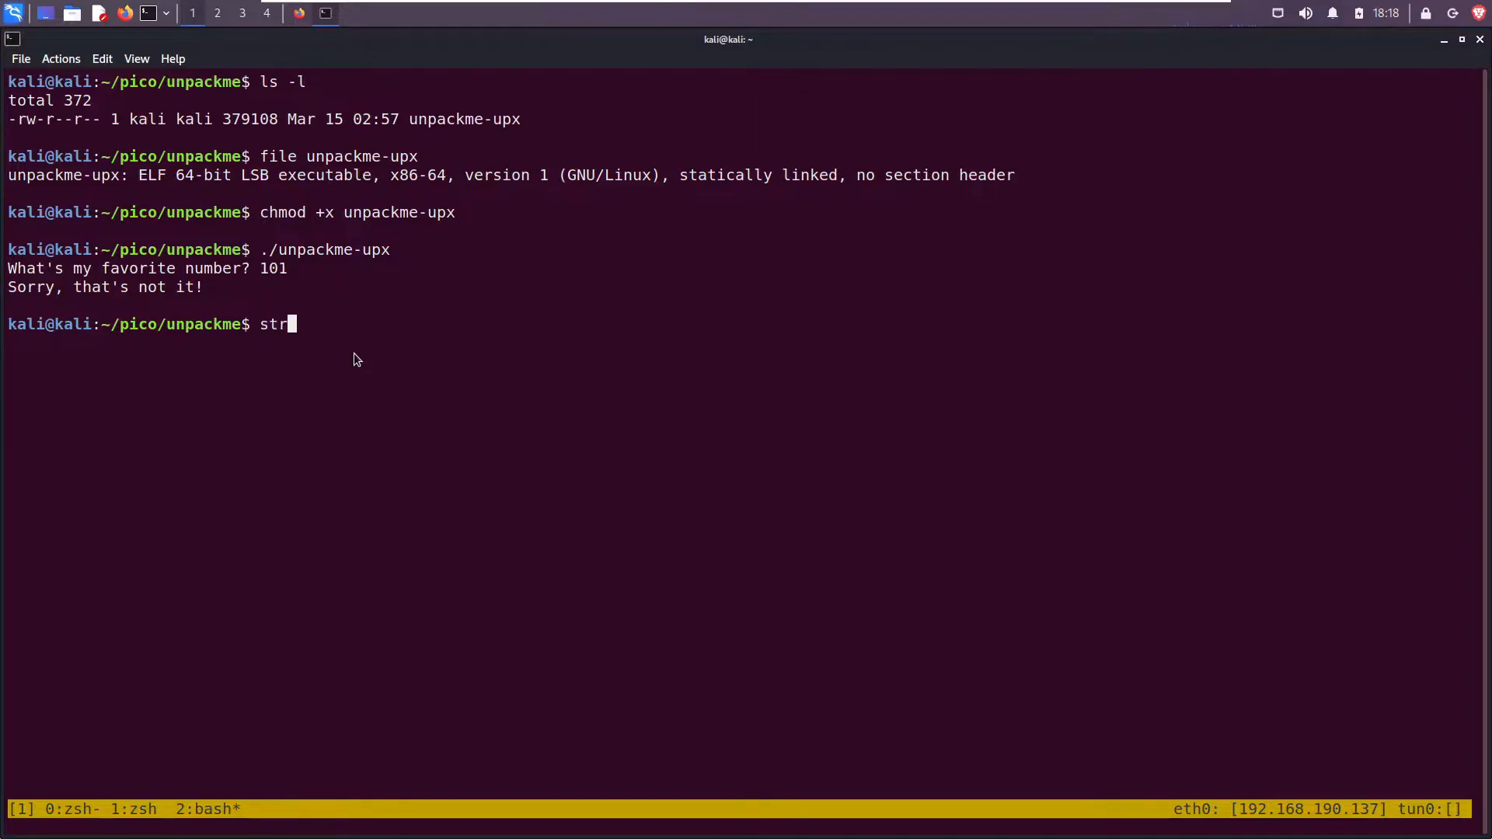
type("ace ./unpackme-upx")
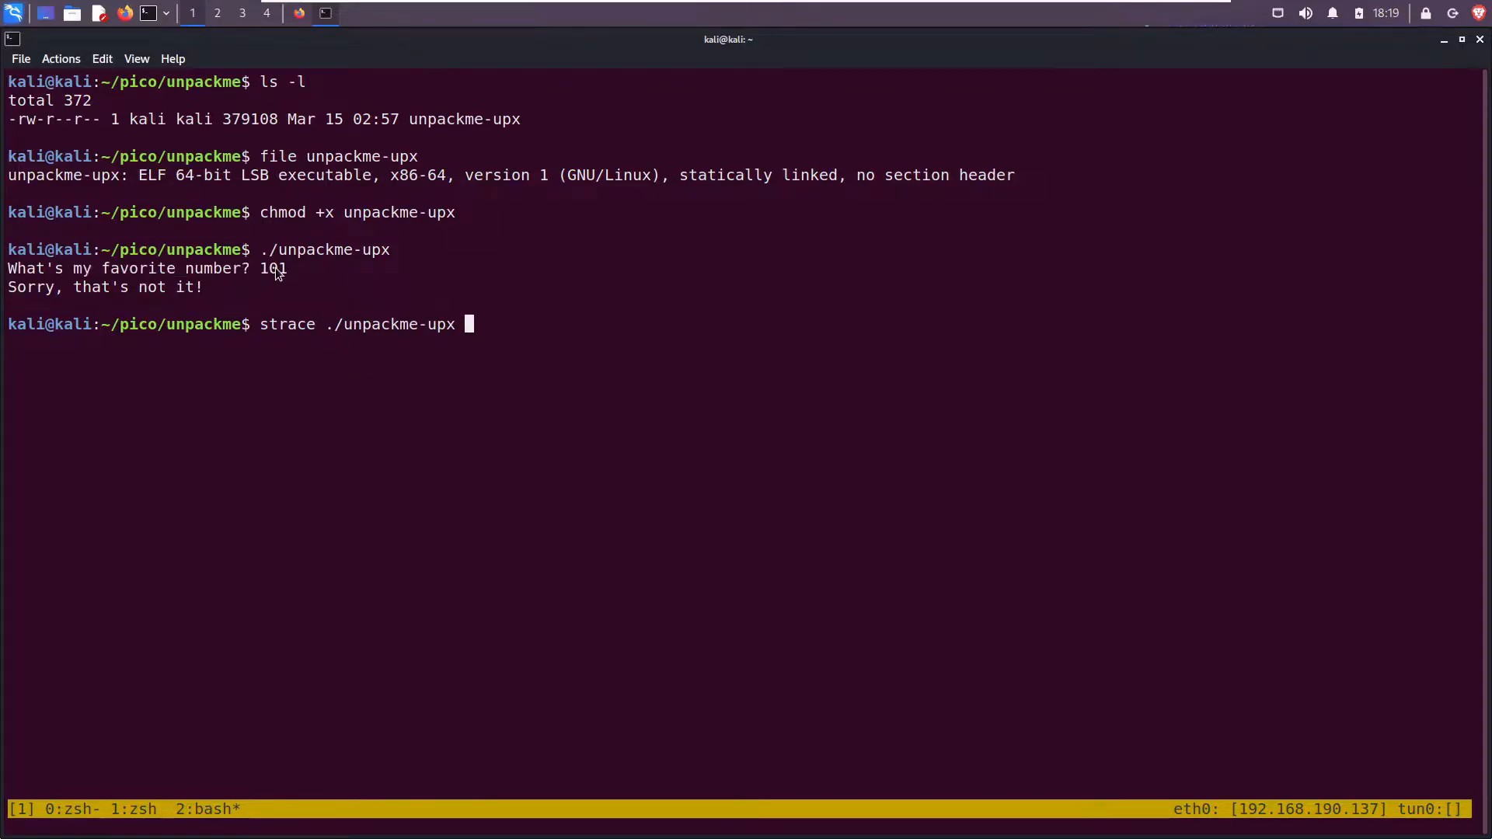
double_click(272, 267)
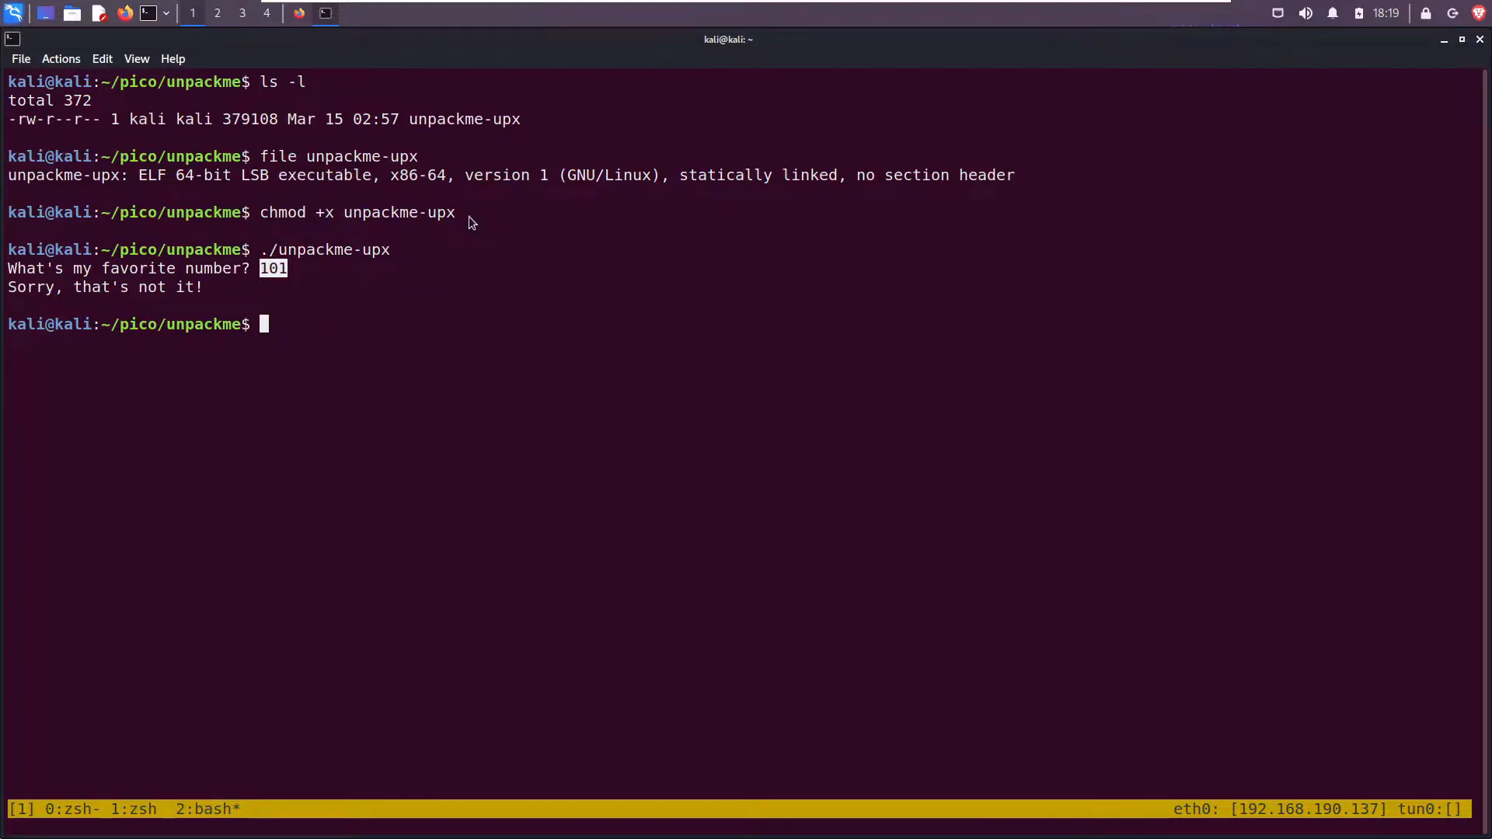
type("man strcmp")
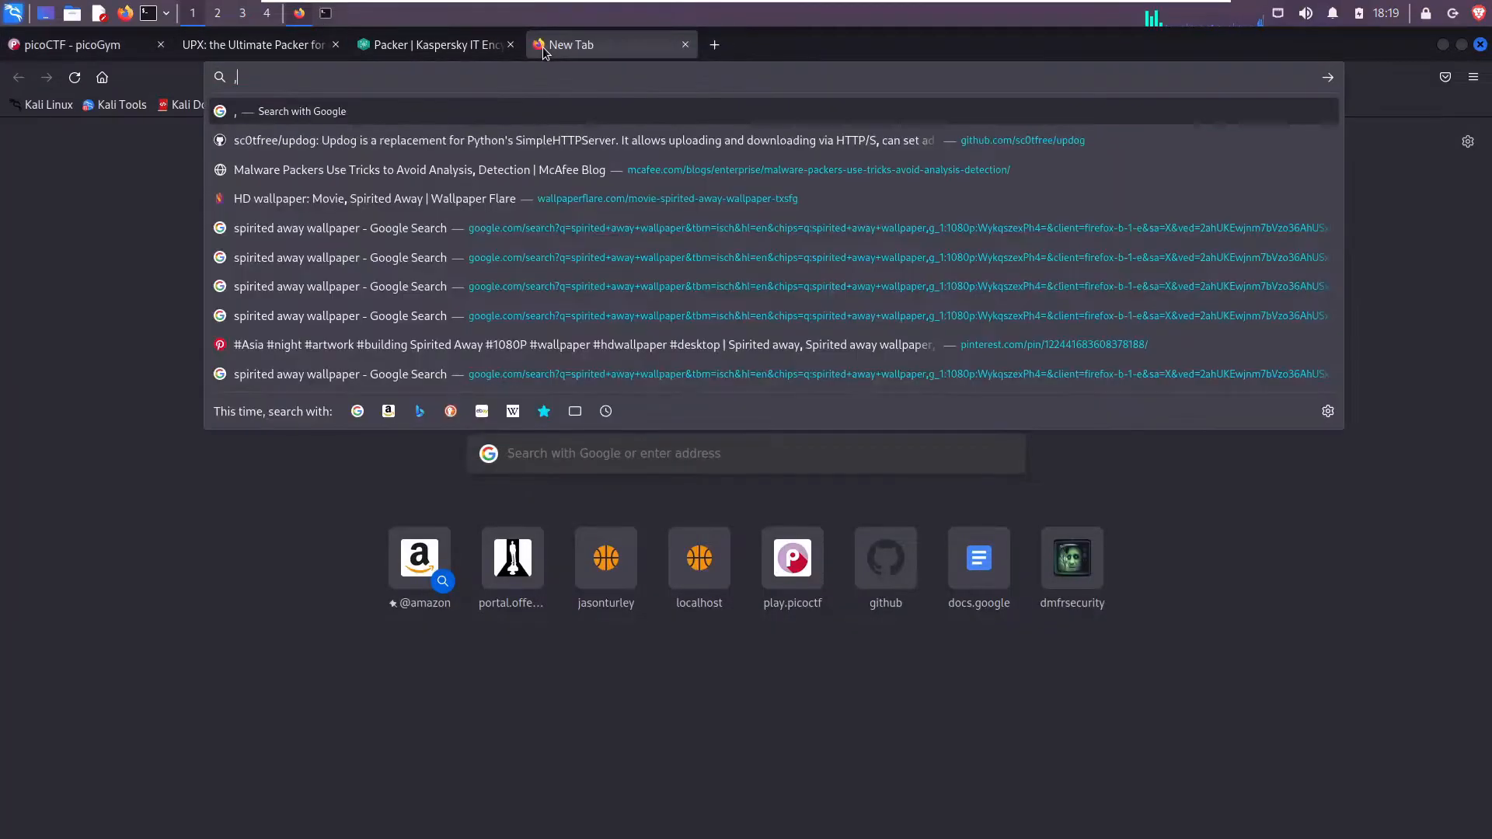
Search Google for "man strcmp" and read the man7.org strcmp(3) manual page
type("man strcmp")
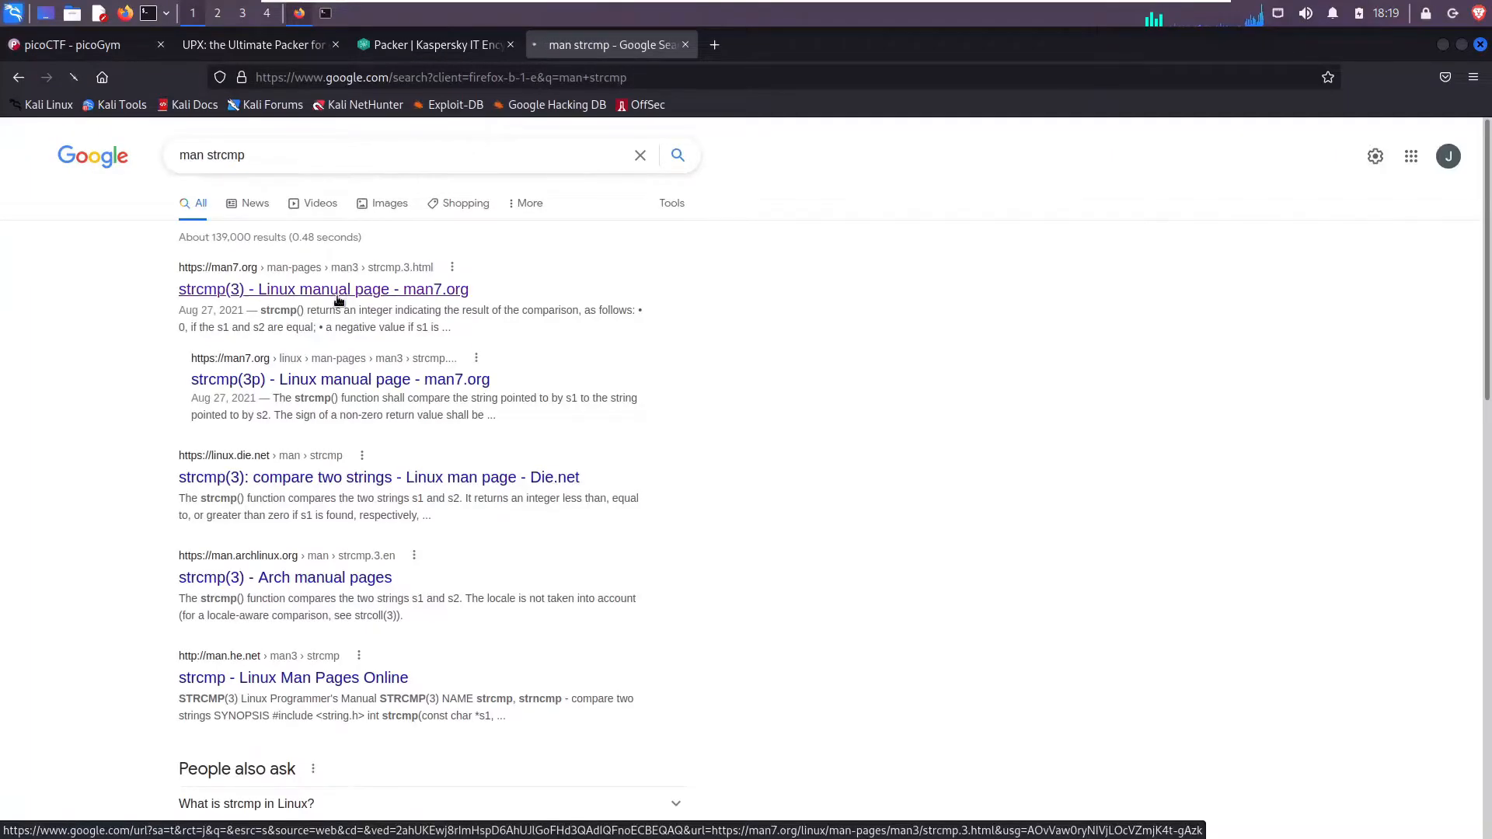
left_click(324, 289)
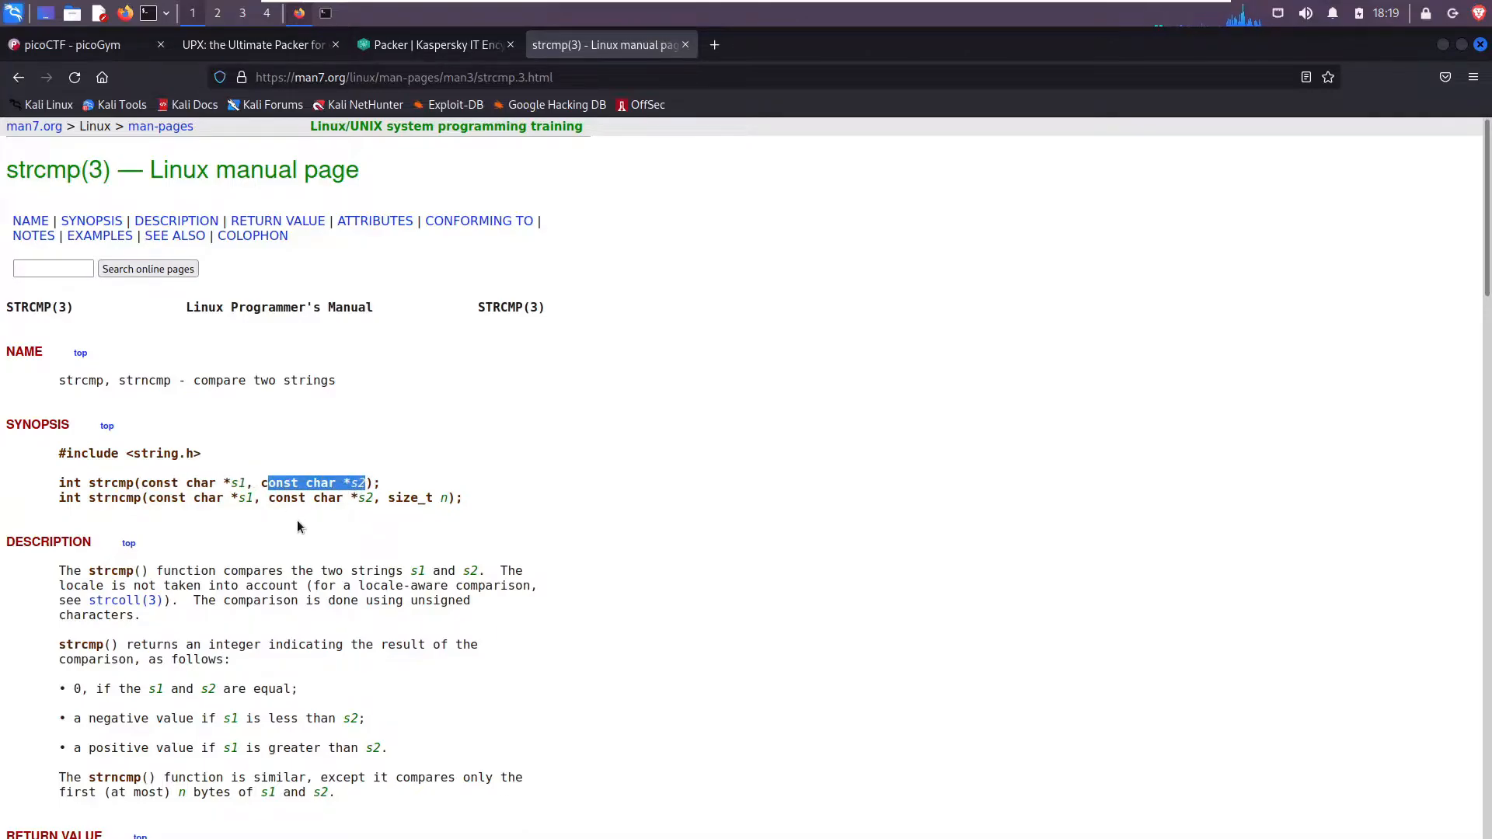
left_click(325, 13)
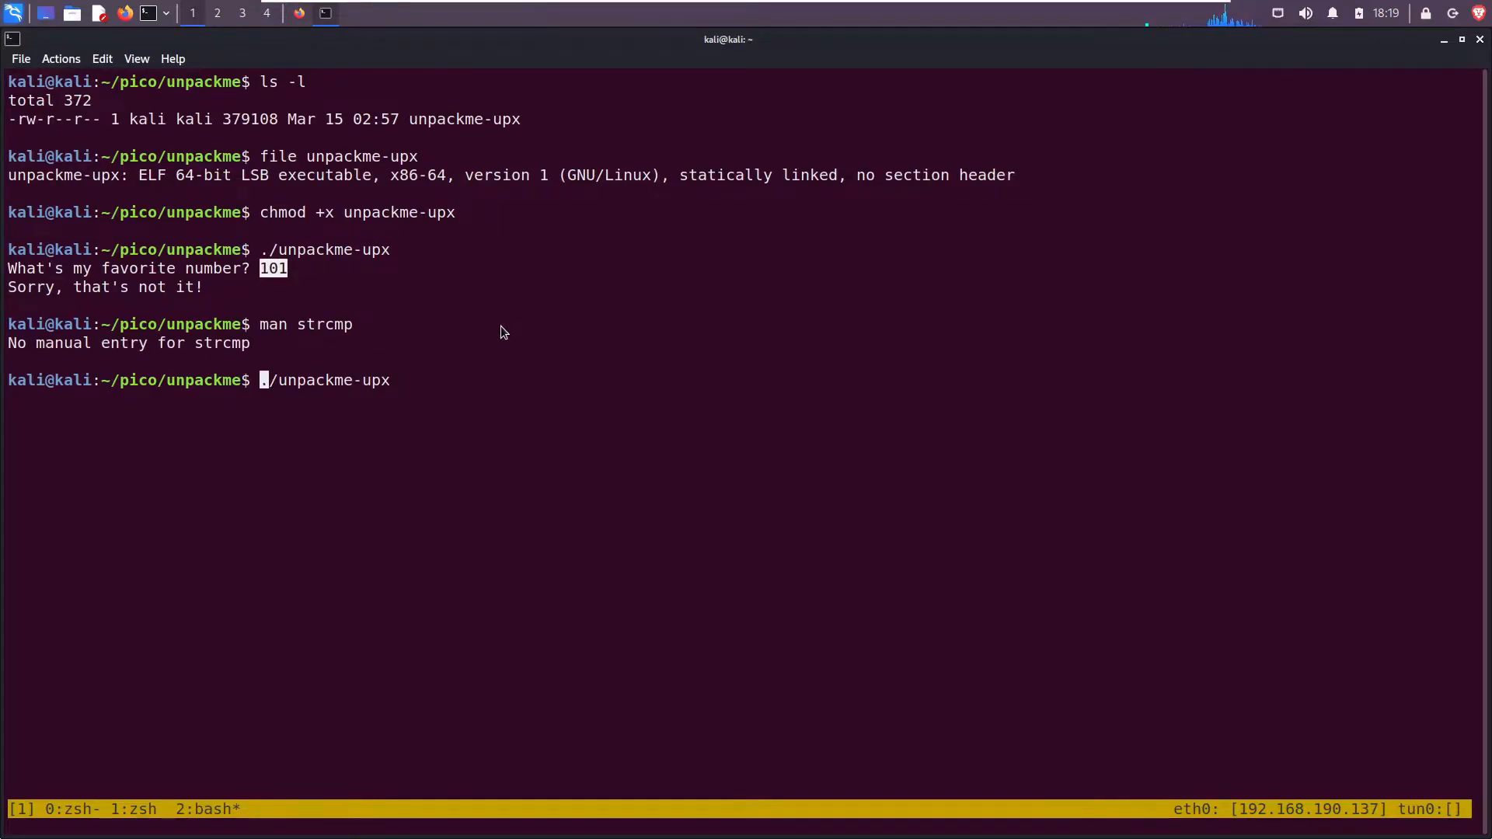
Run ltrace on ./unpackme-upx, which fails for lack of dynamic symbols
type("ltrace")
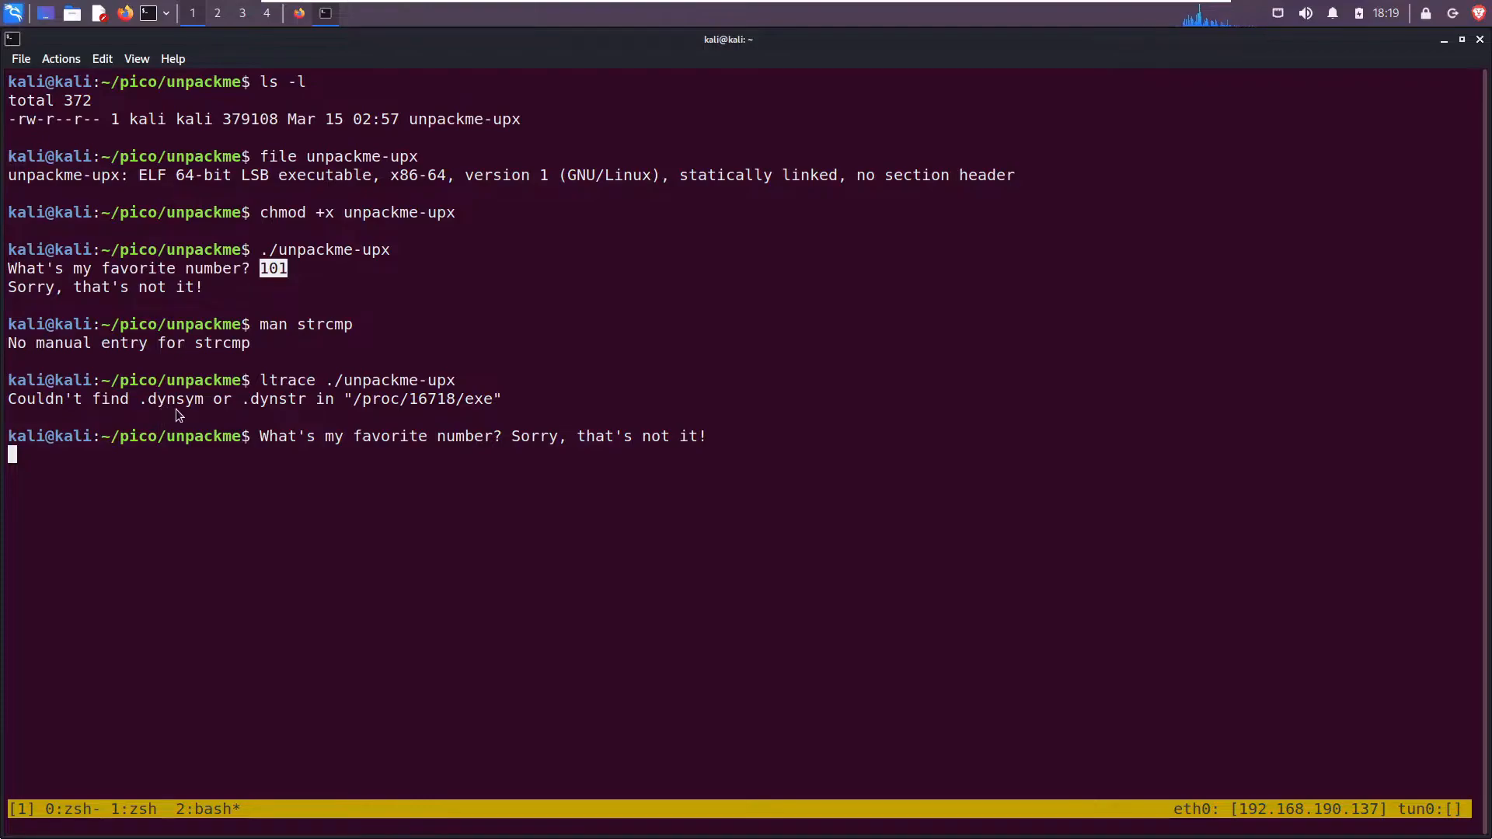
mouse_move(479, 468)
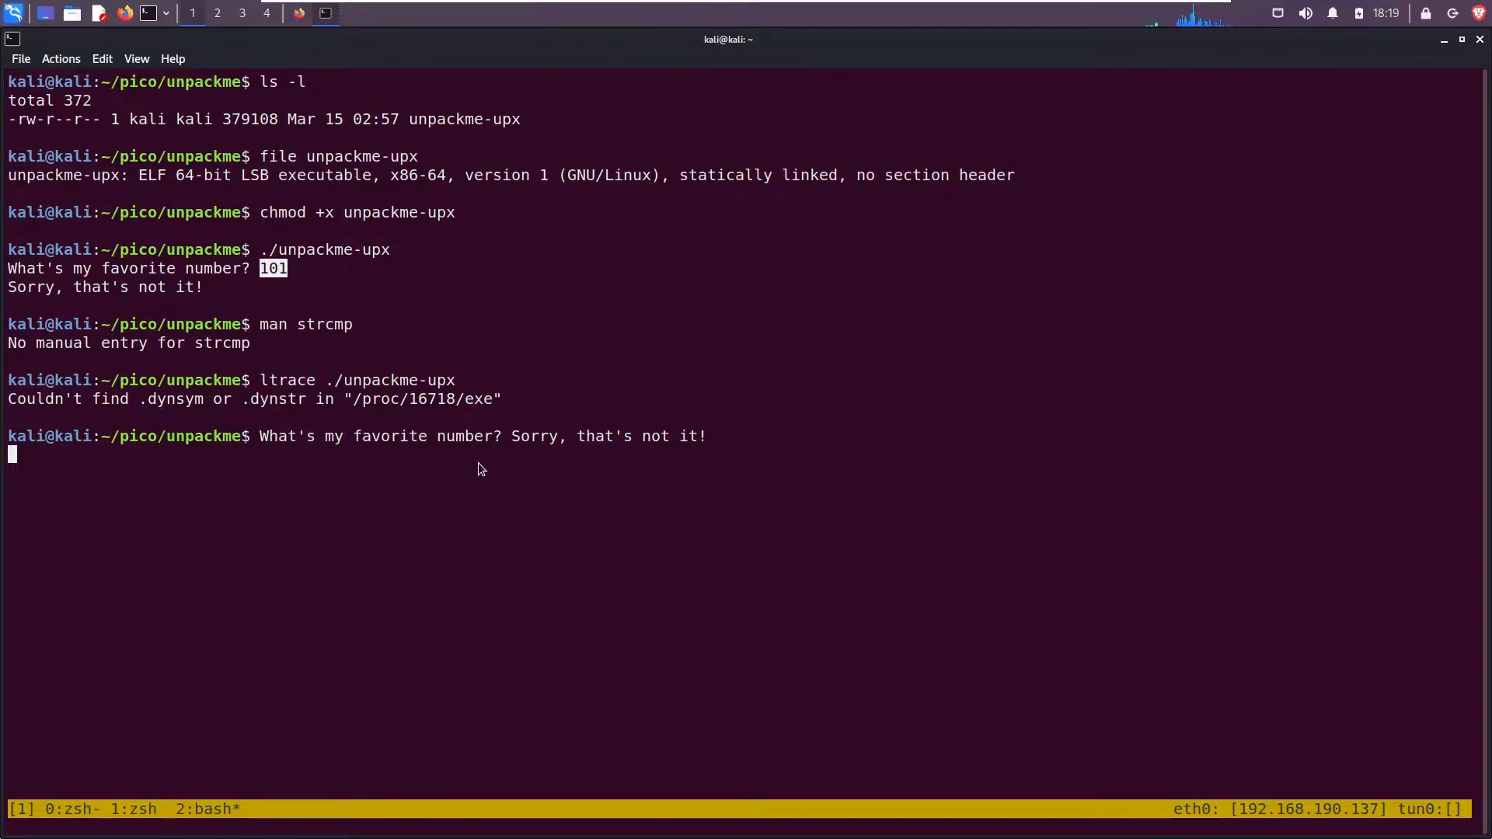
mouse_move(512, 478)
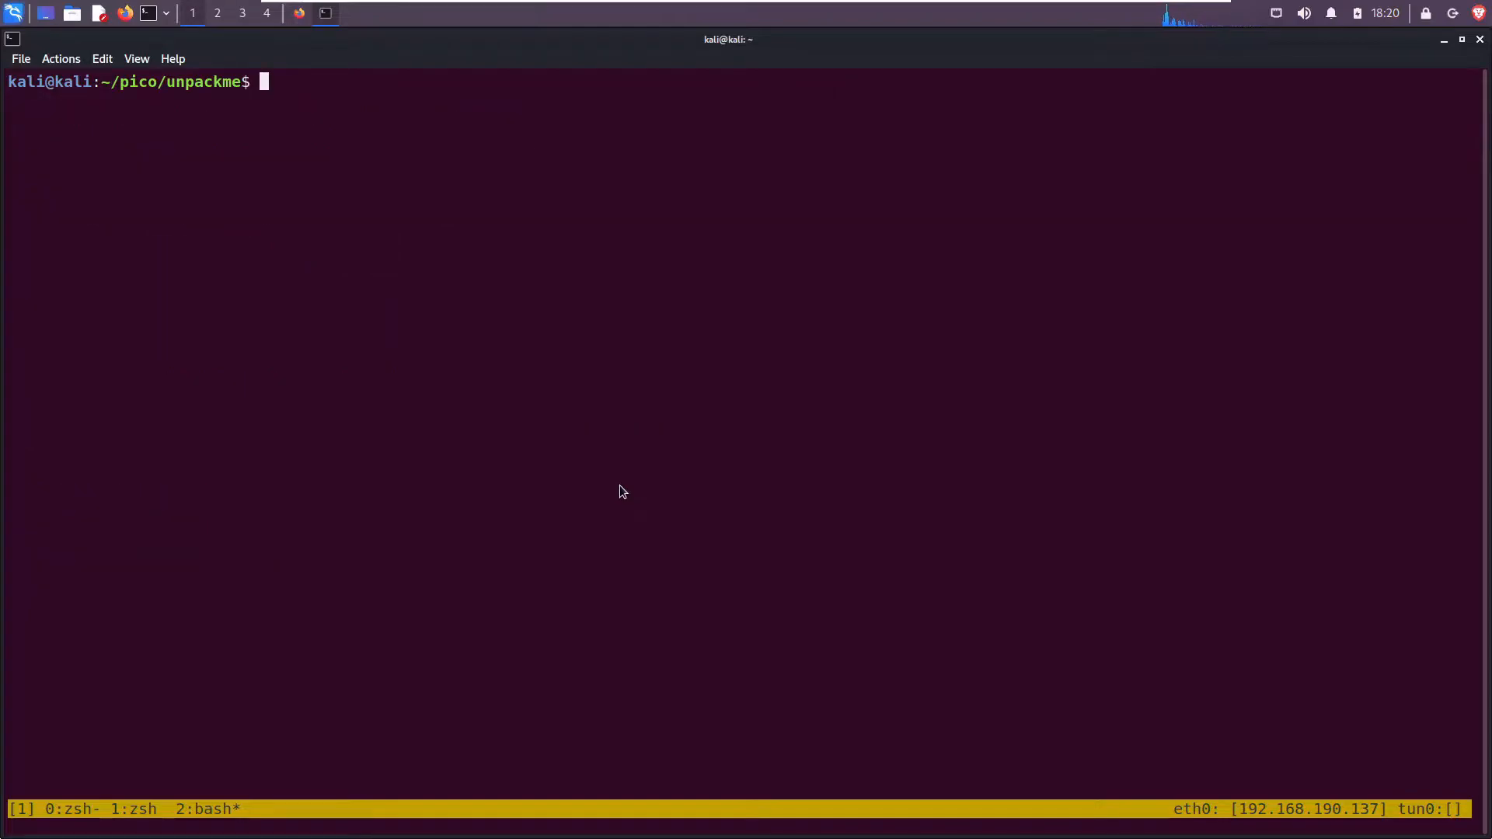
Trace ./unpackme-upx with strace and answer its favorite-number prompt with 000
type("strace ./unpackme-upx")
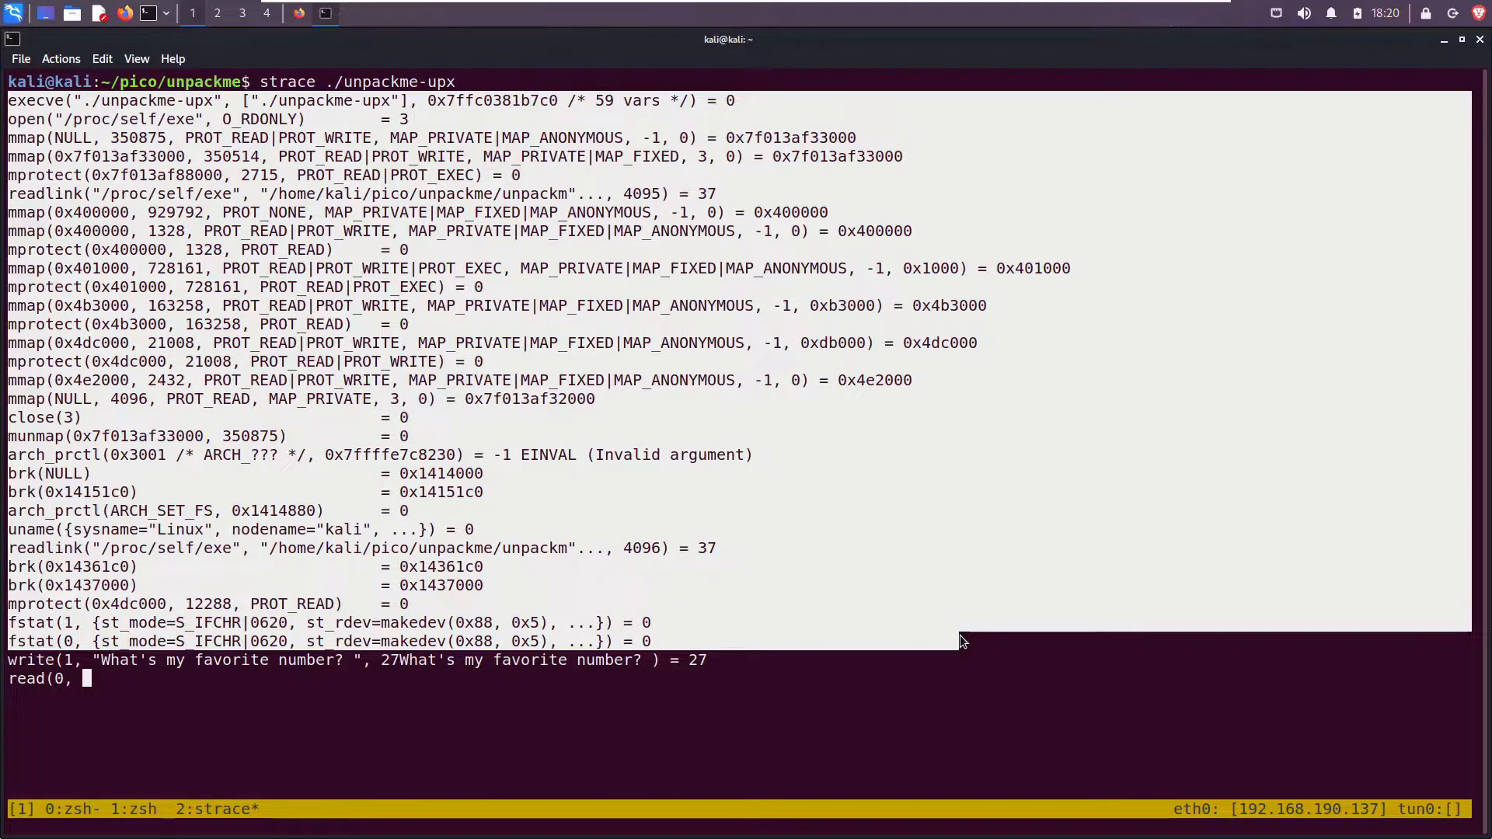
mouse_move(662, 681)
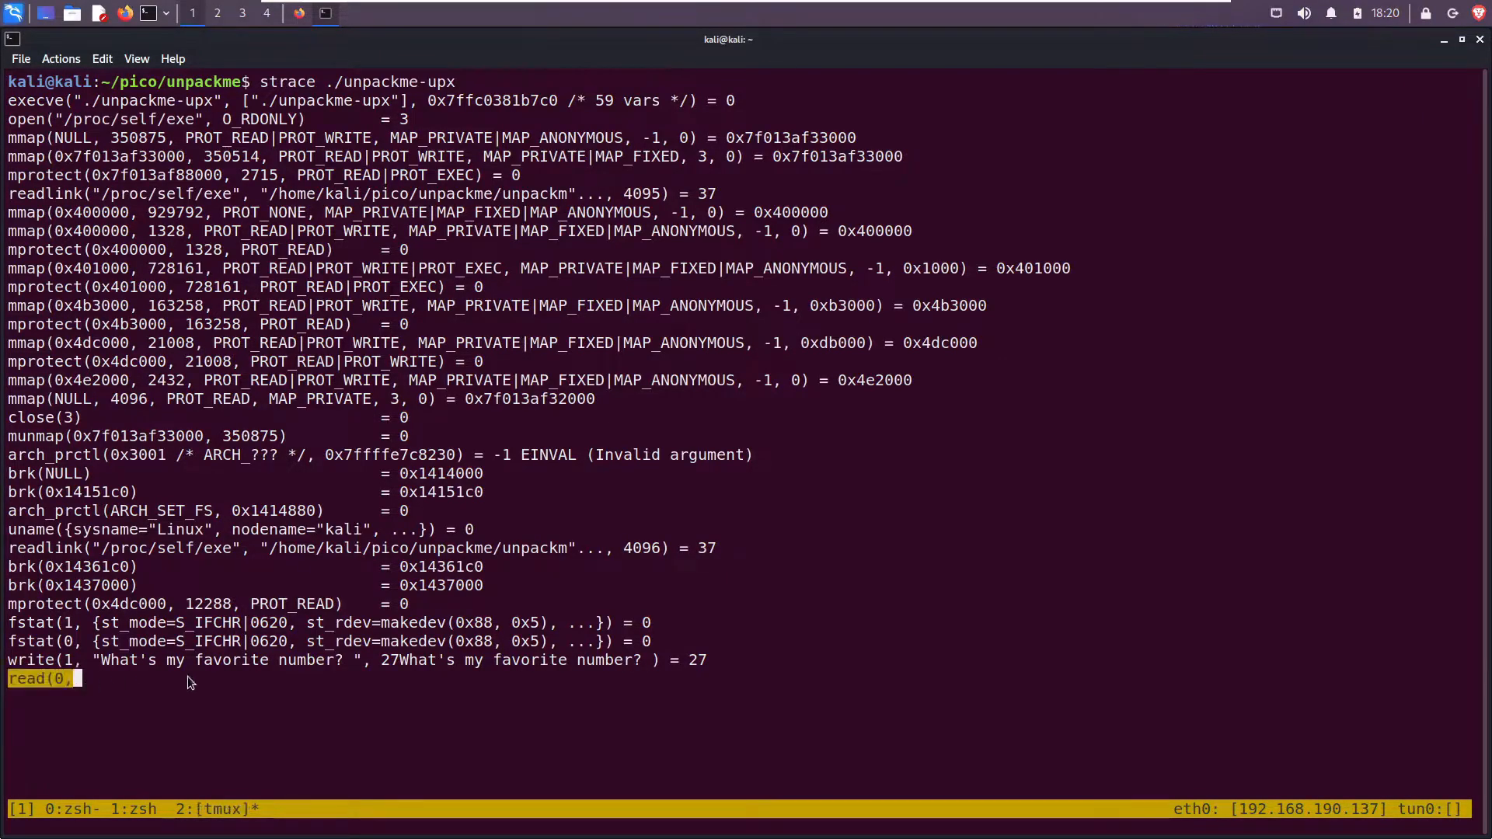
type("0")
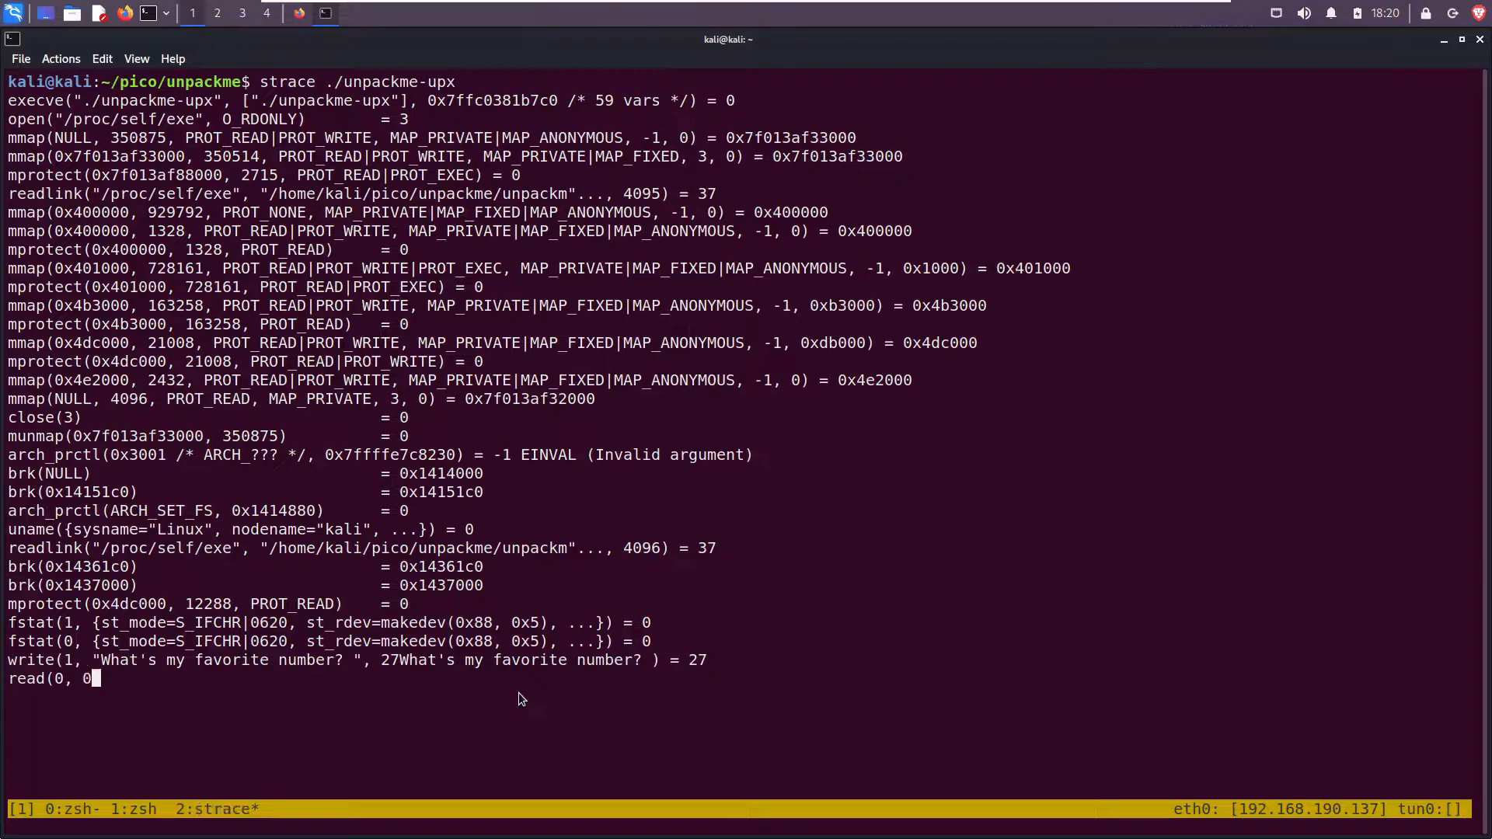
type("00")
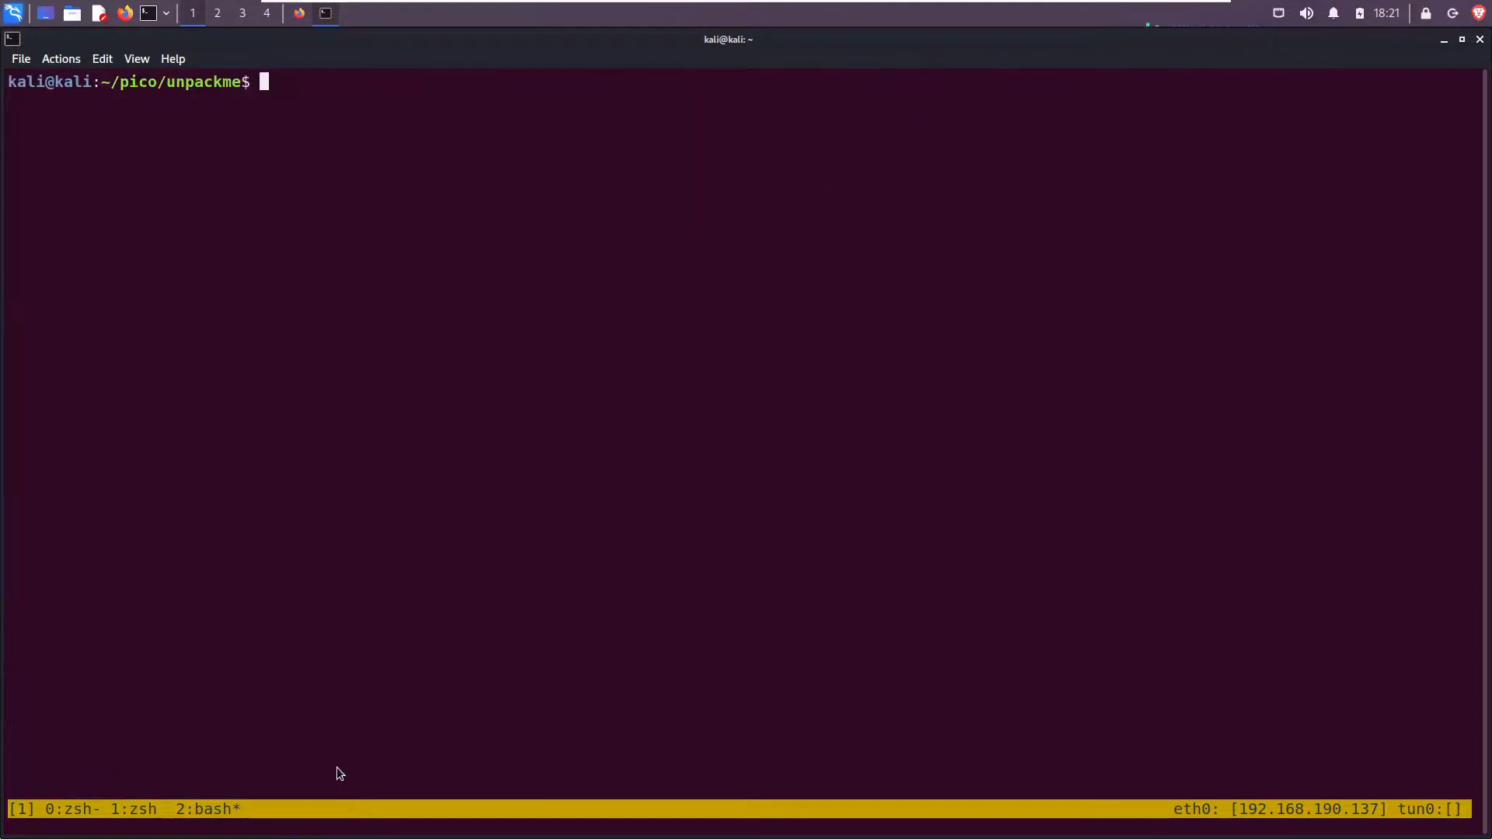
List the unpackme folder showing unpackme-upx at 379108 bytes, then bring up the UPX manual
type("ls")
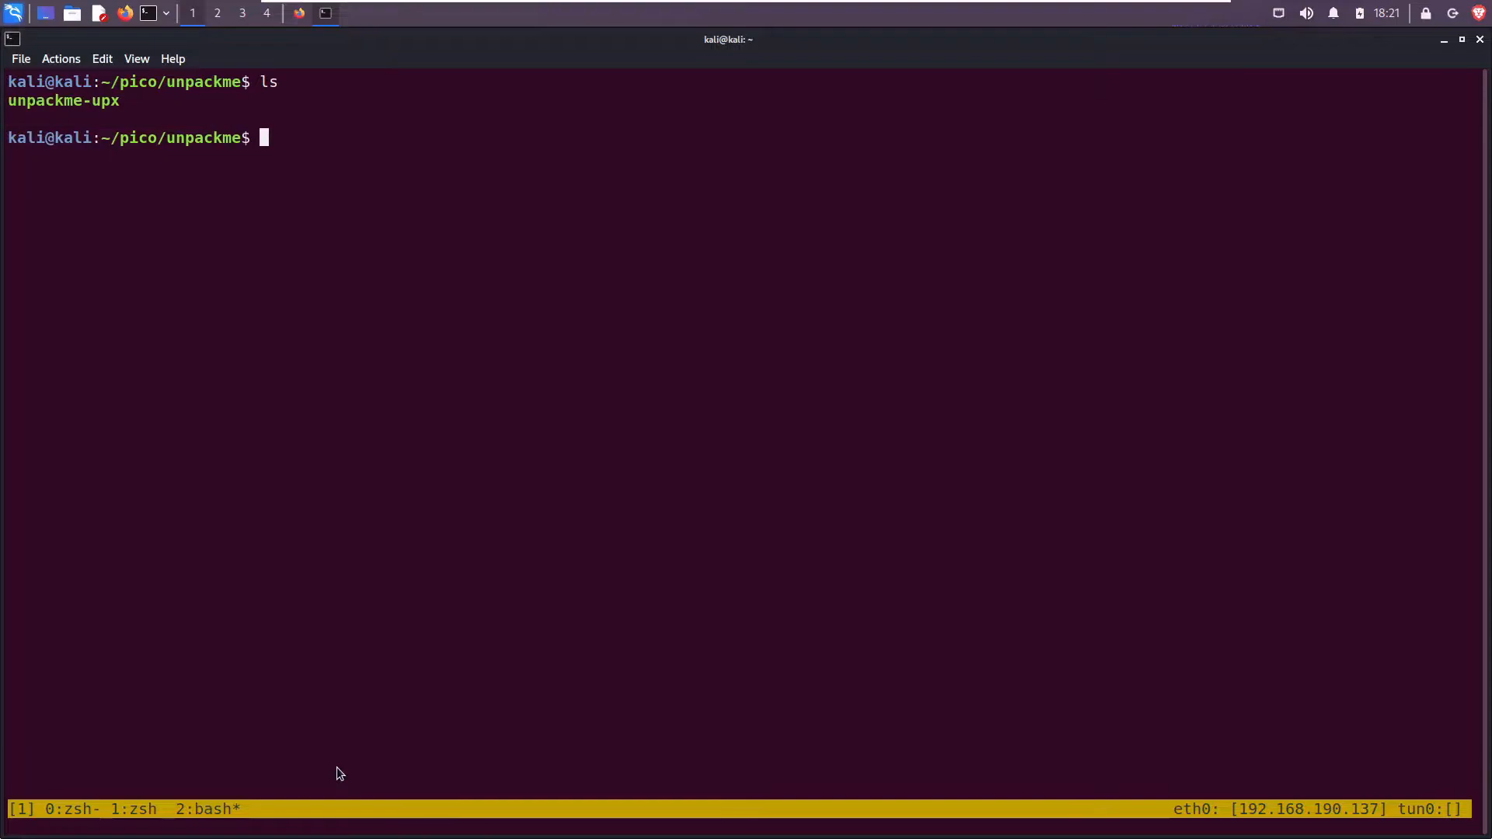
type("ls -l")
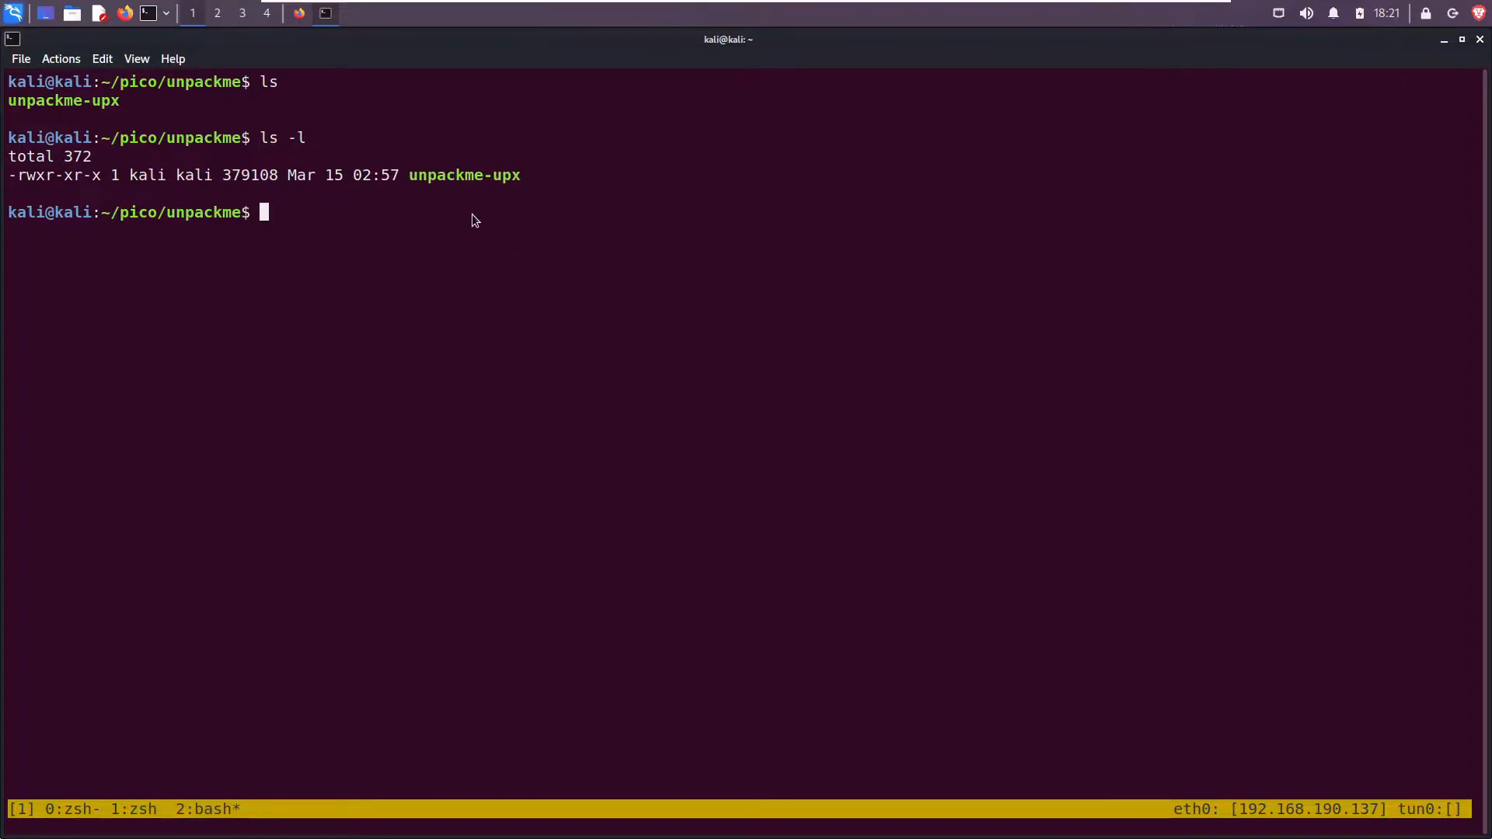
type("man upx")
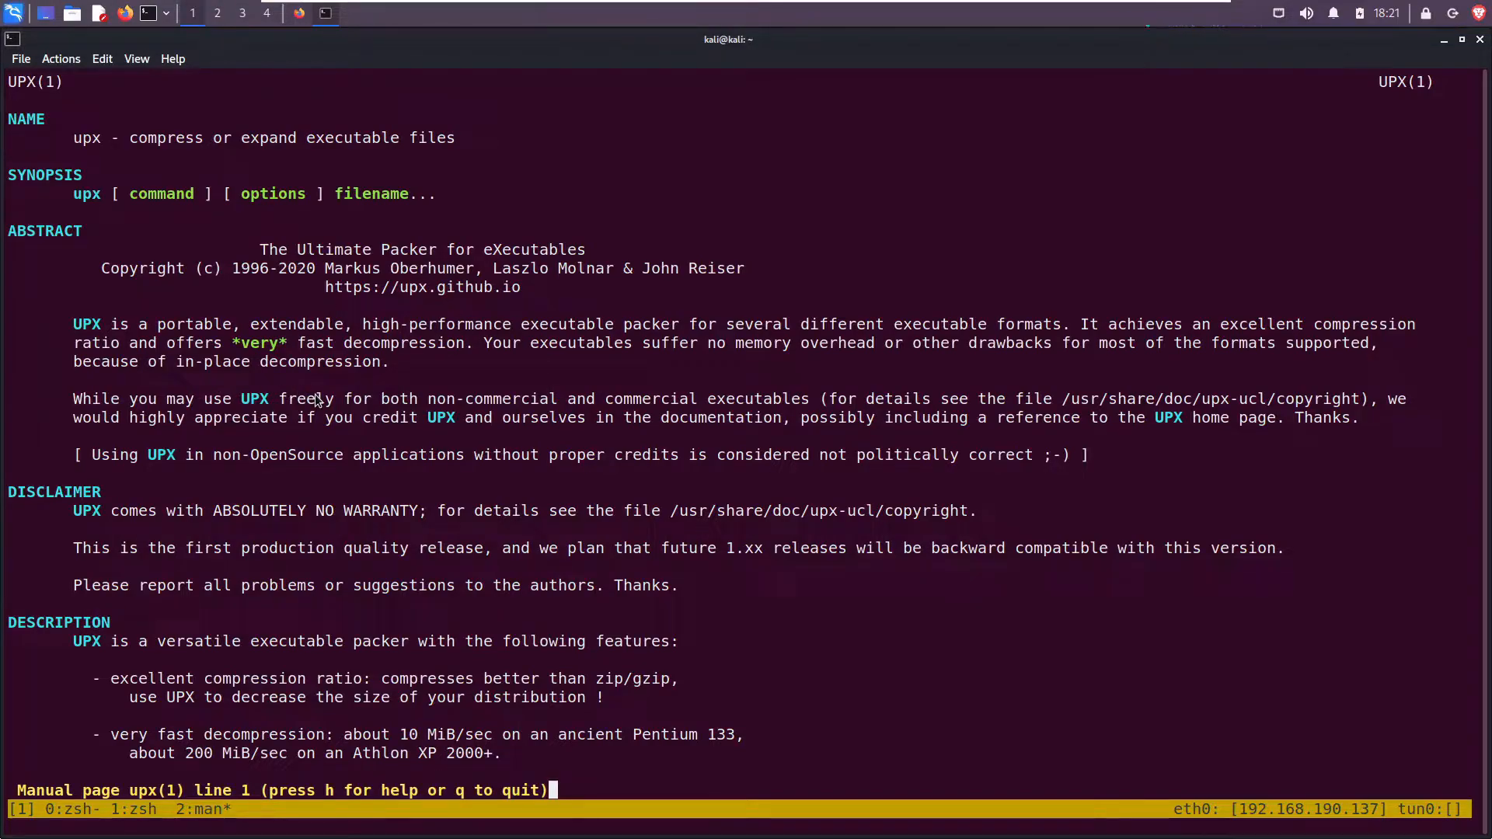
Scroll the UPX manual down to the COMMANDS section with the -d decompress switch
scroll("down", 3)
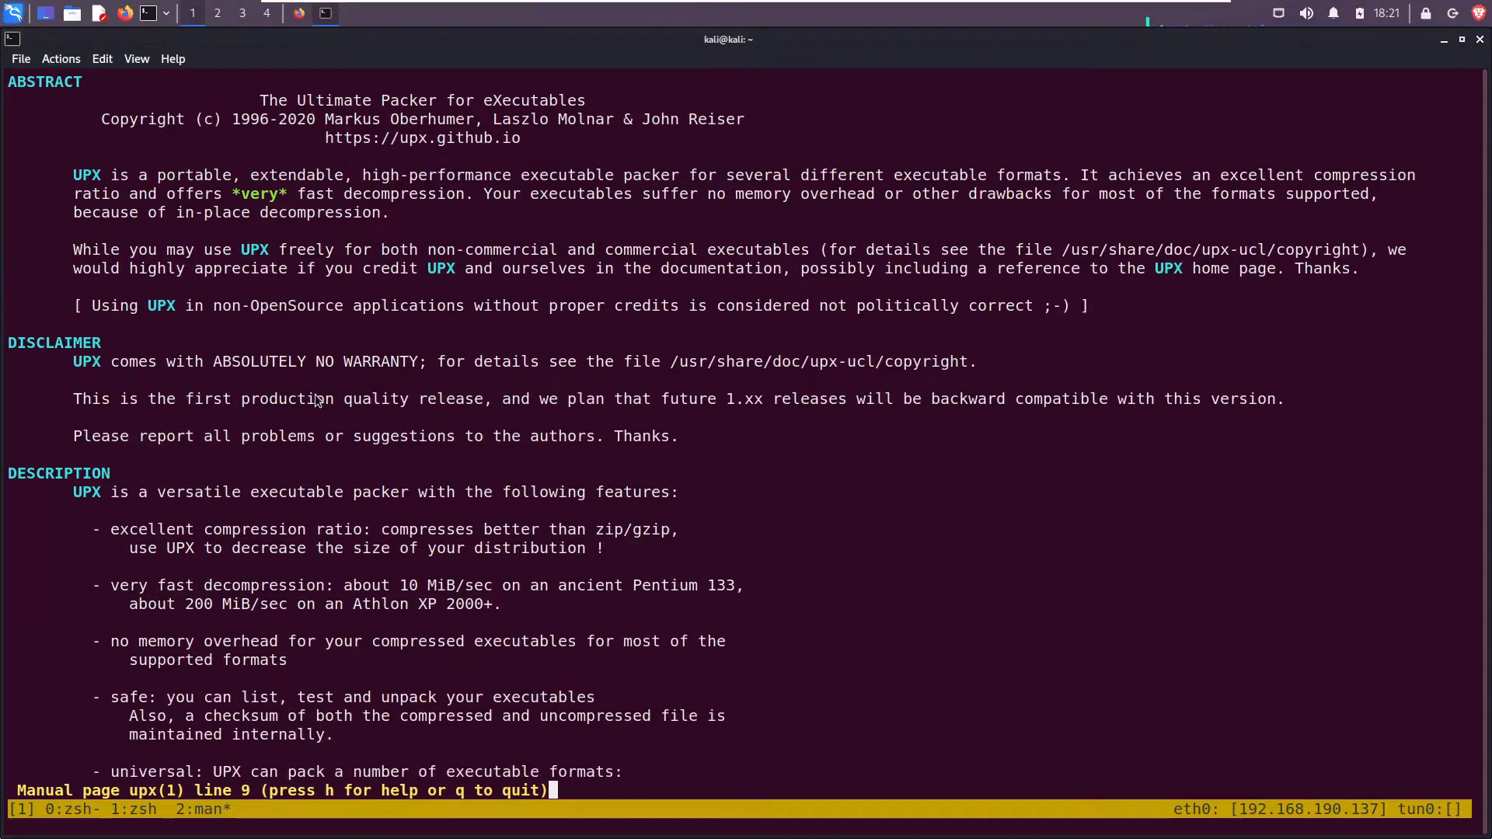
scroll("down", 3)
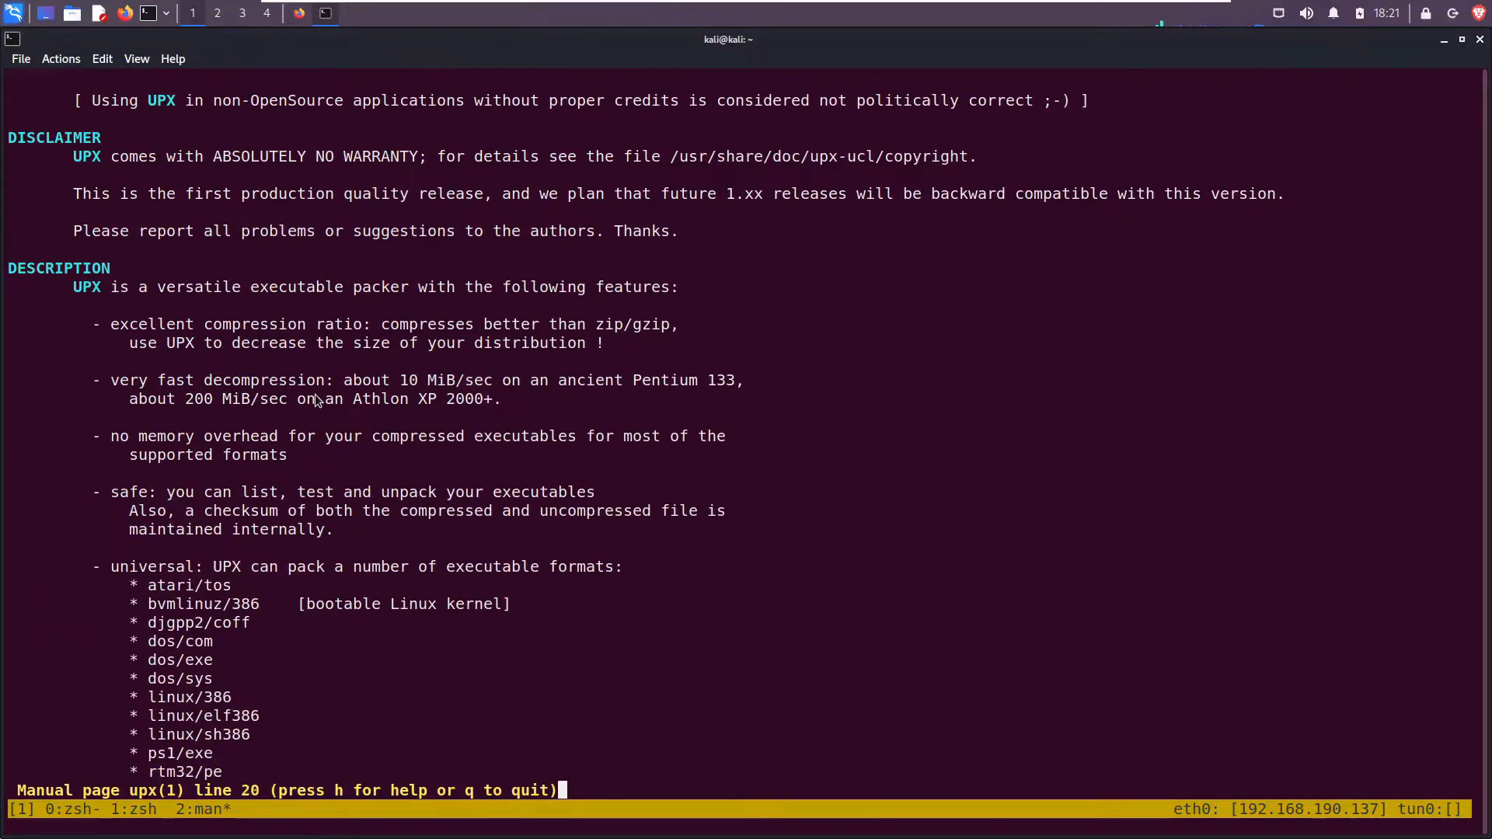
scroll("down", 3)
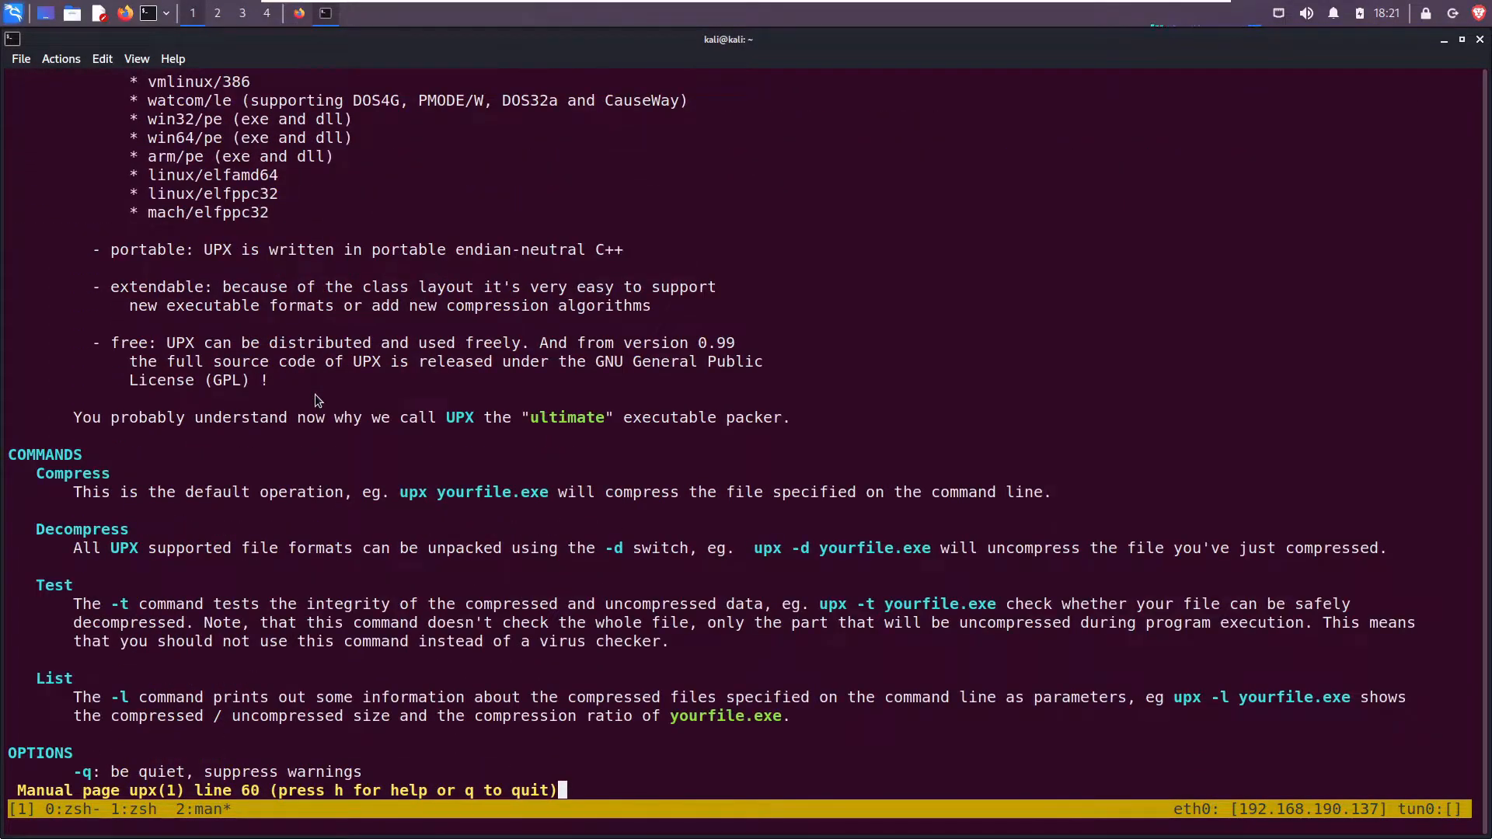
scroll("down", 3)
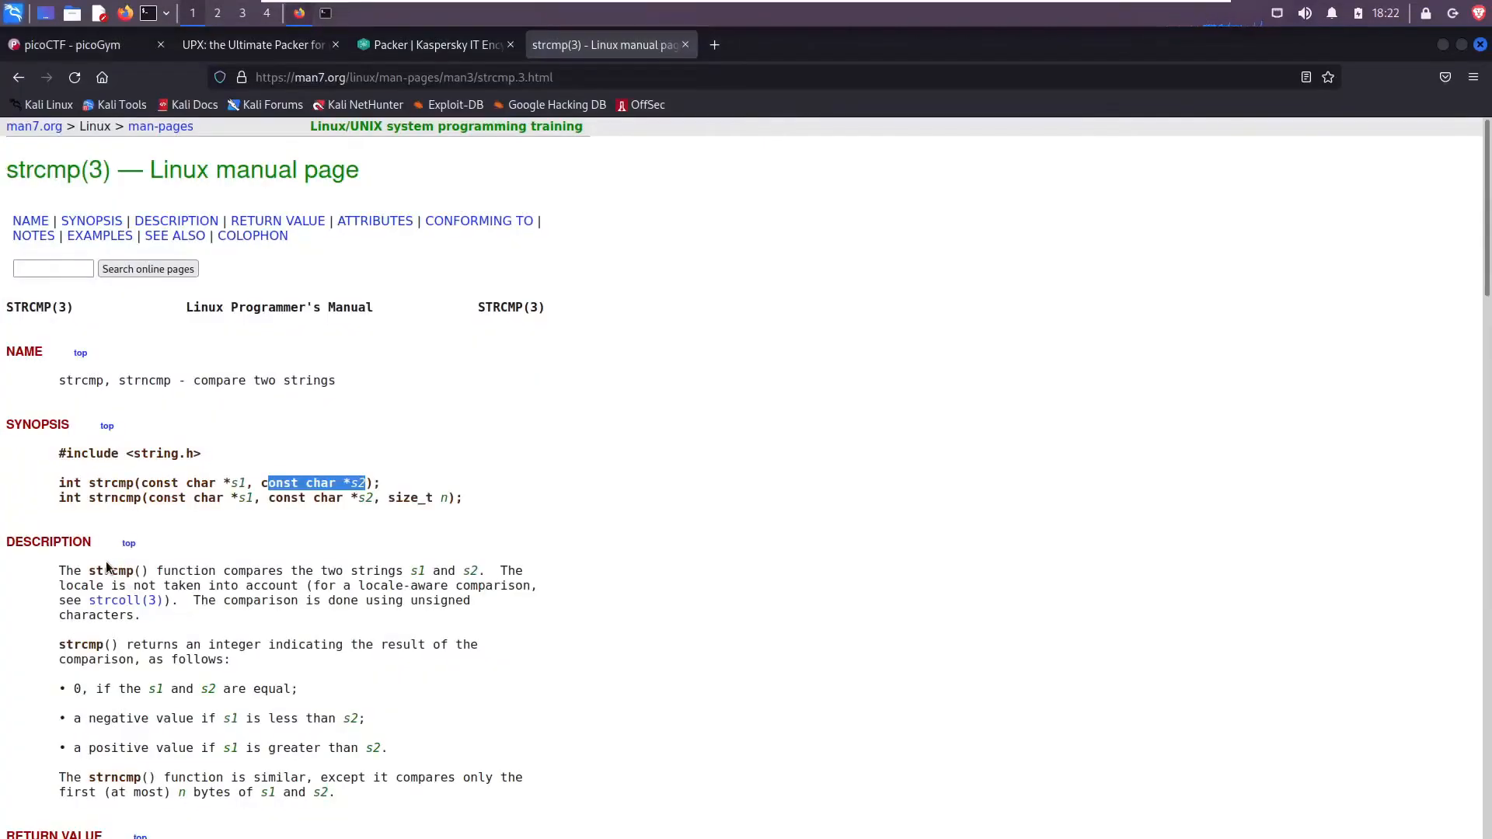
mouse_move(684, 45)
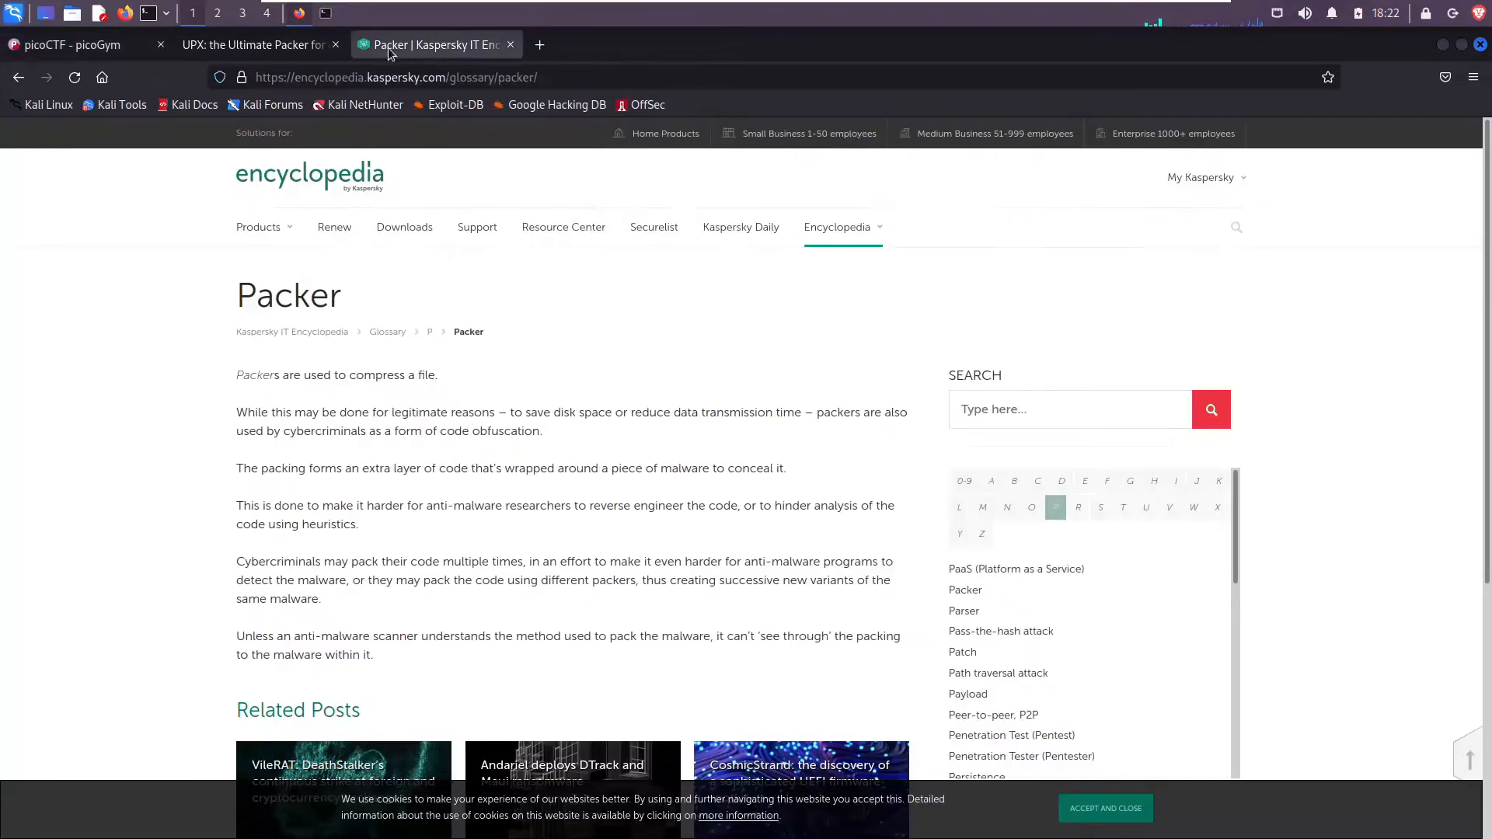
mouse_move(161, 445)
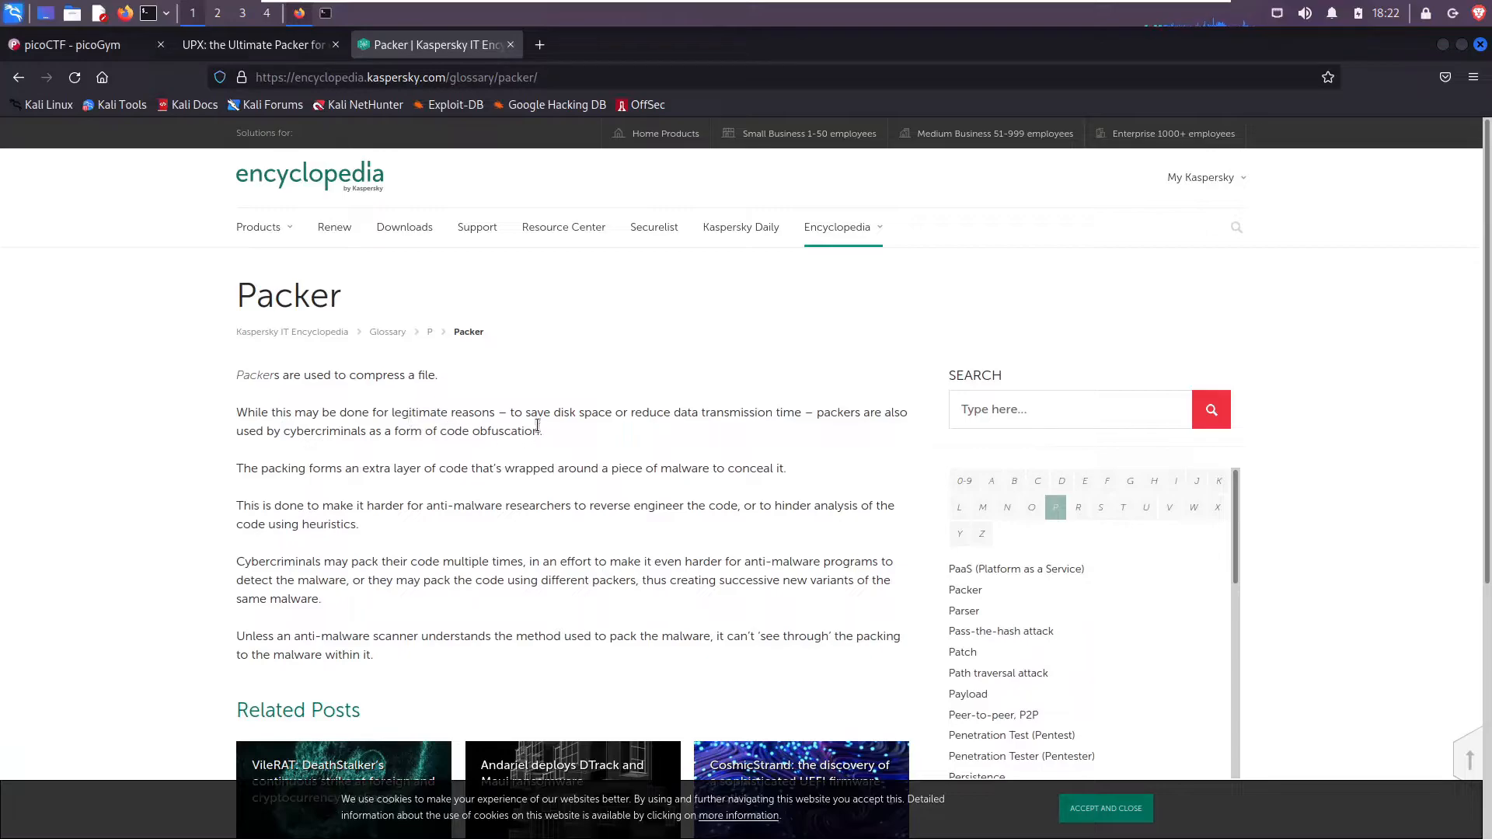
Highlight the Kaspersky Packer passage on legitimate uses such as saving disk space
left_click_drag(510, 412, 707, 412)
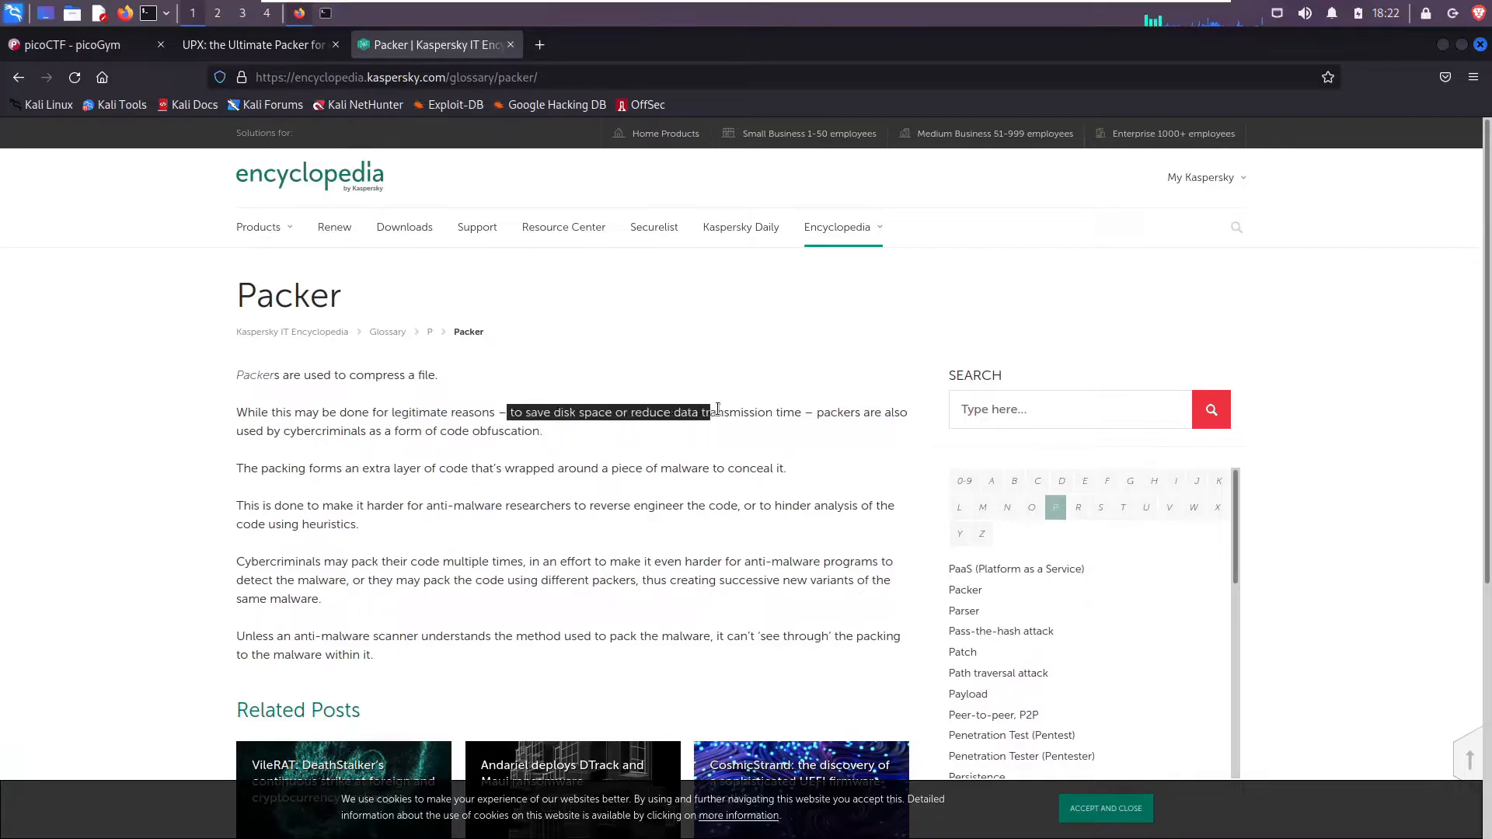
left_click_drag(709, 412, 803, 412)
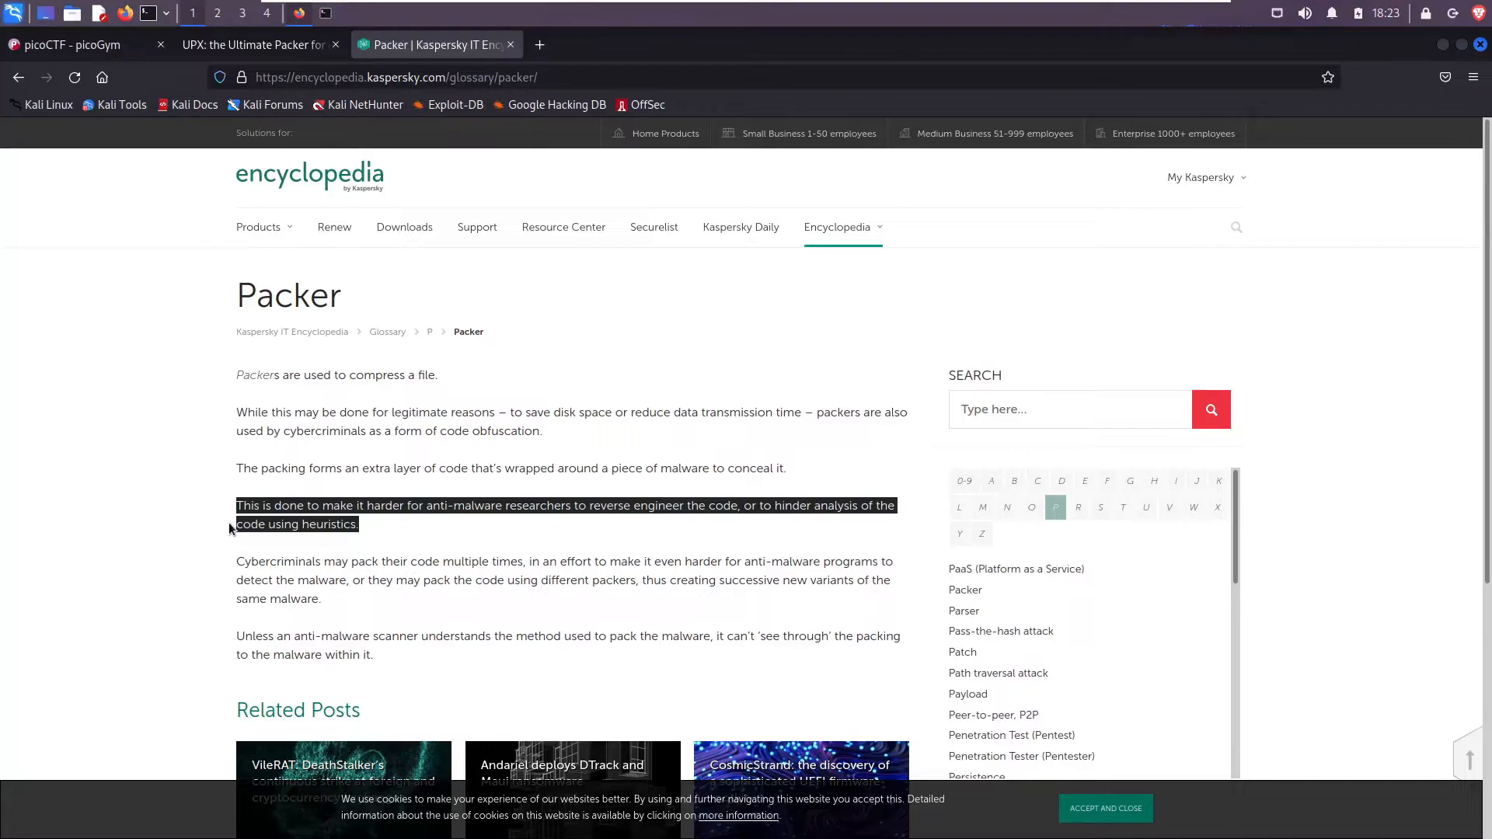
mouse_move(278, 566)
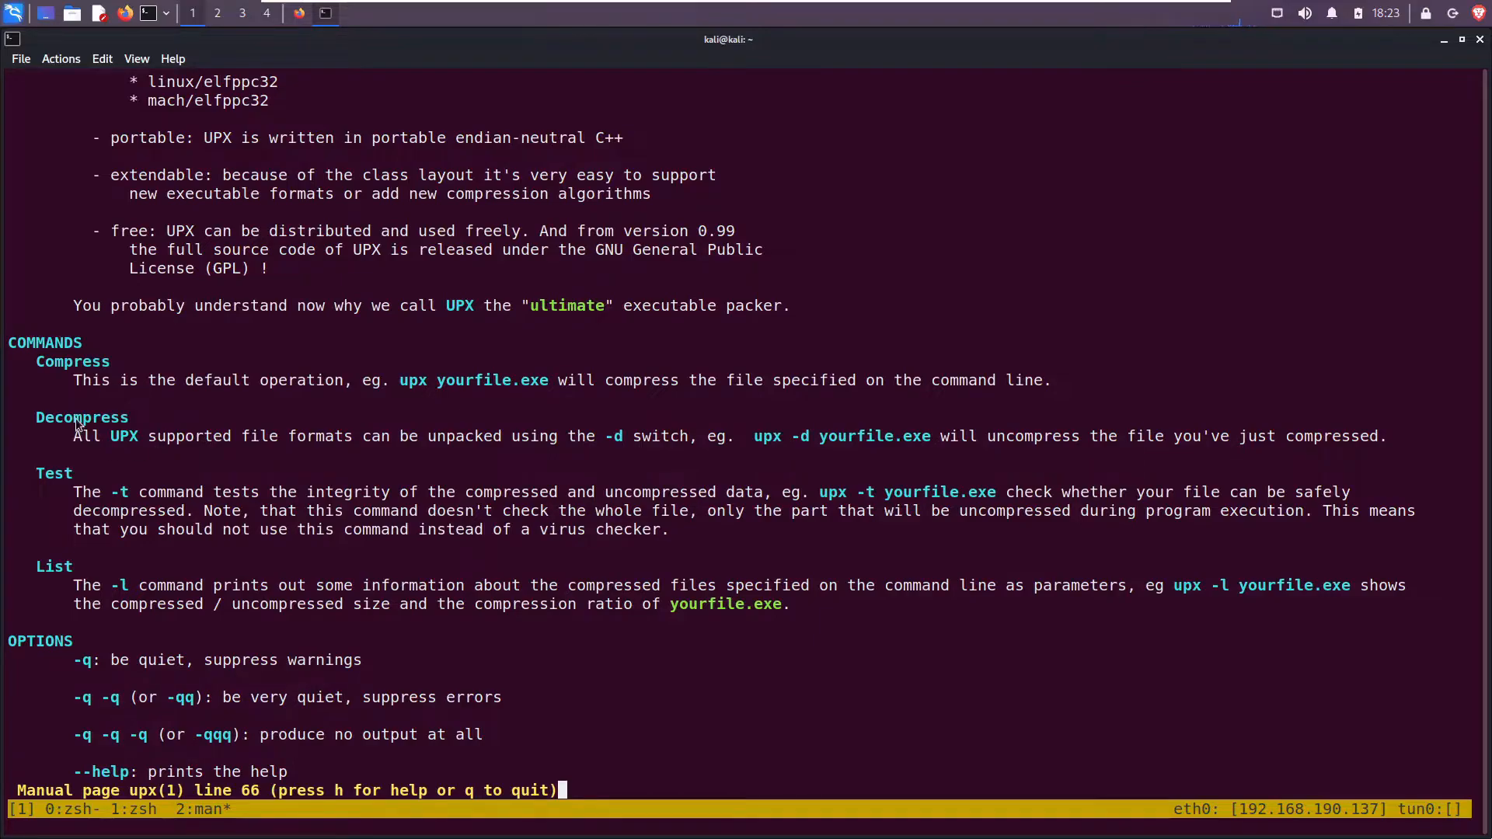
mouse_move(282, 407)
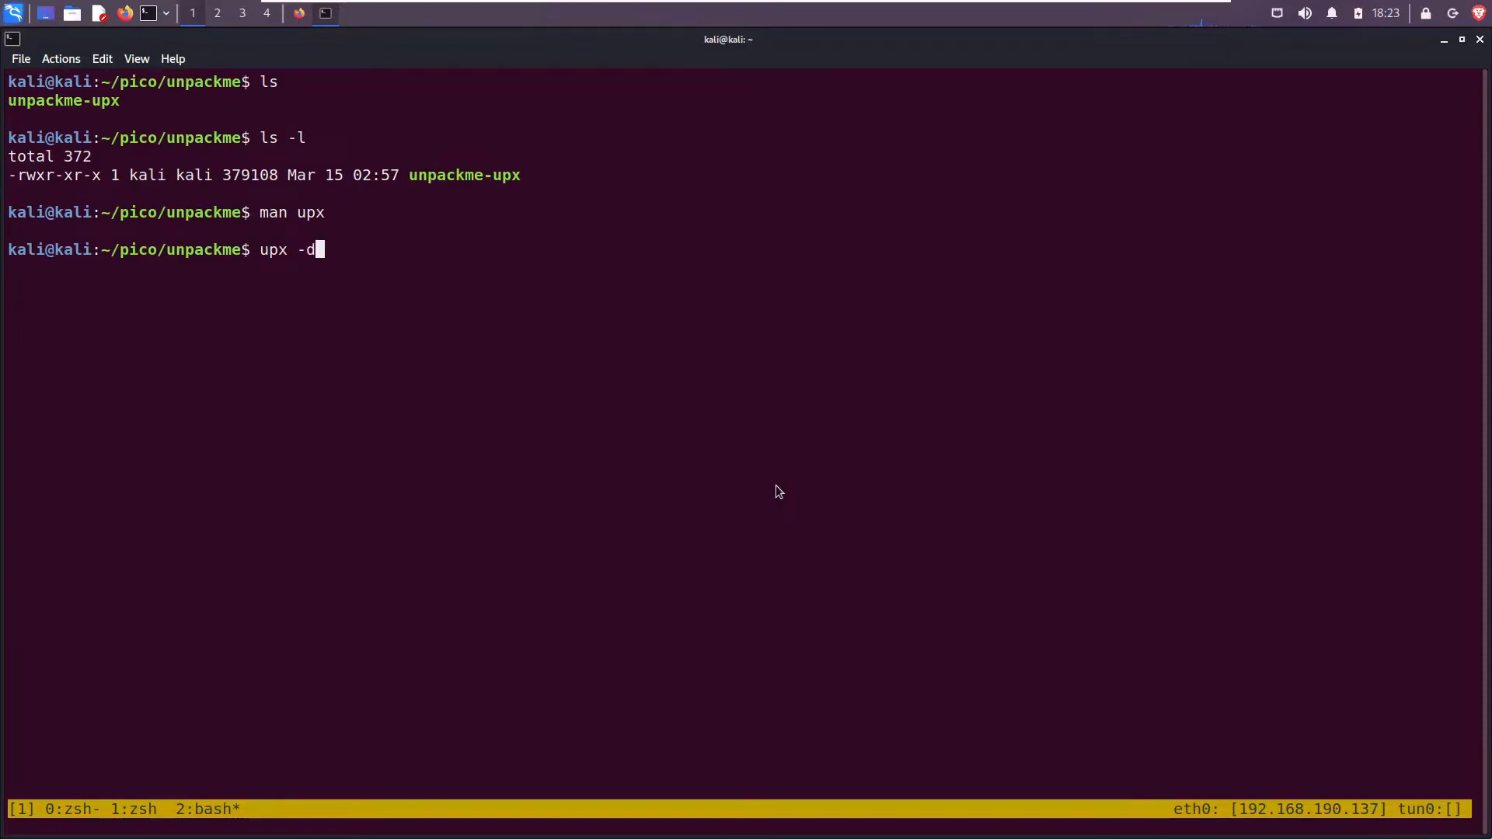
Unpack unpackme-upx with upx -d and confirm it grew to 1002408 bytes as a static, unstripped ELF
type("unpackme-upx")
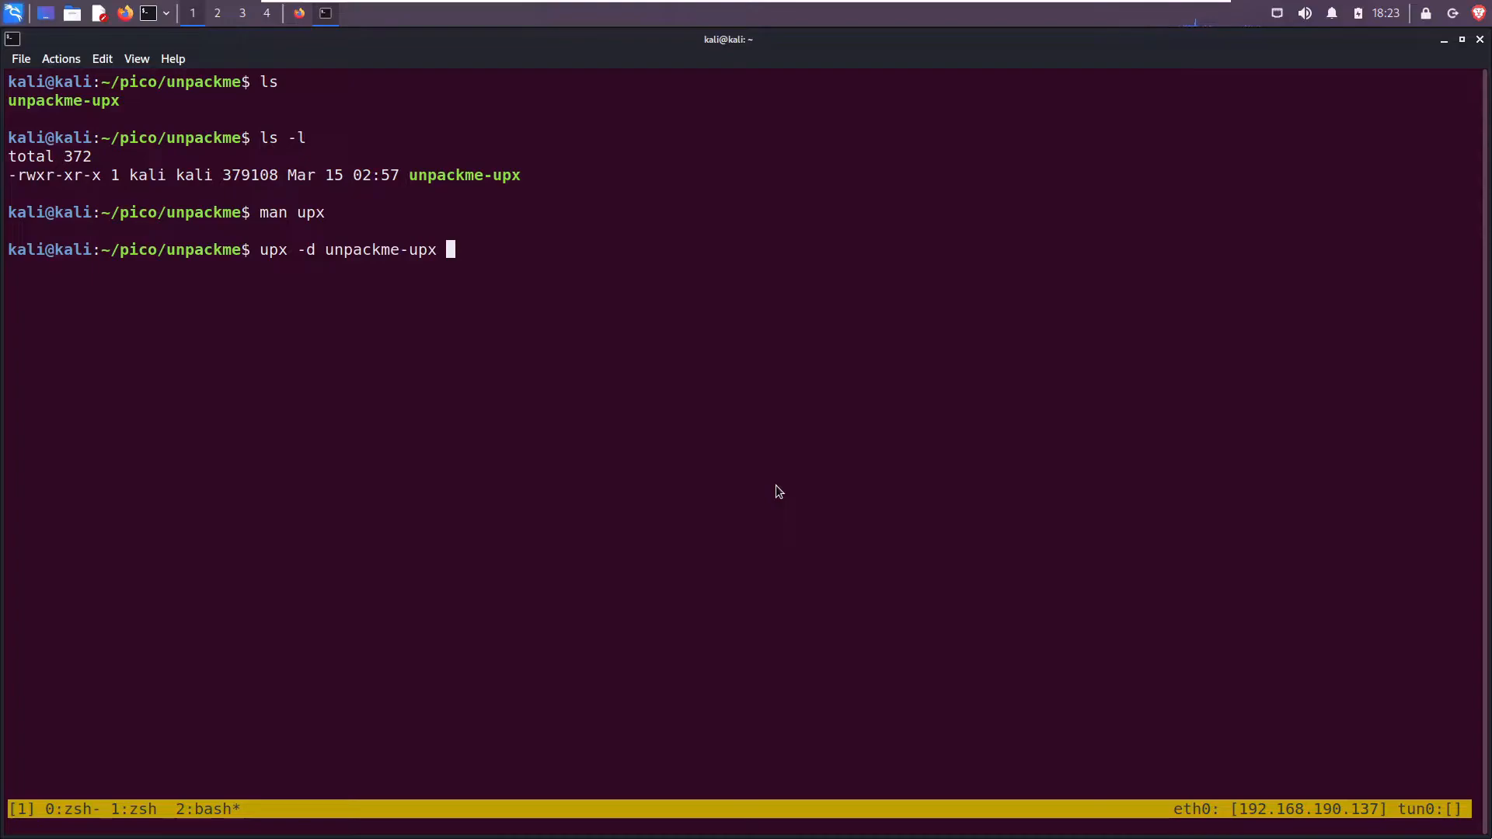
key("Return")
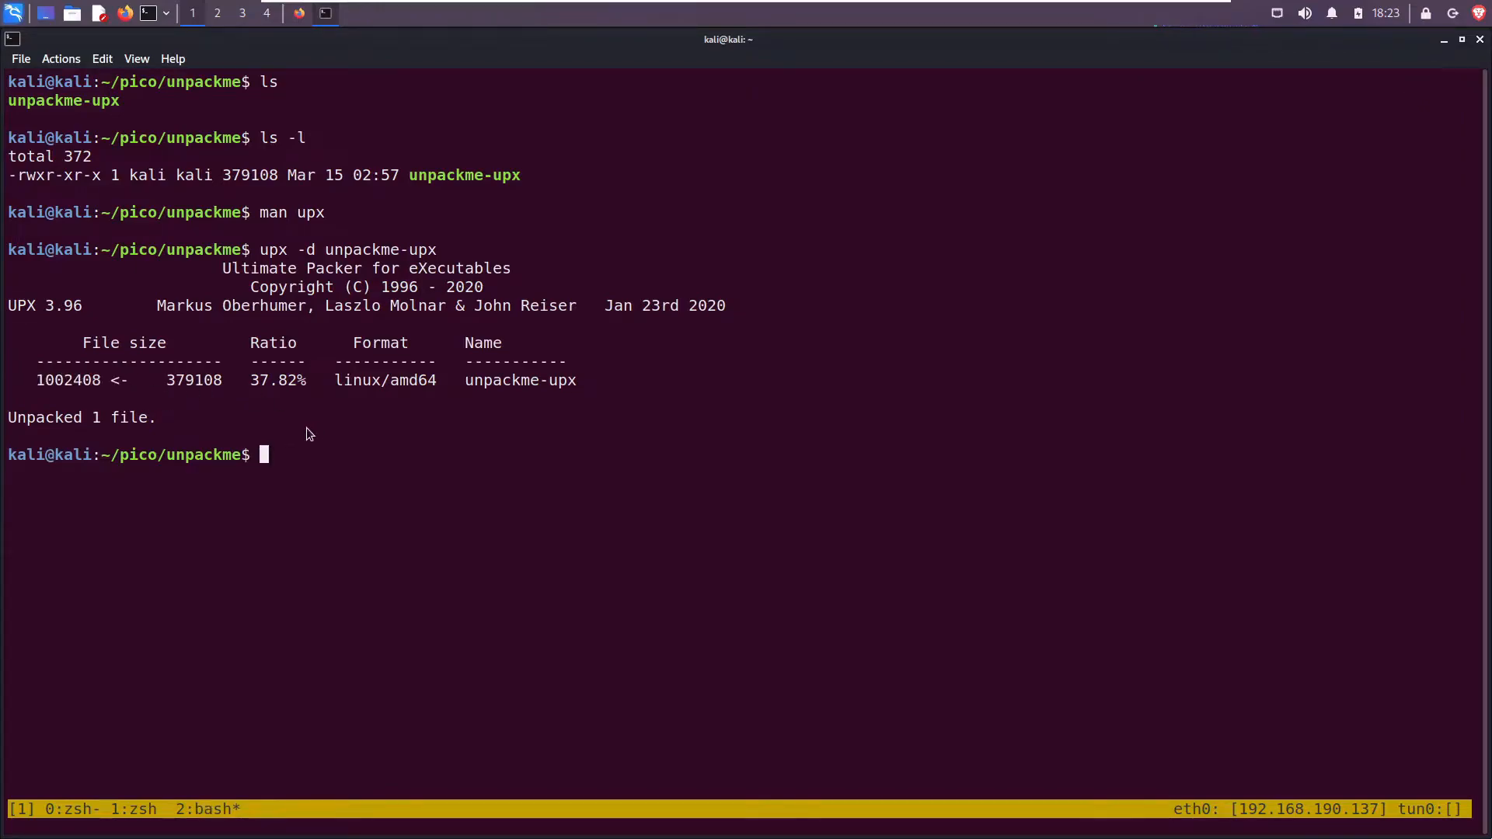
type("ls -l")
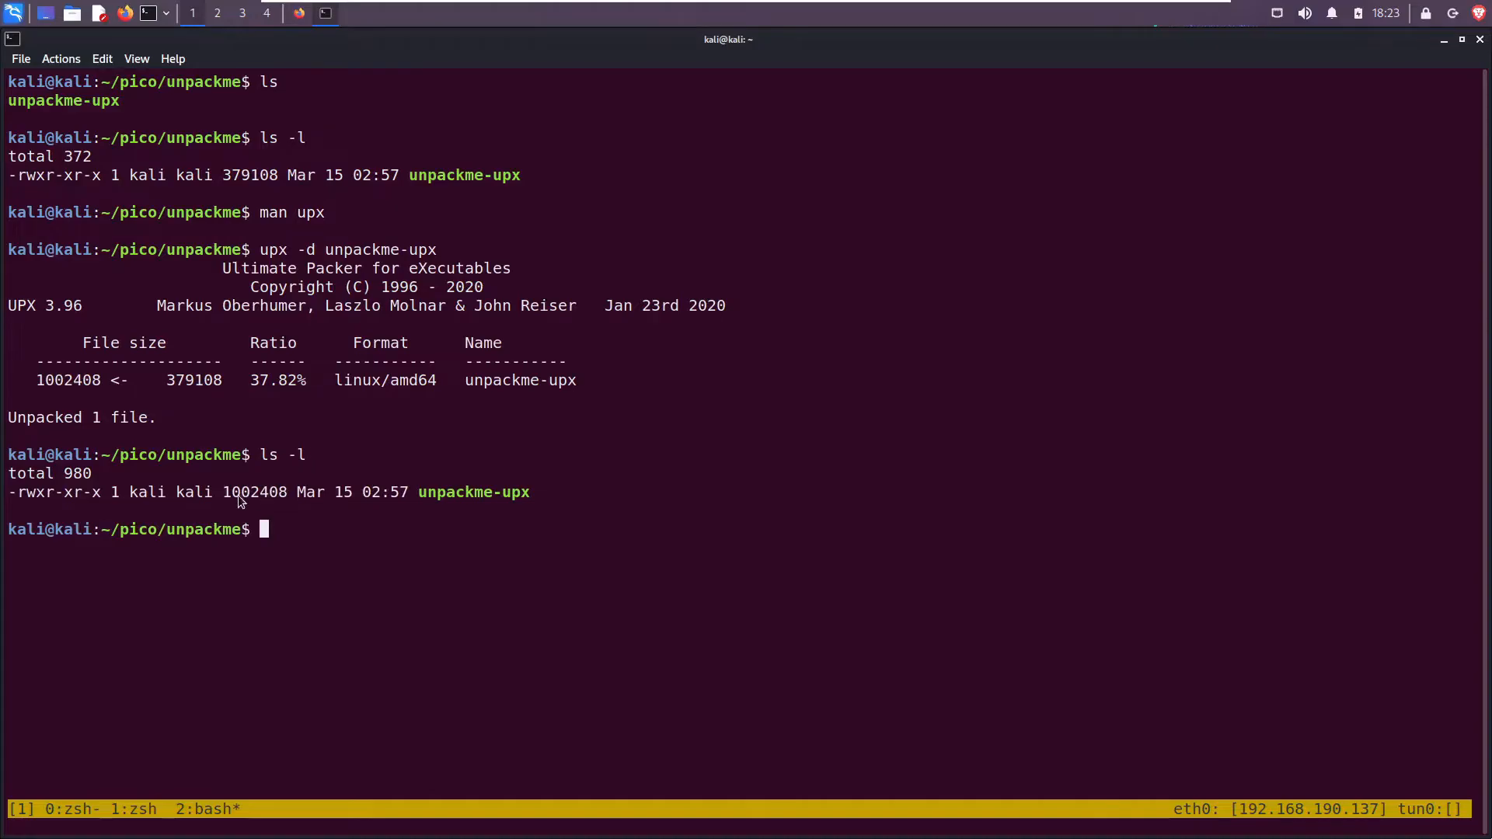
type("file unpackme-upx")
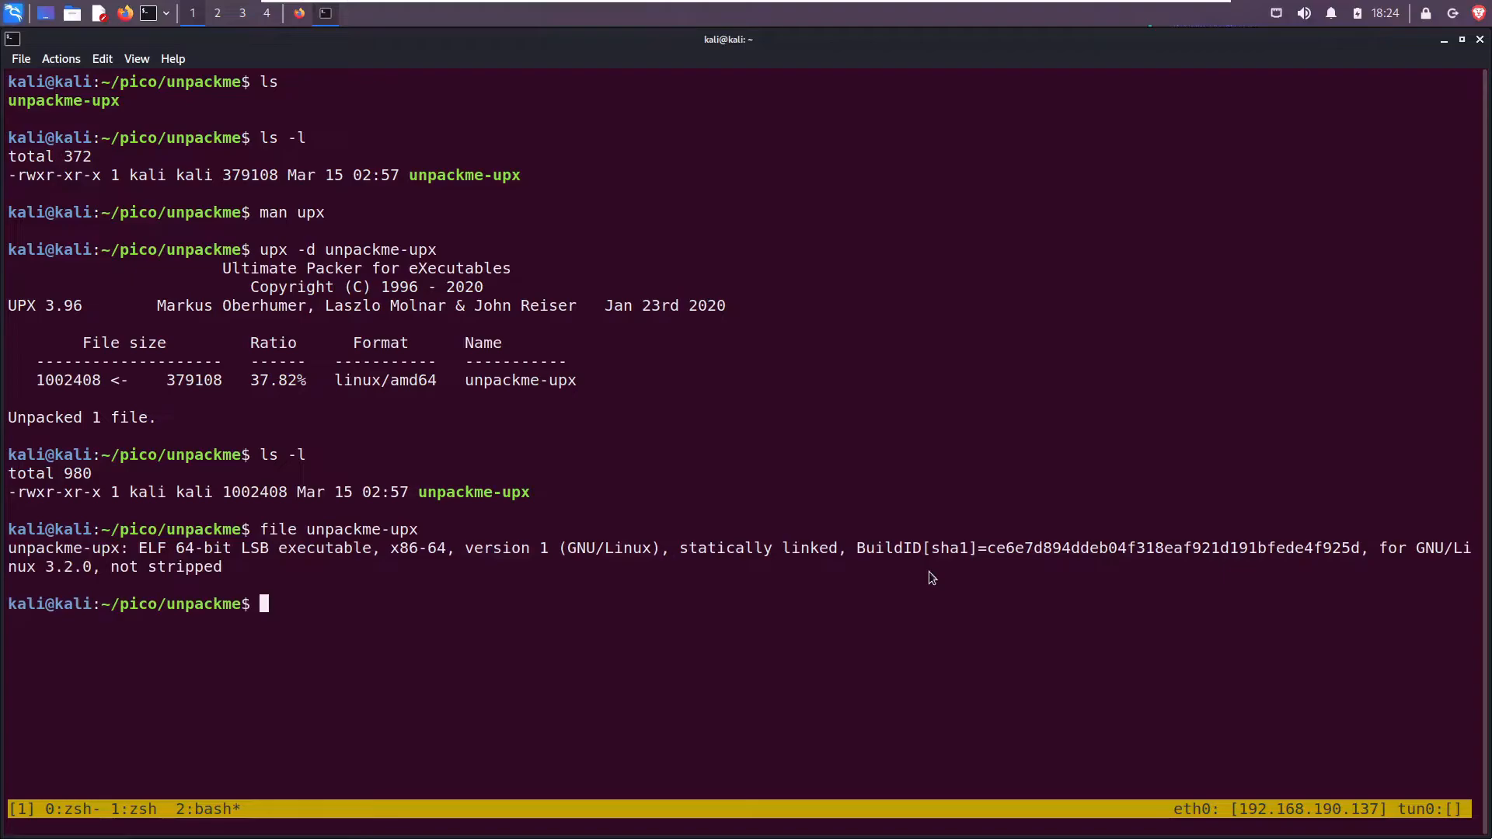
mouse_move(772, 558)
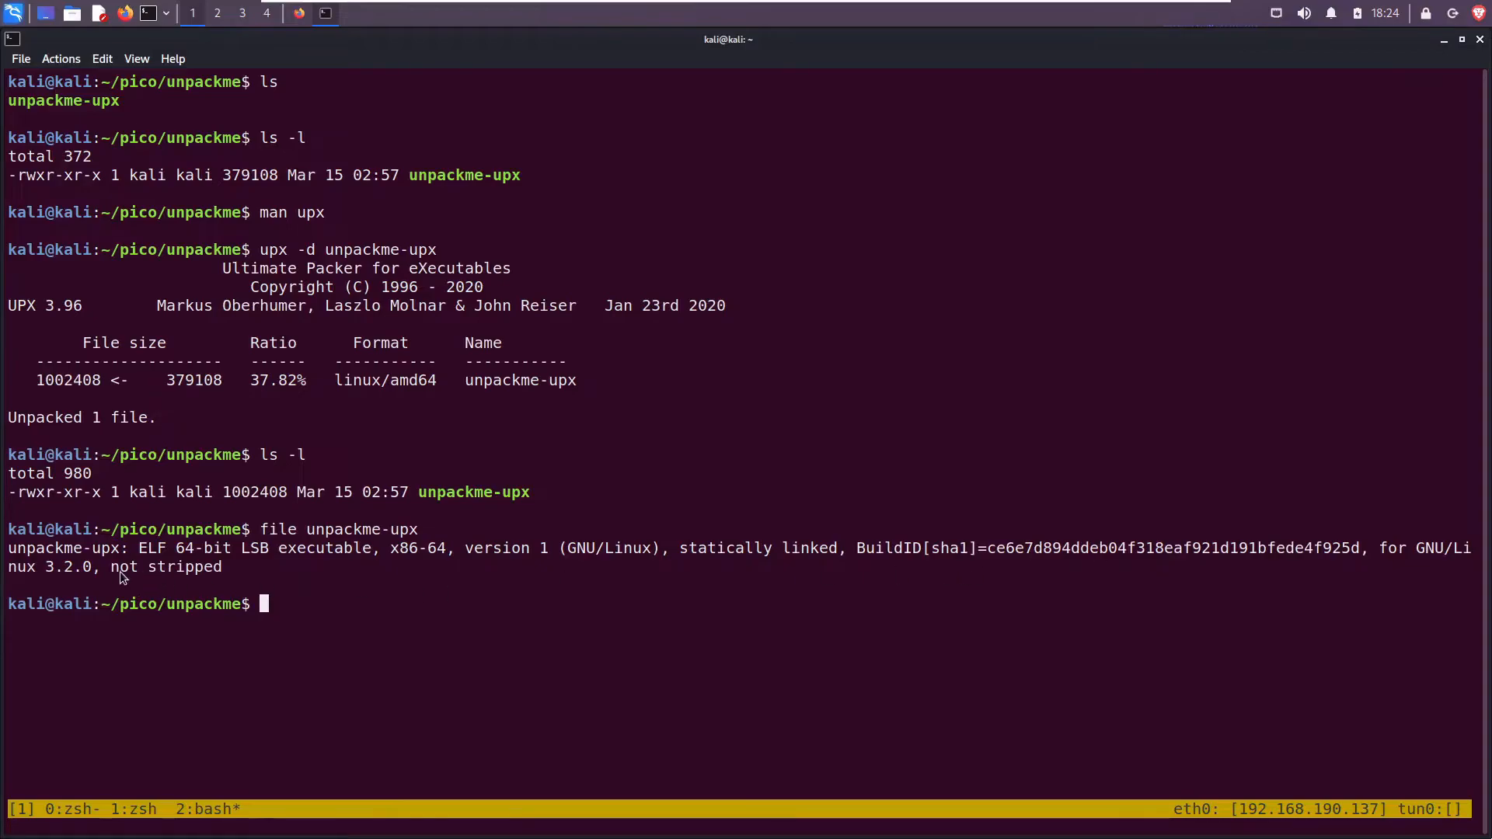
mouse_move(296, 612)
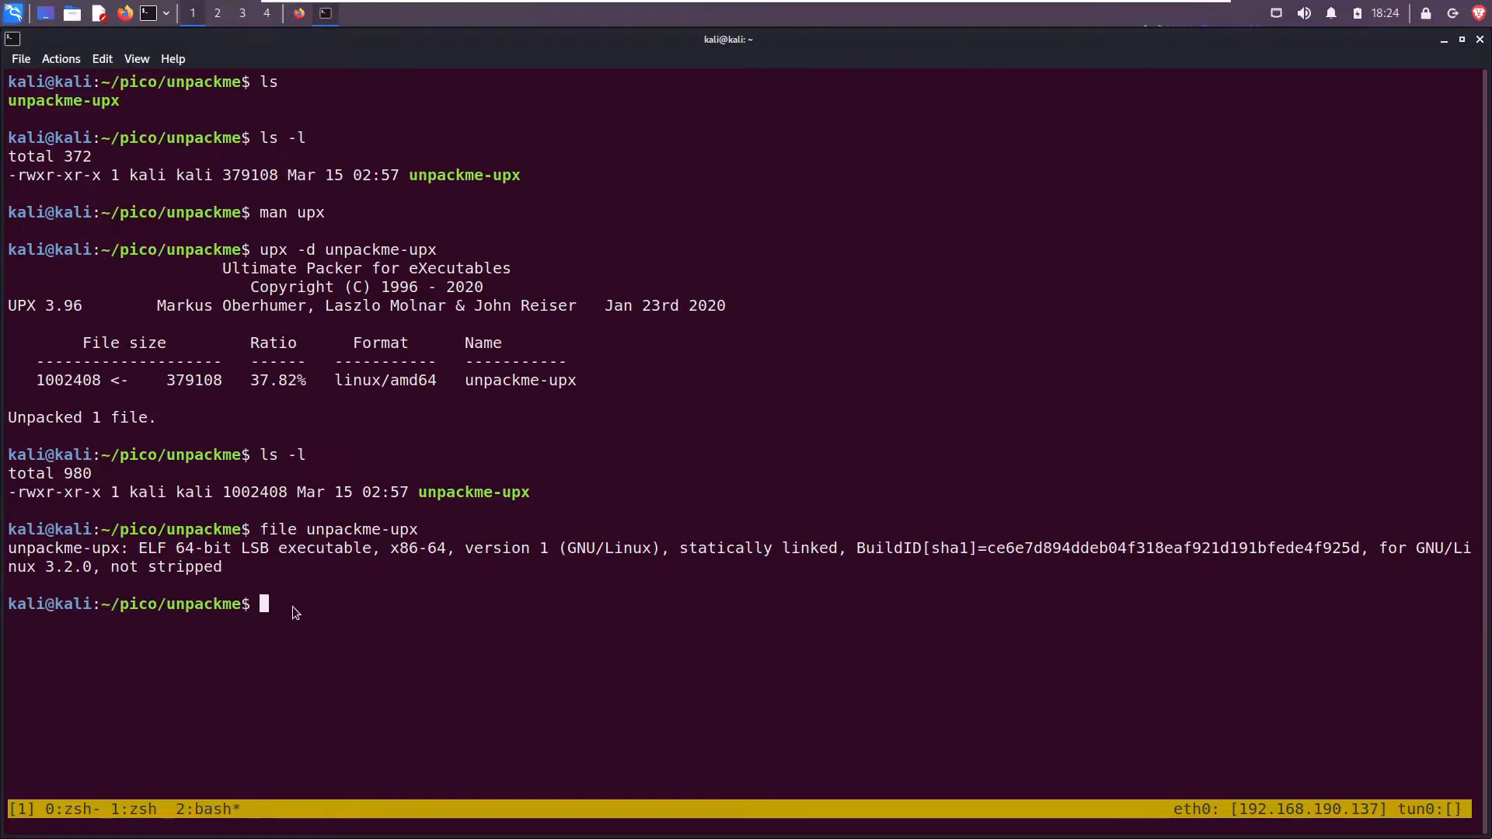
mouse_move(300, 618)
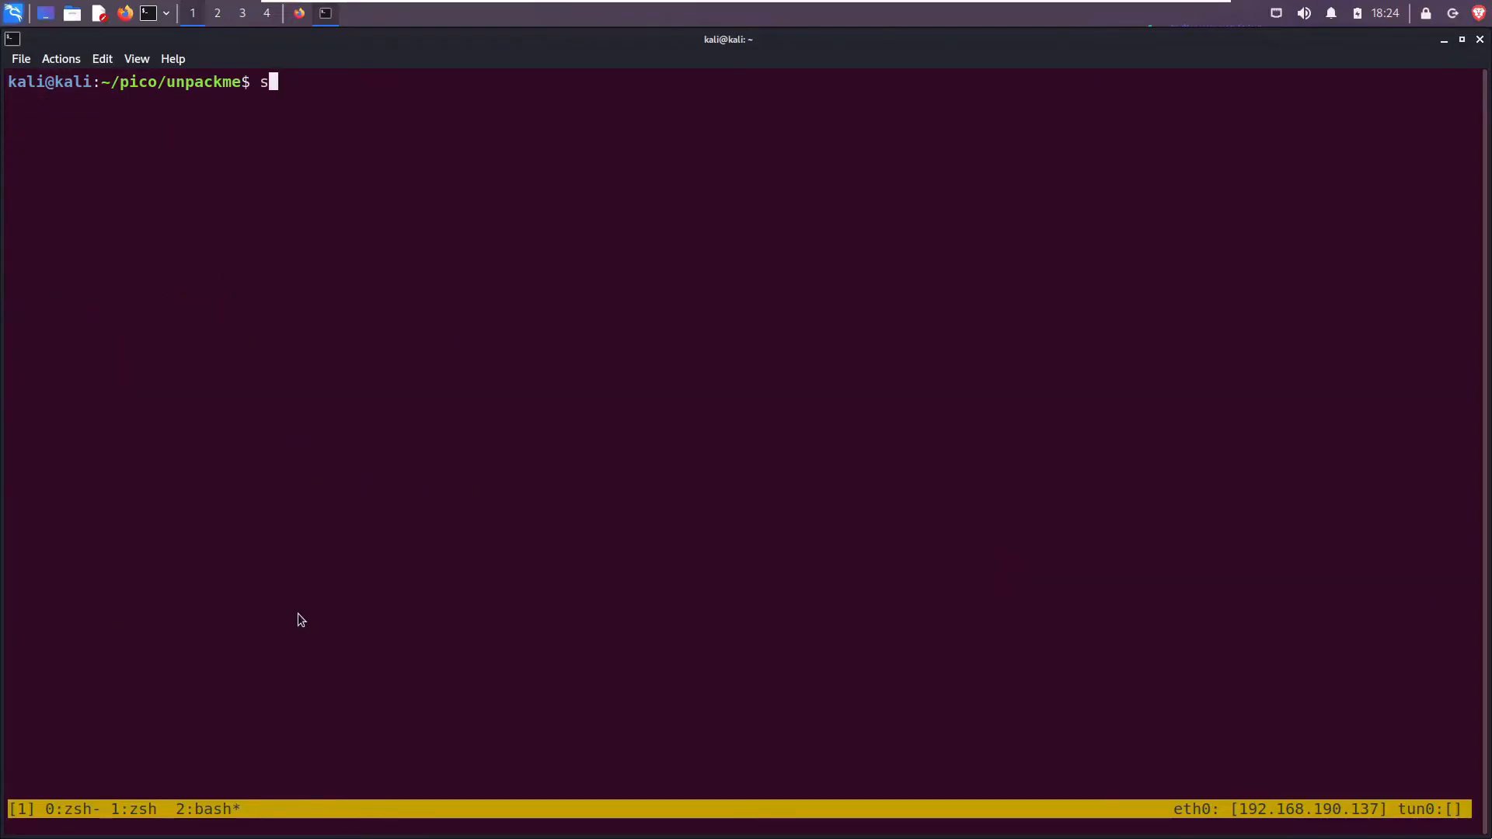
Page through strings of unpackme-upx, then strace it answering 99 as the favorite number
type("trings unpackme-upx")
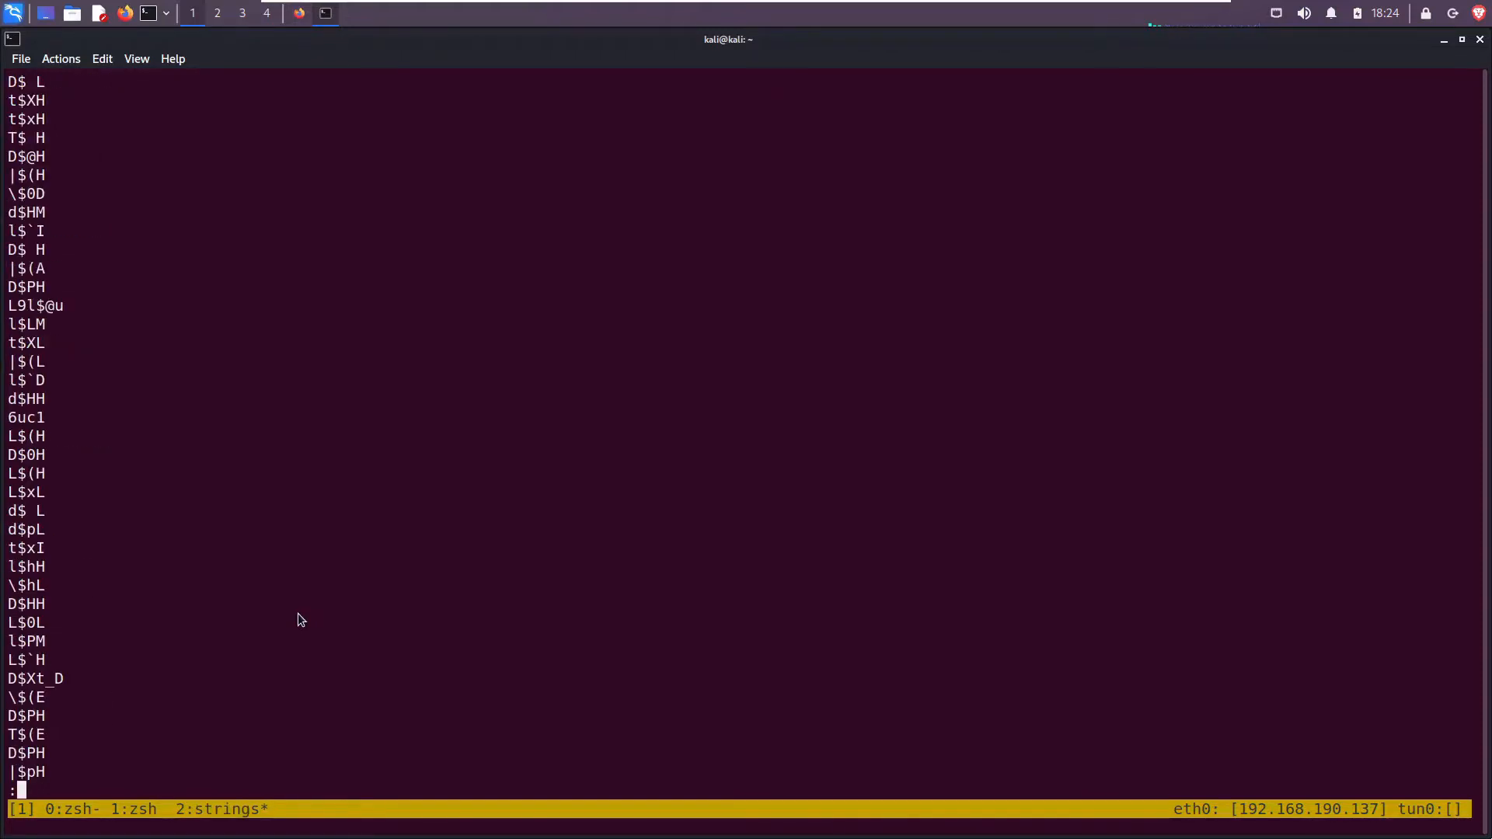
key("q")
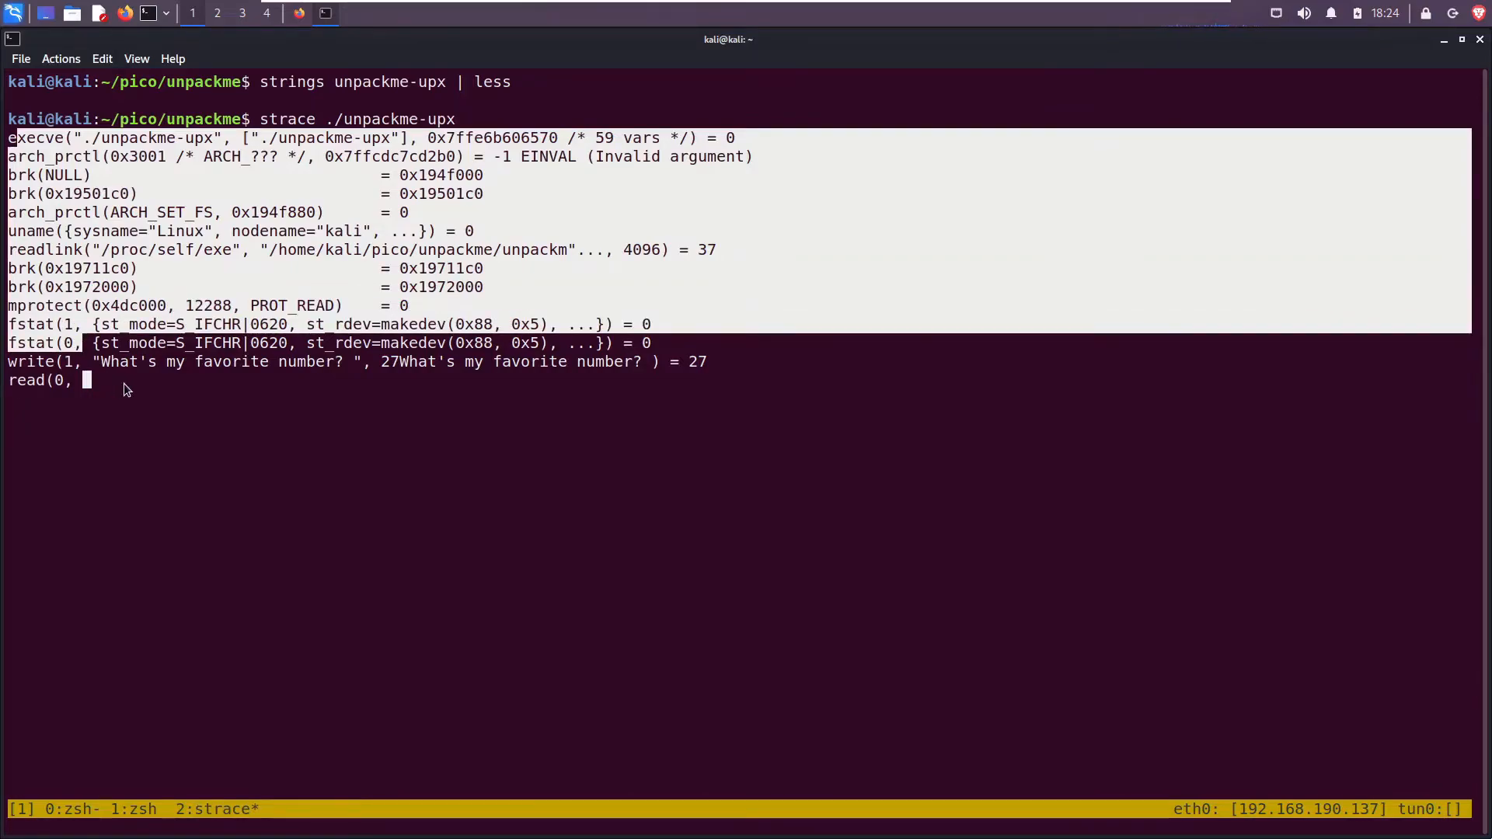
type("99")
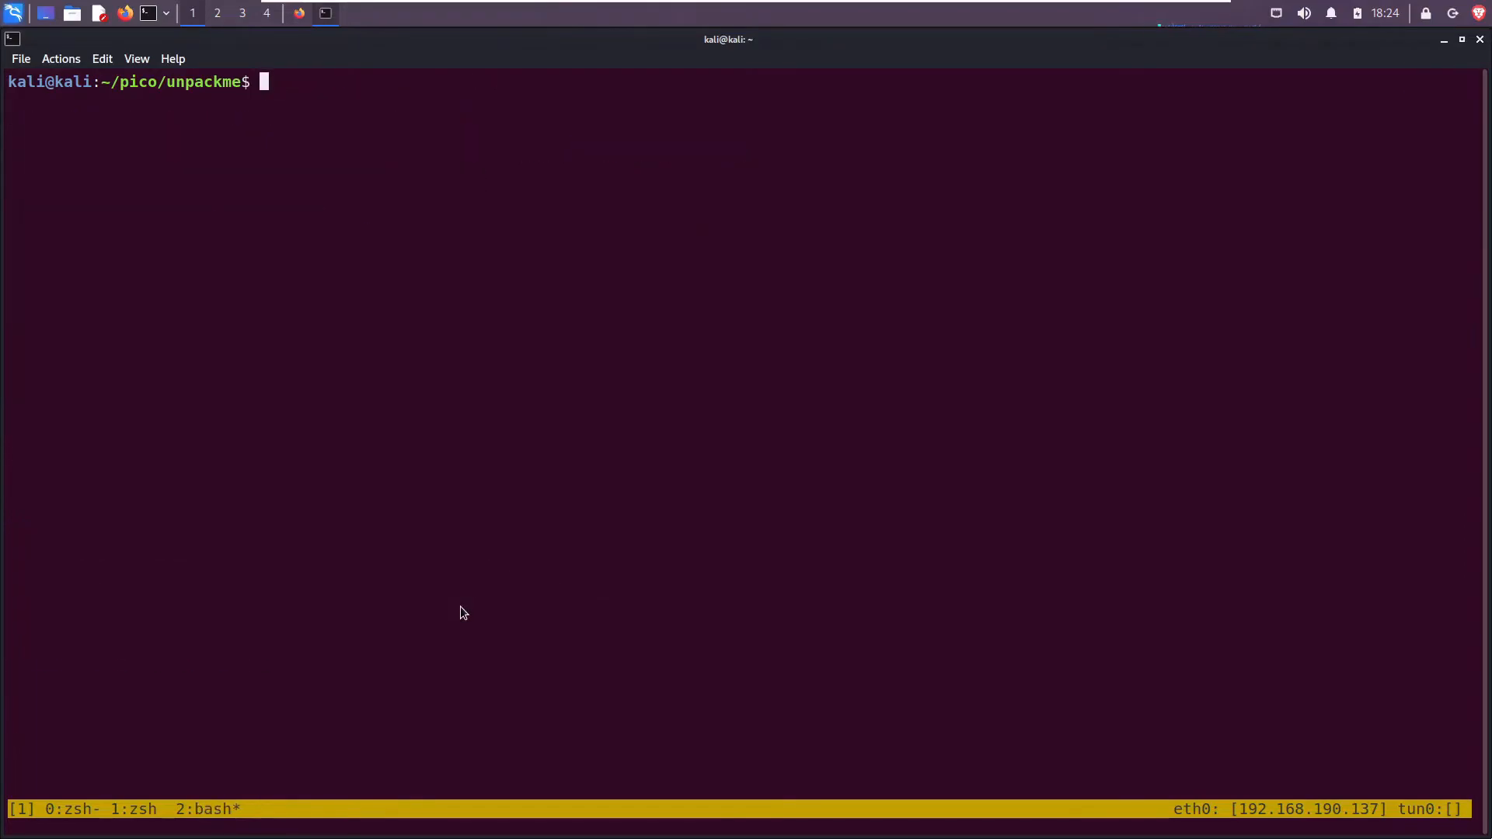
Load ./unpackme-upx in gdb -q and disassemble main
type("gdb")
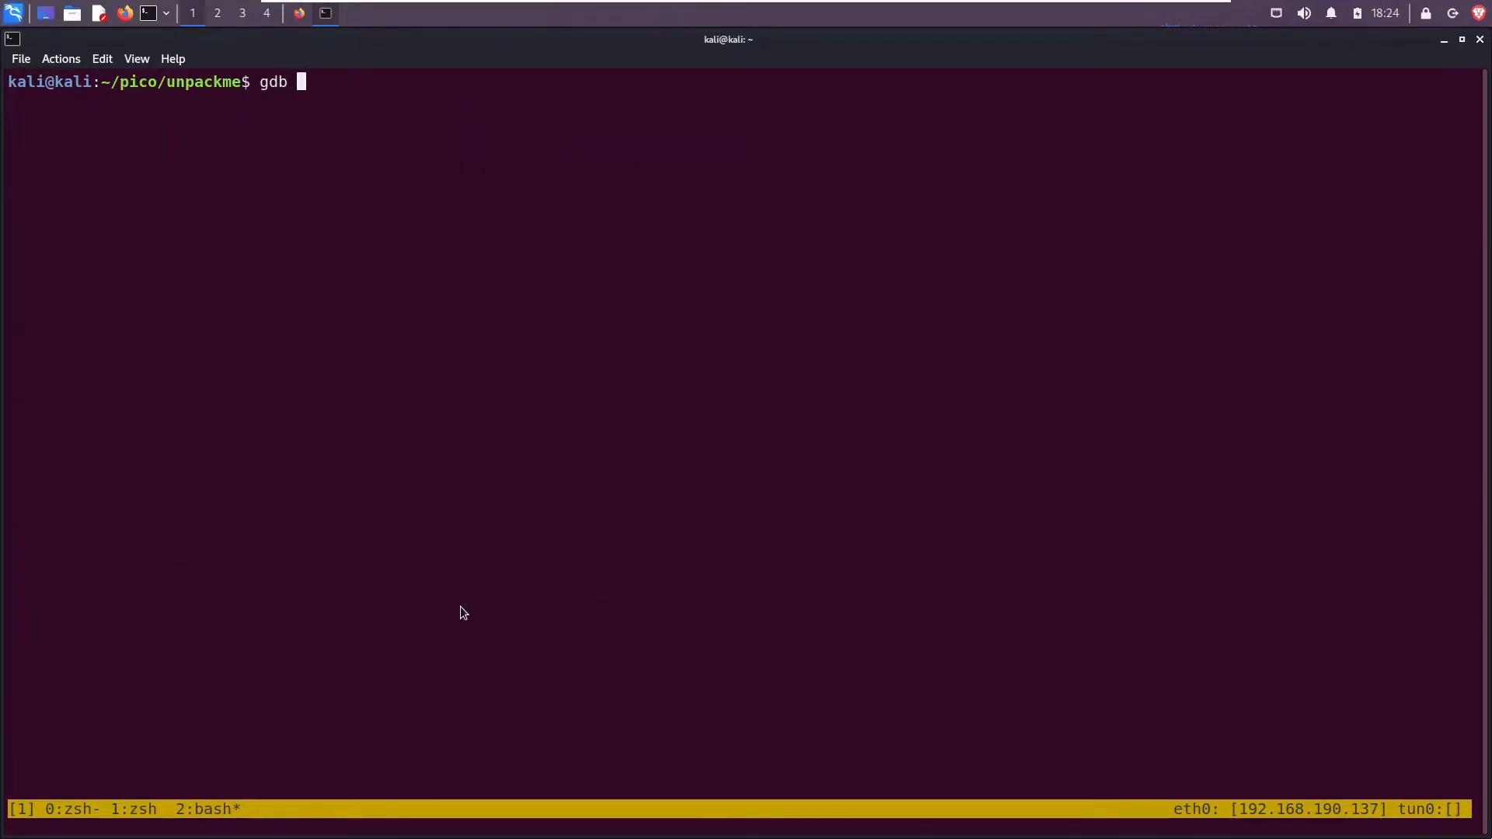
type("-q")
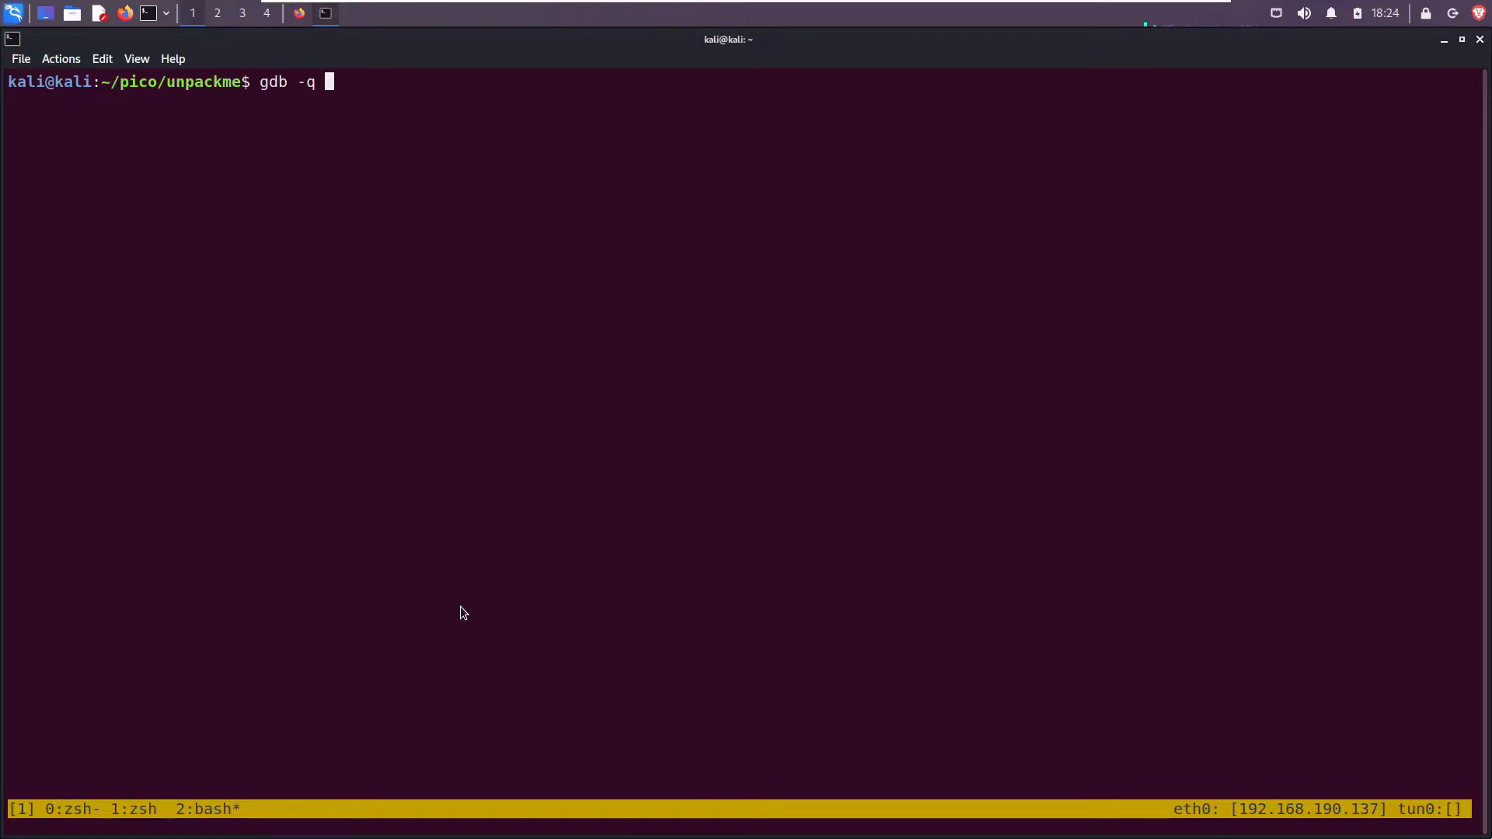
type("./un")
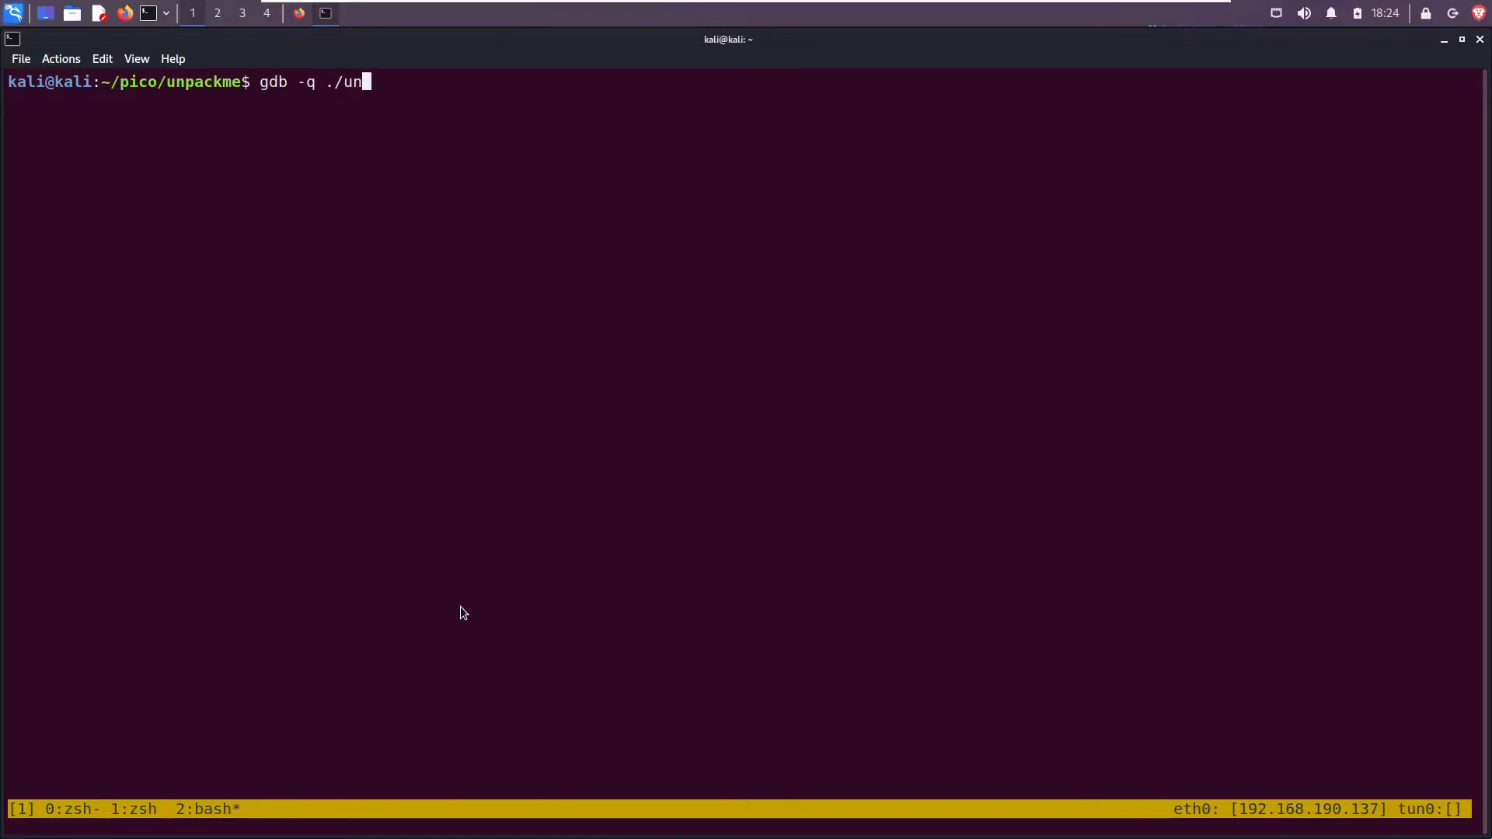
type("packme-upx")
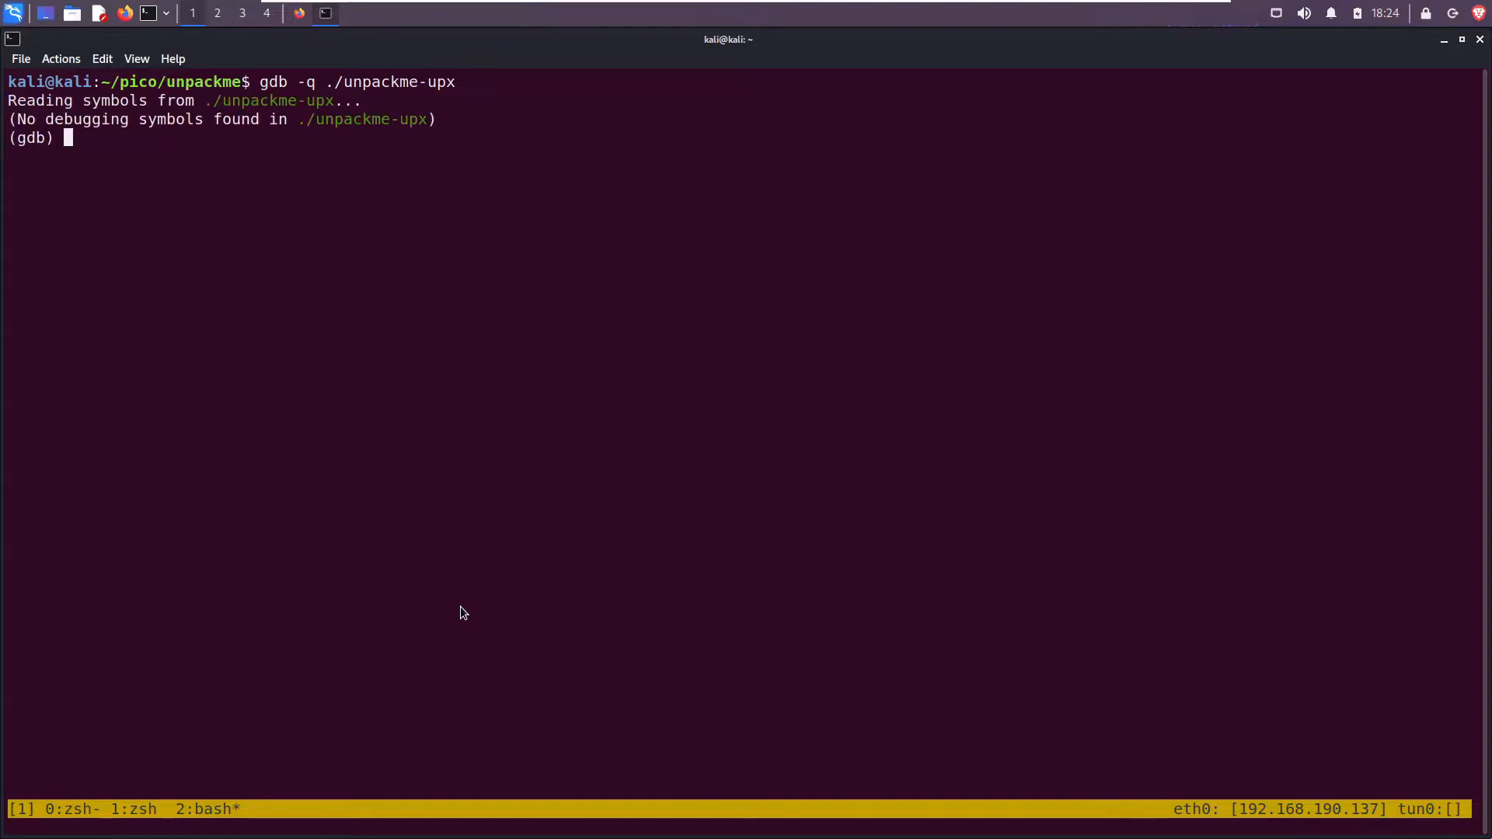
type("disass ma")
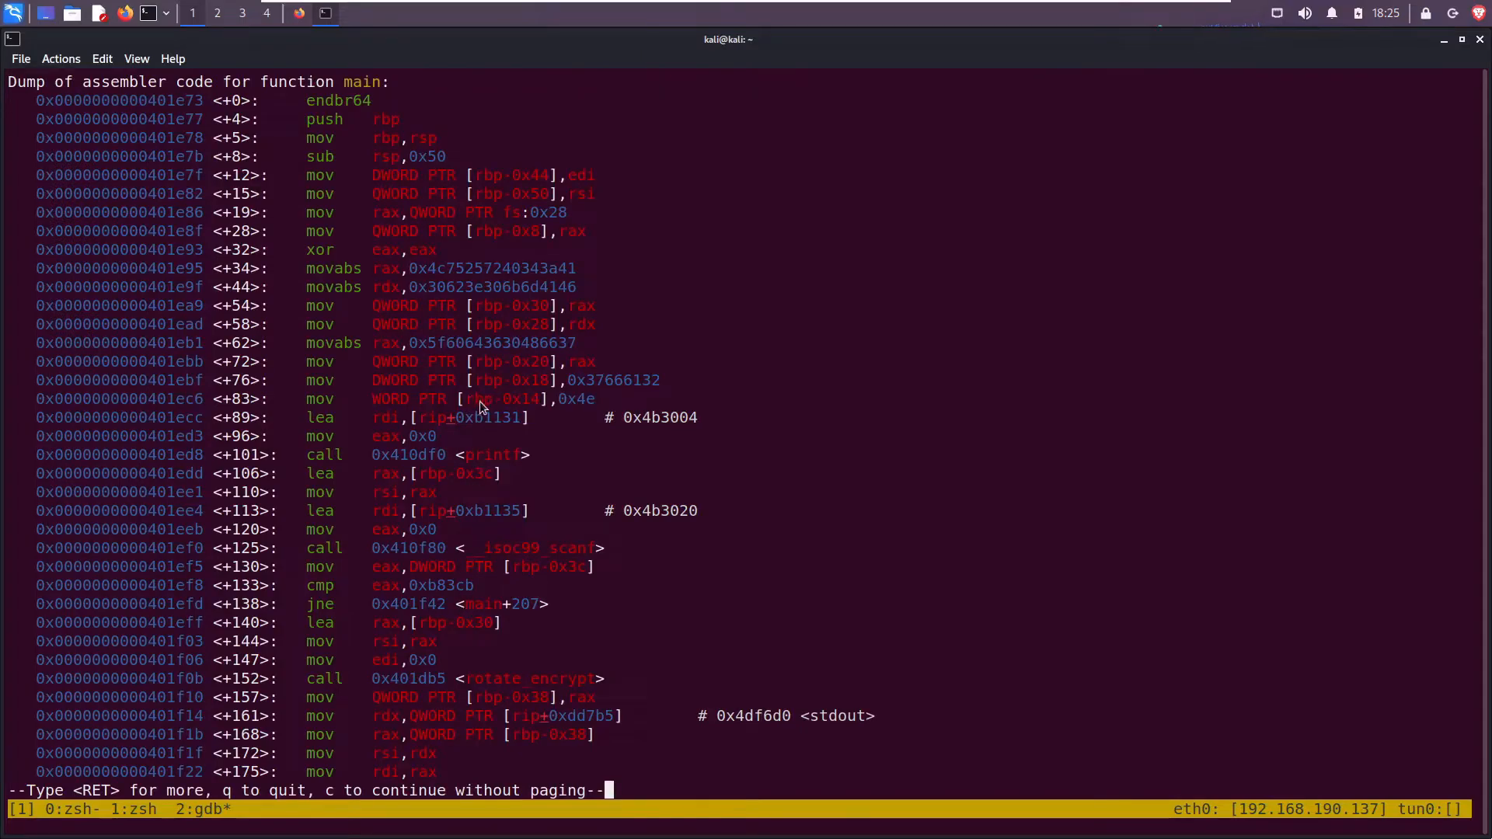
mouse_move(824, 240)
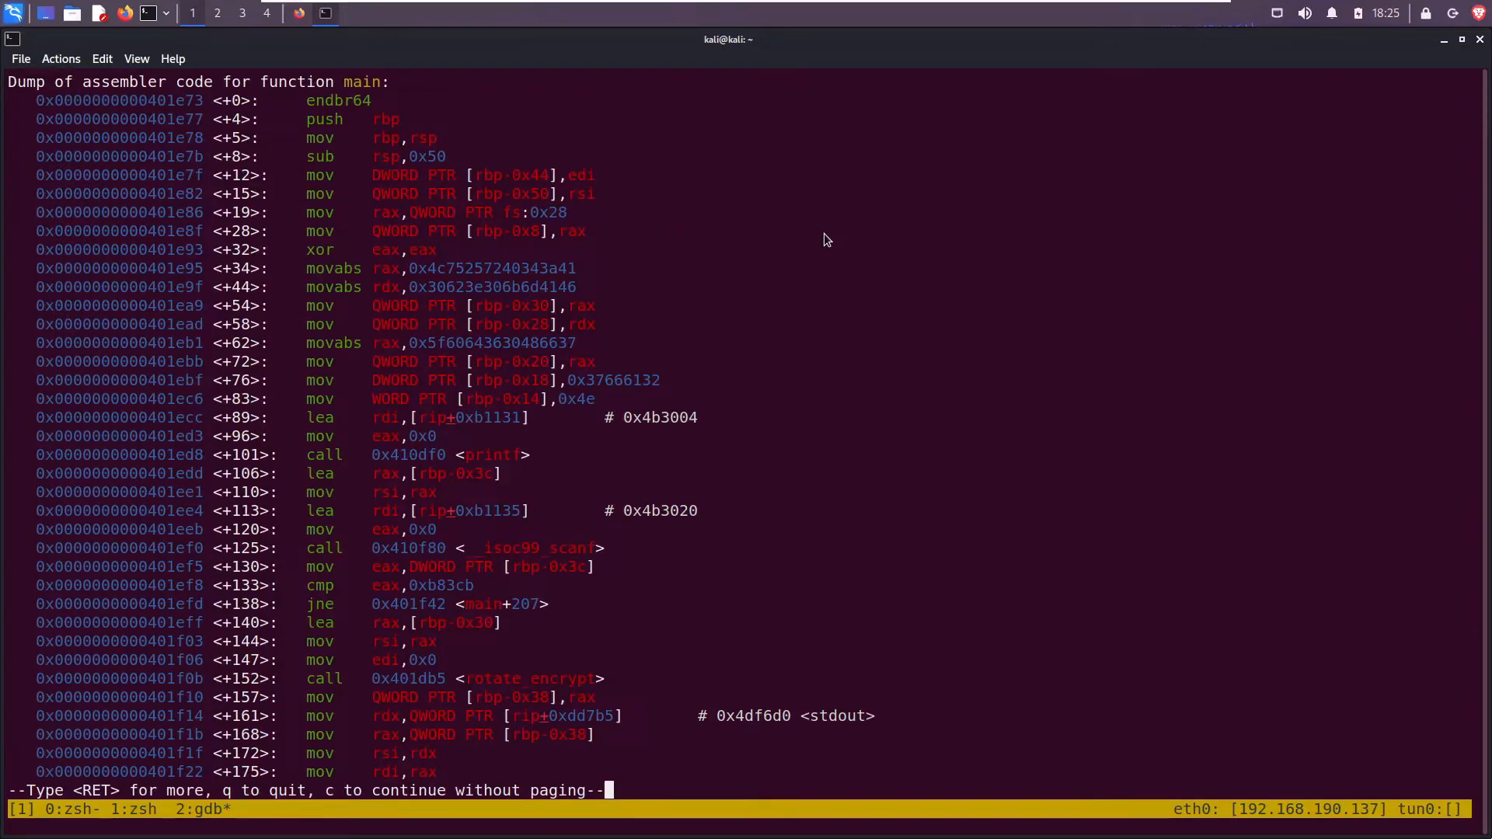
mouse_move(588, 190)
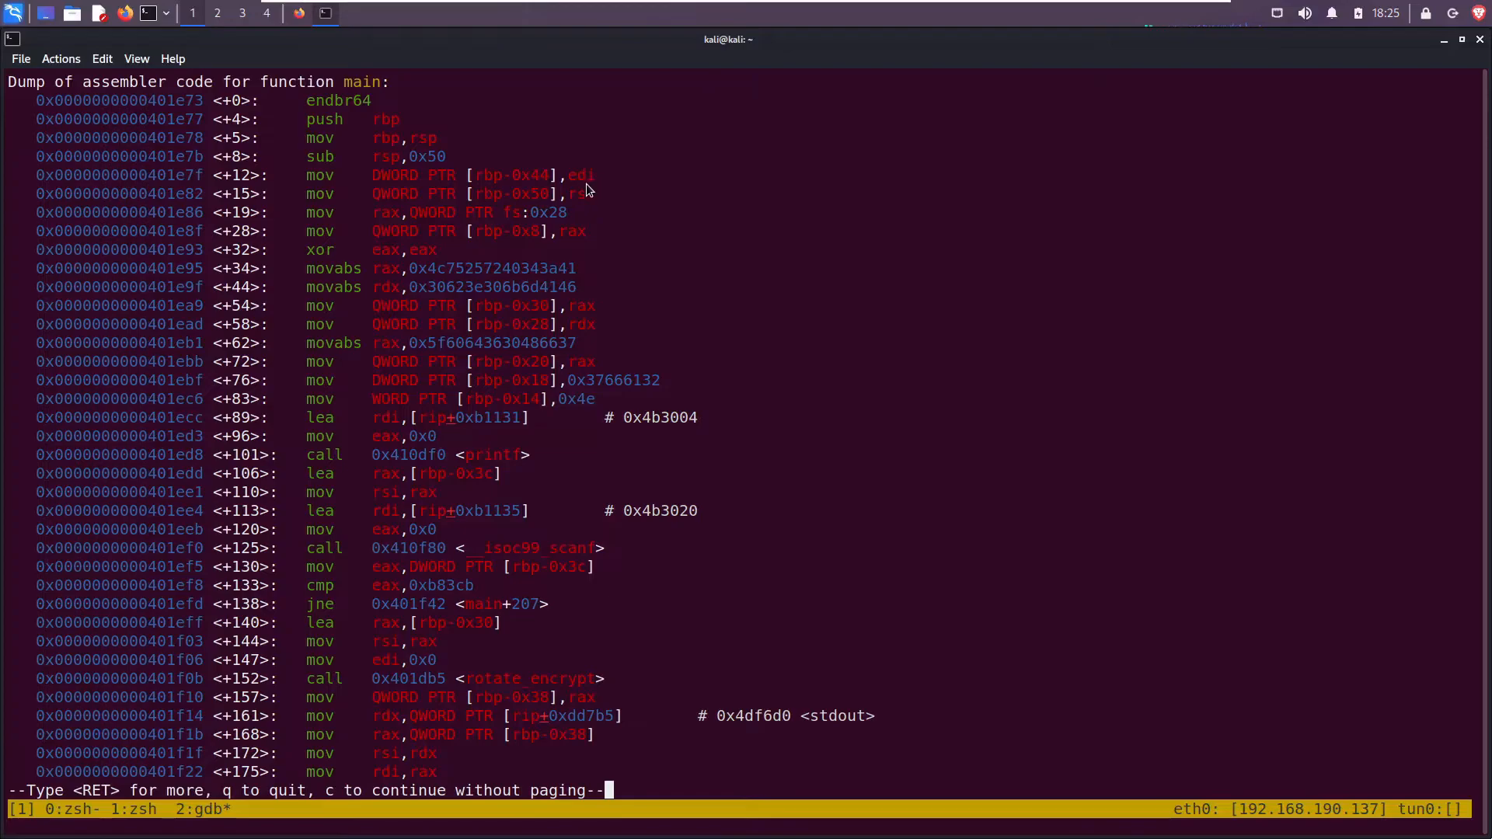
mouse_move(636, 257)
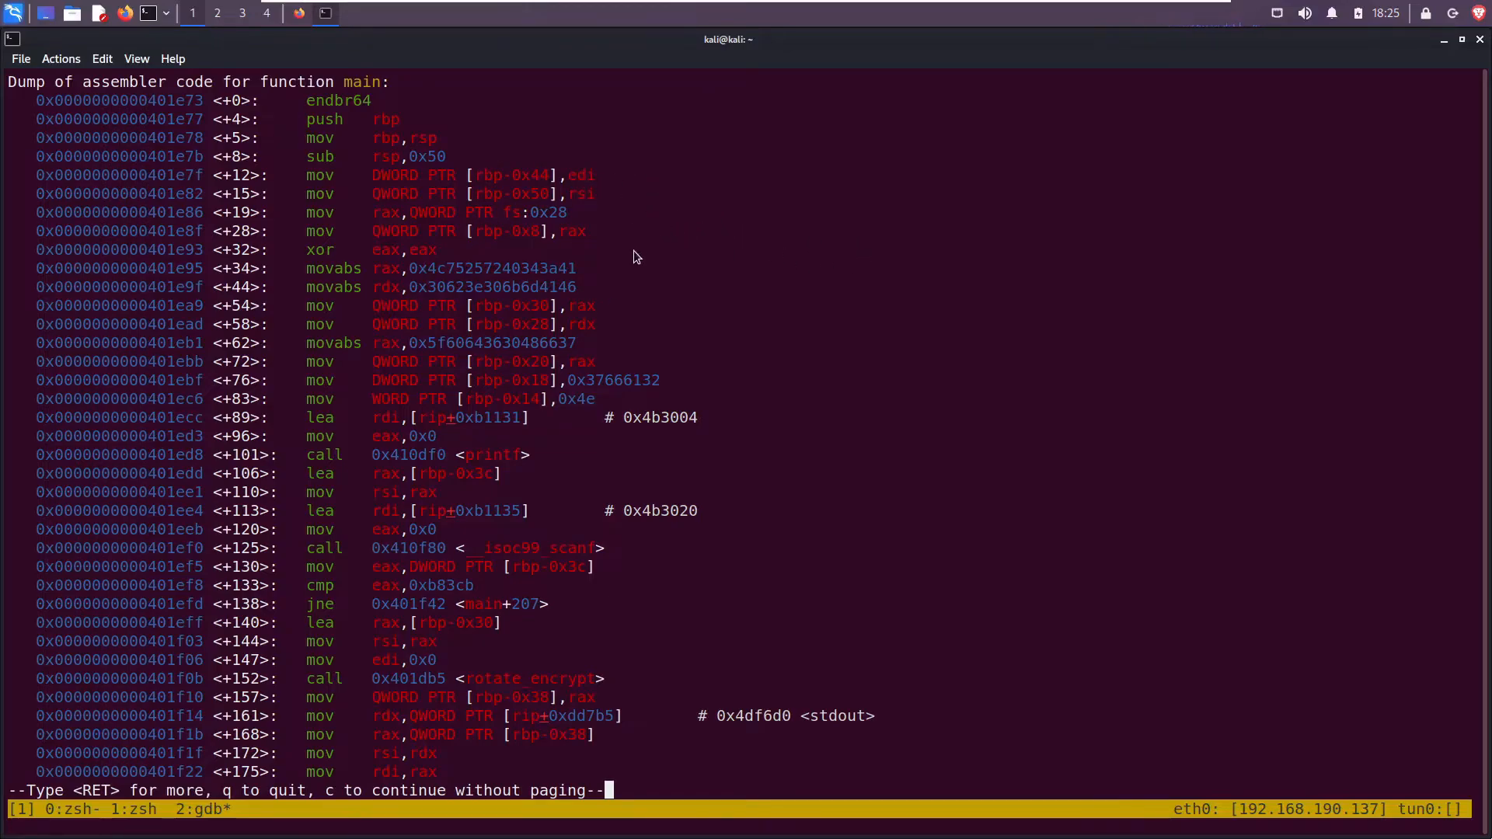
mouse_move(322, 455)
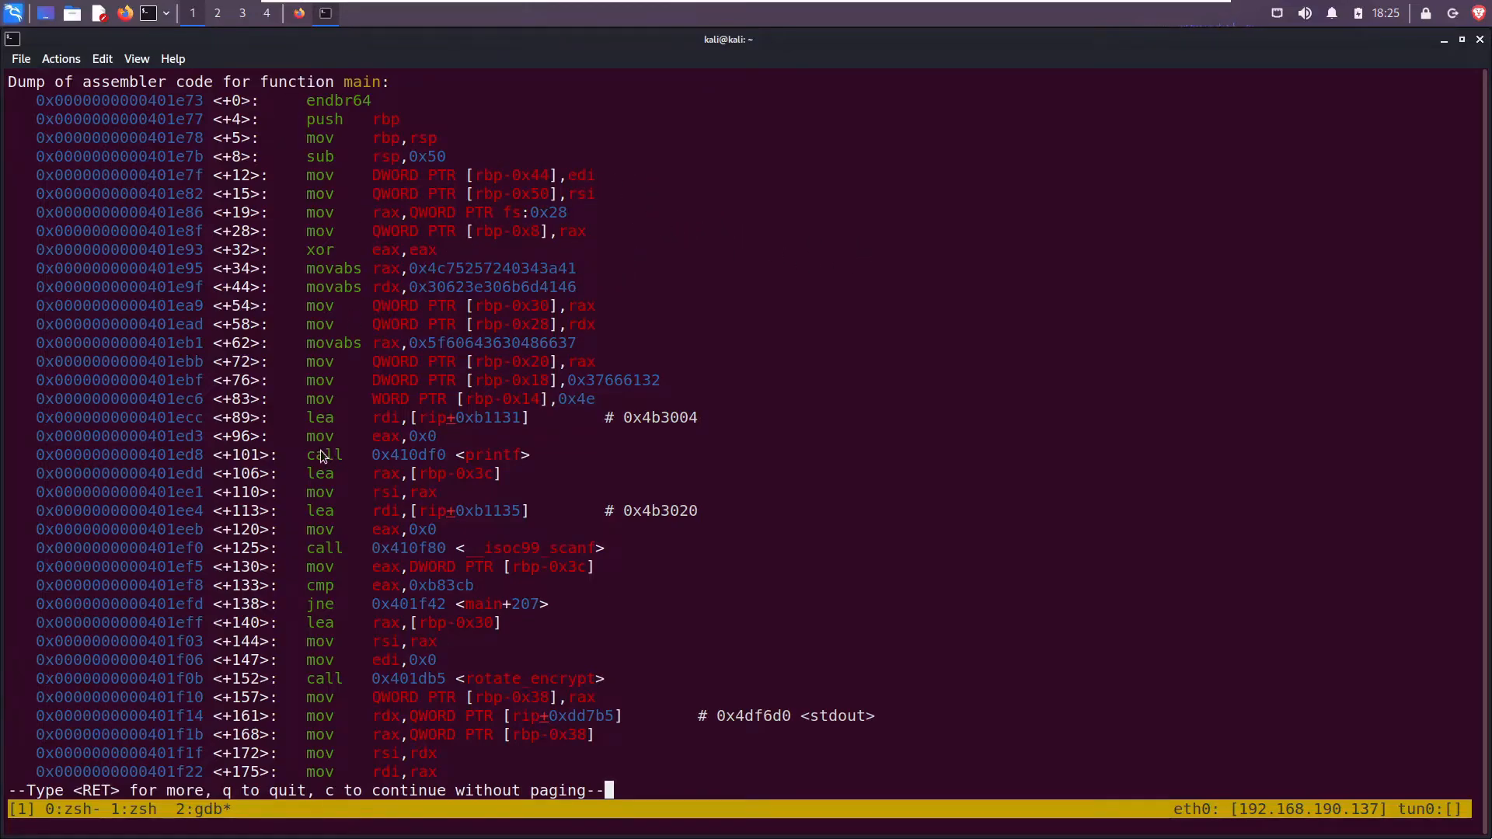
Highlight the printf call in main's disassembly while reading toward the 0xb83cb compare
double_click(324, 549)
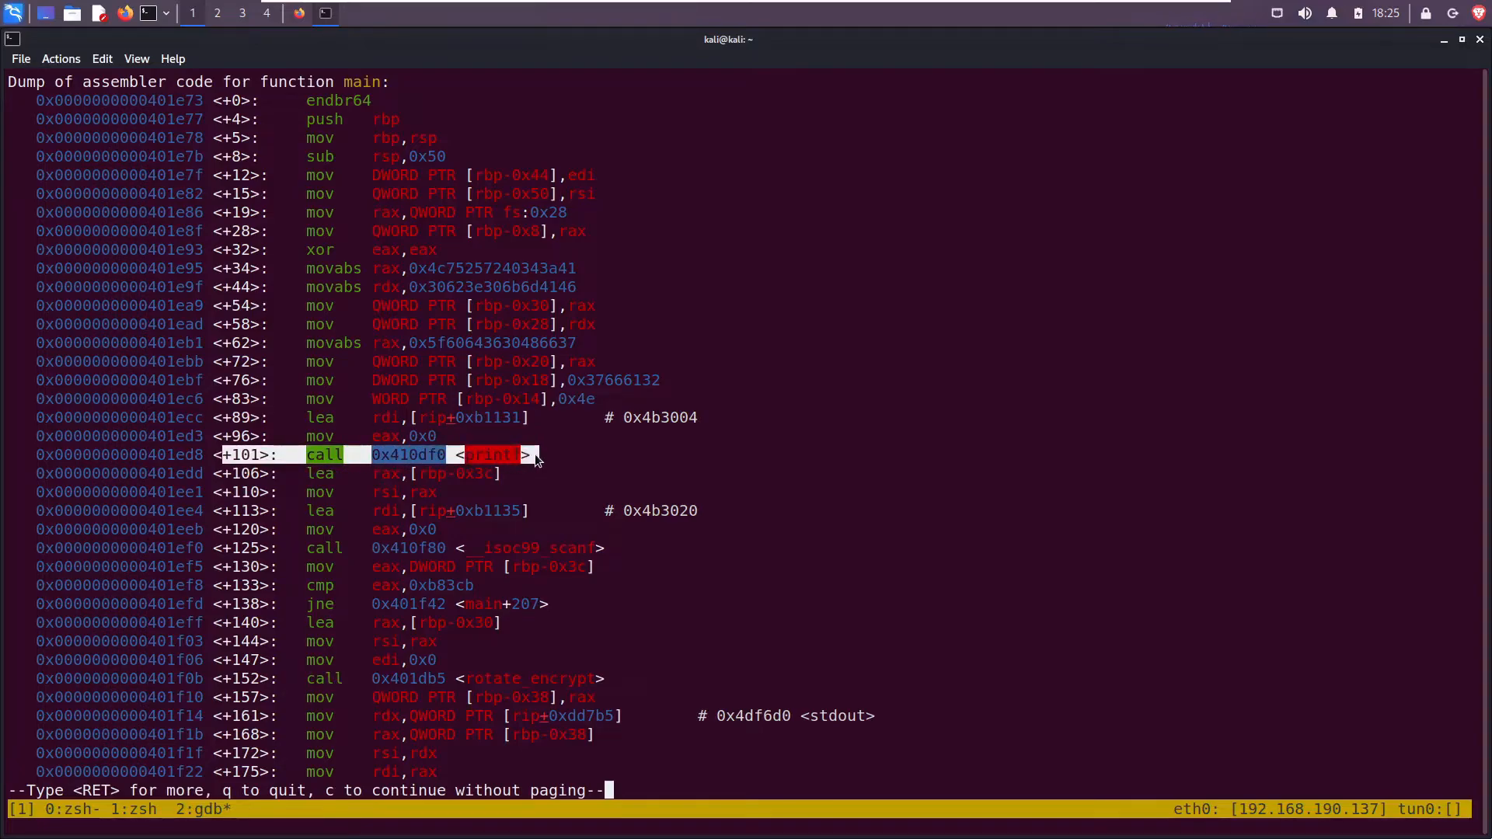
mouse_move(562, 454)
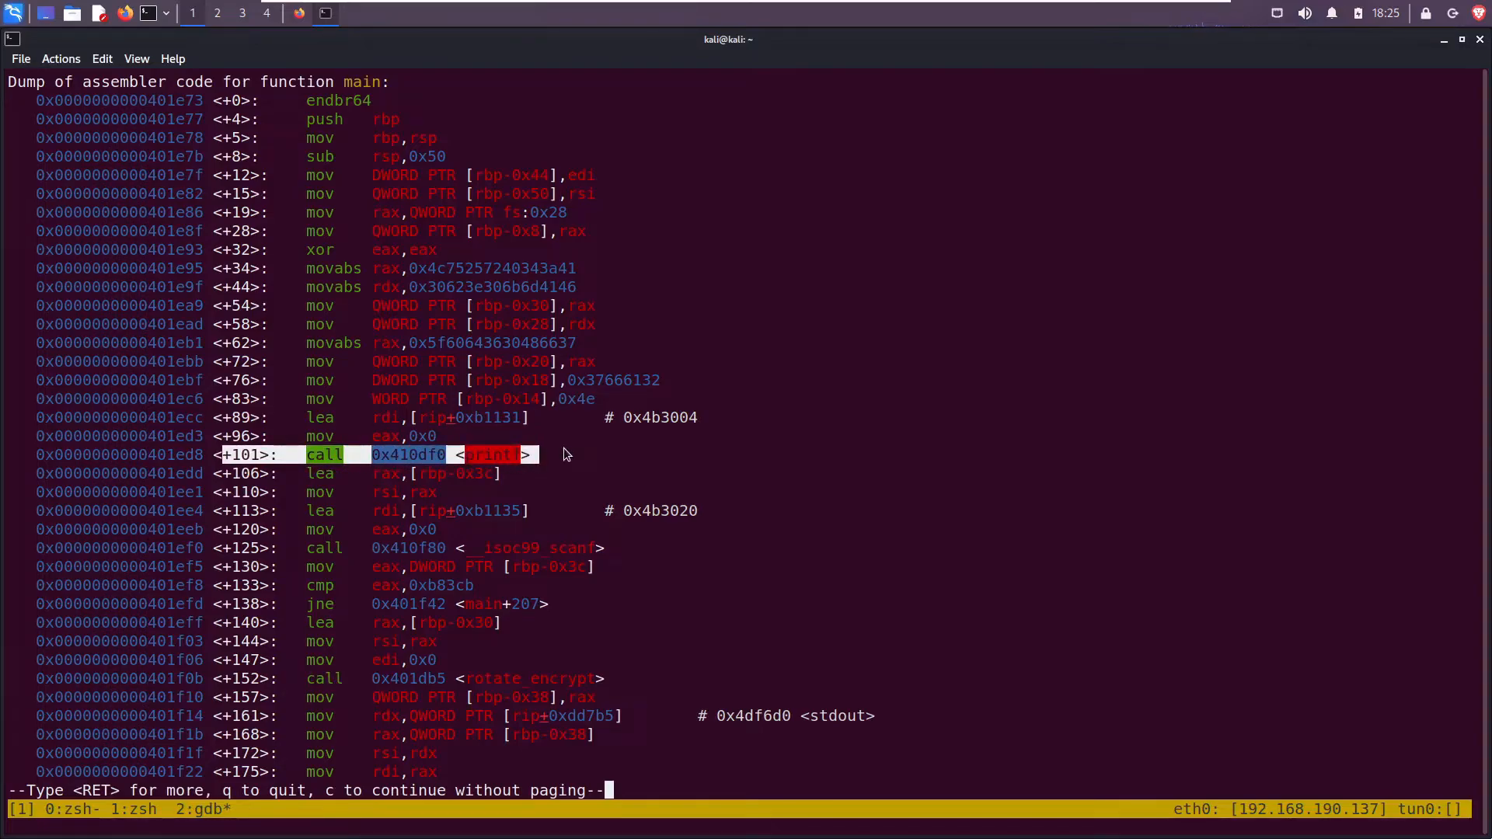
mouse_move(555, 460)
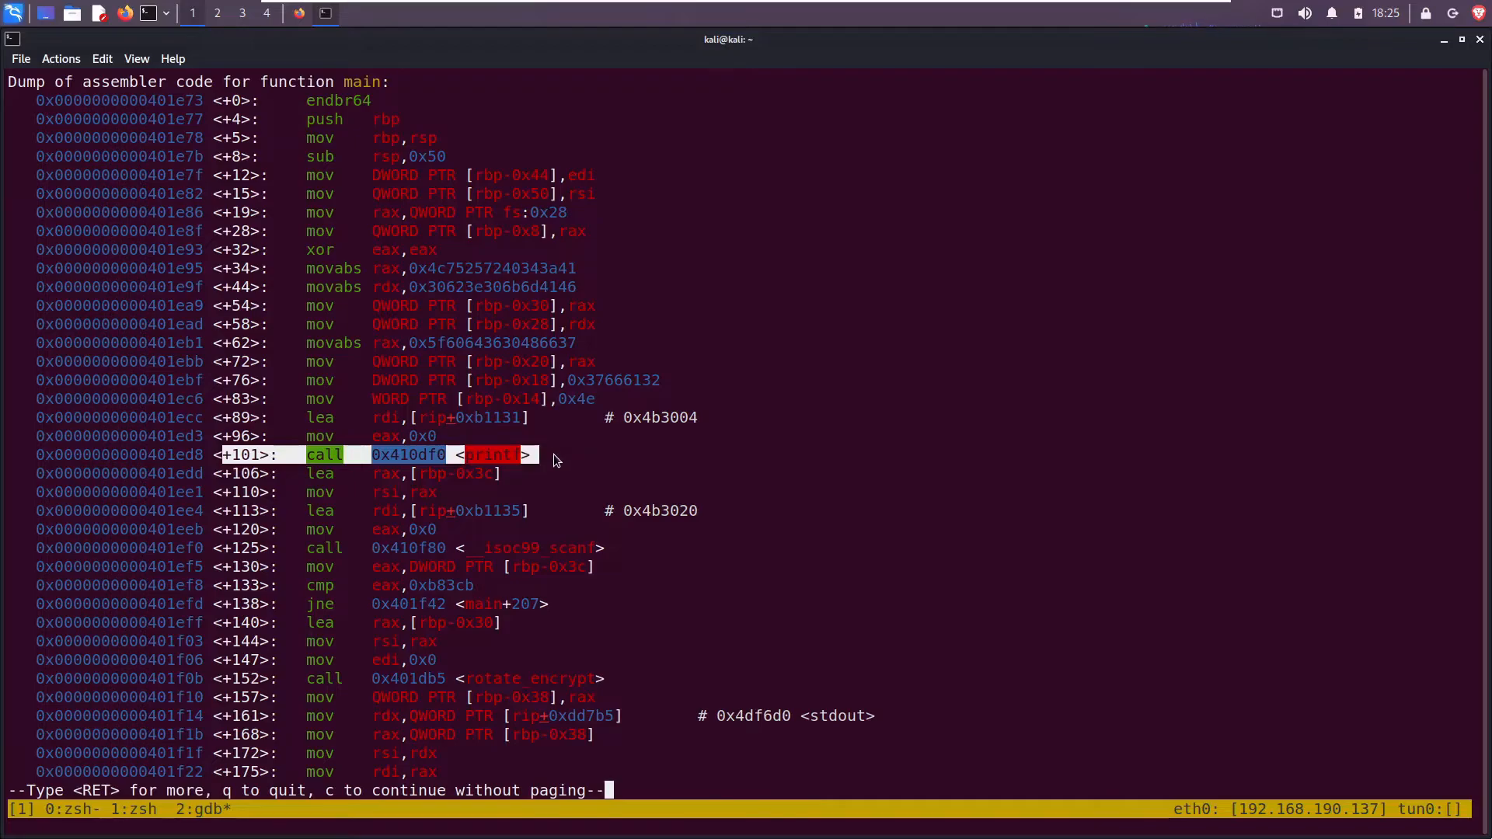
mouse_move(474, 555)
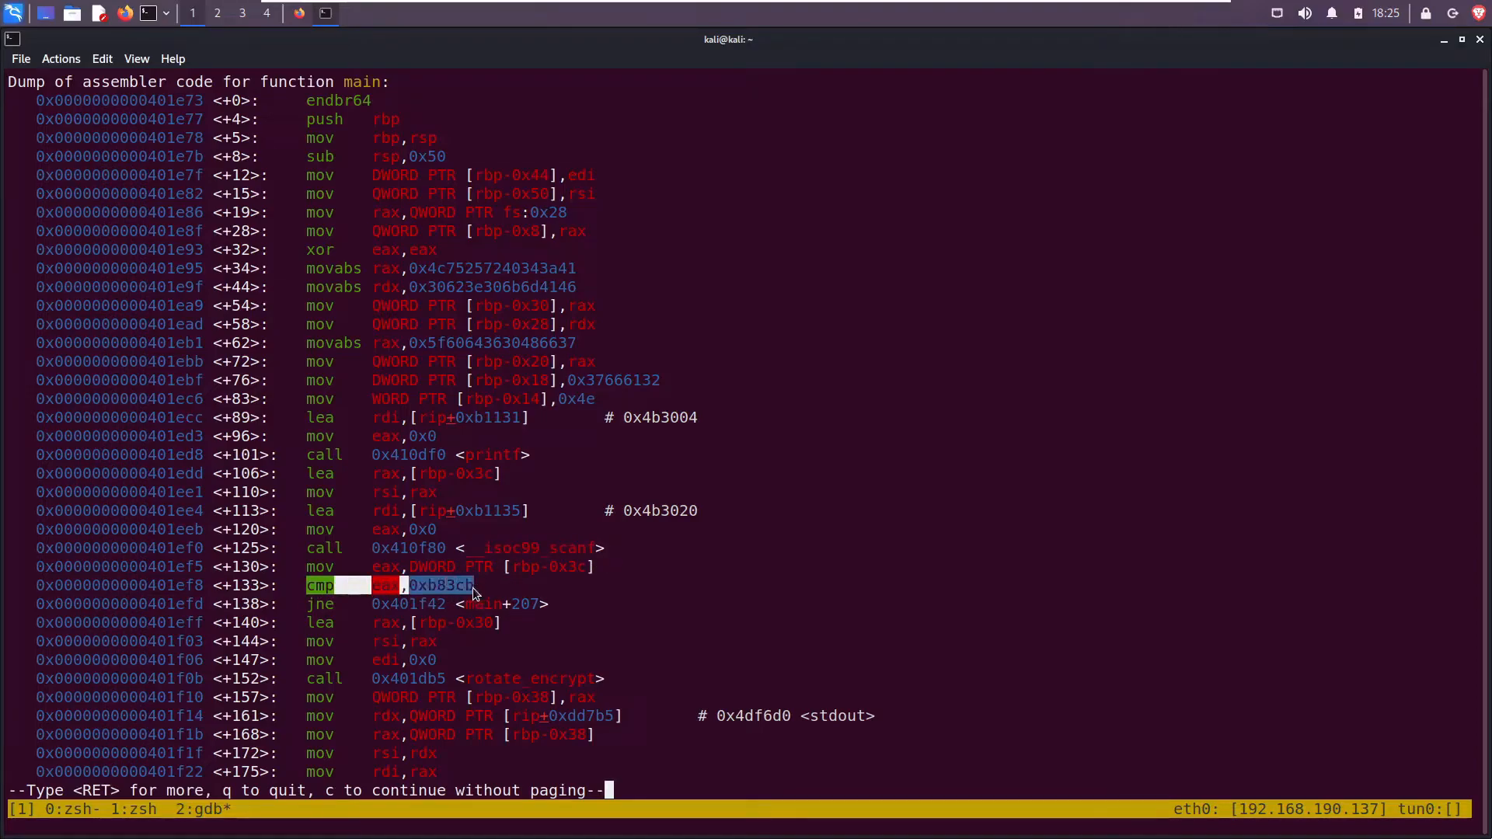
mouse_move(476, 557)
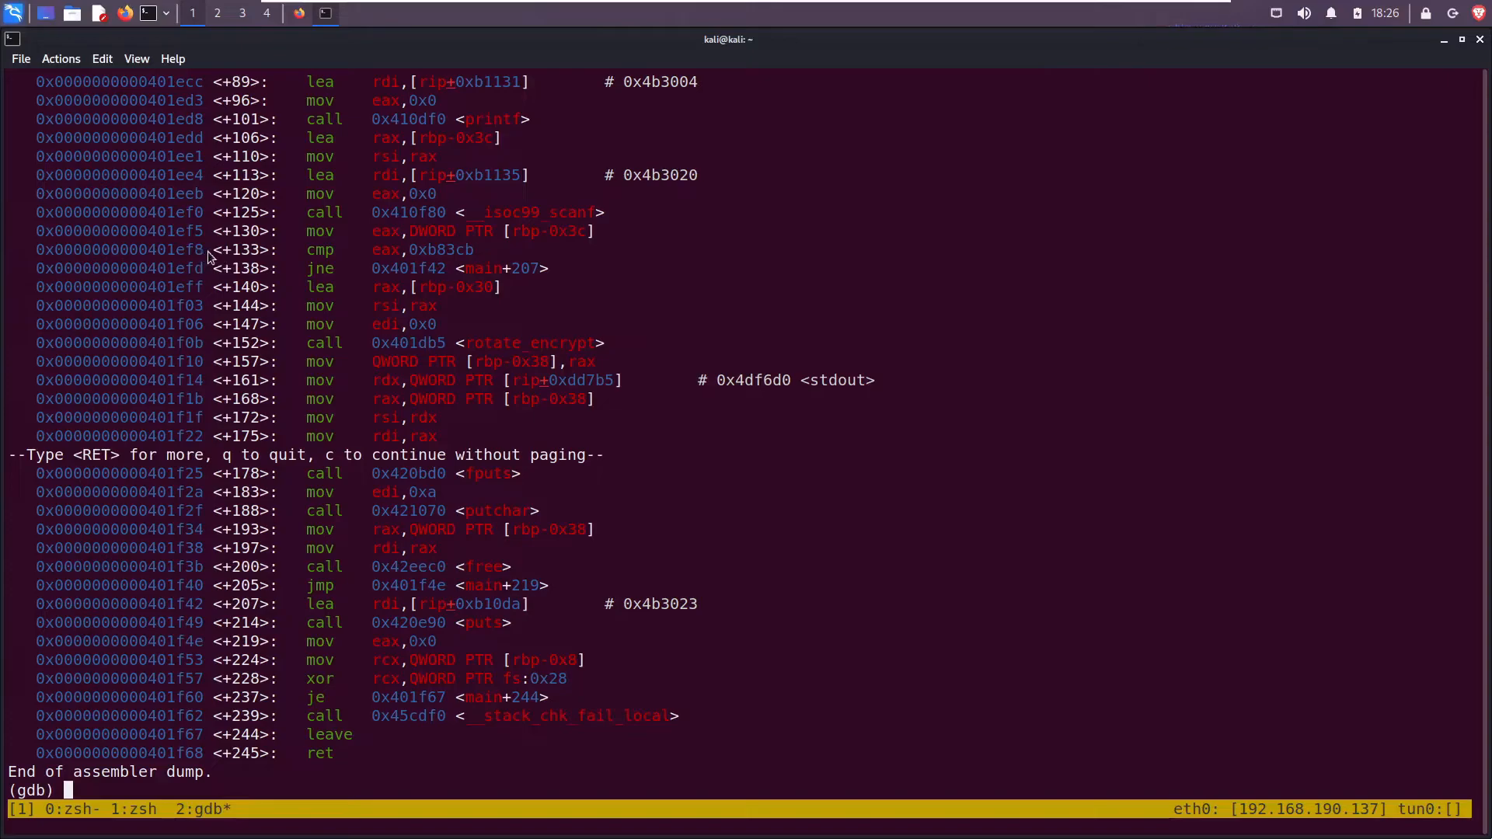
Set a breakpoint at *(main+133), the number comparison
type("b")
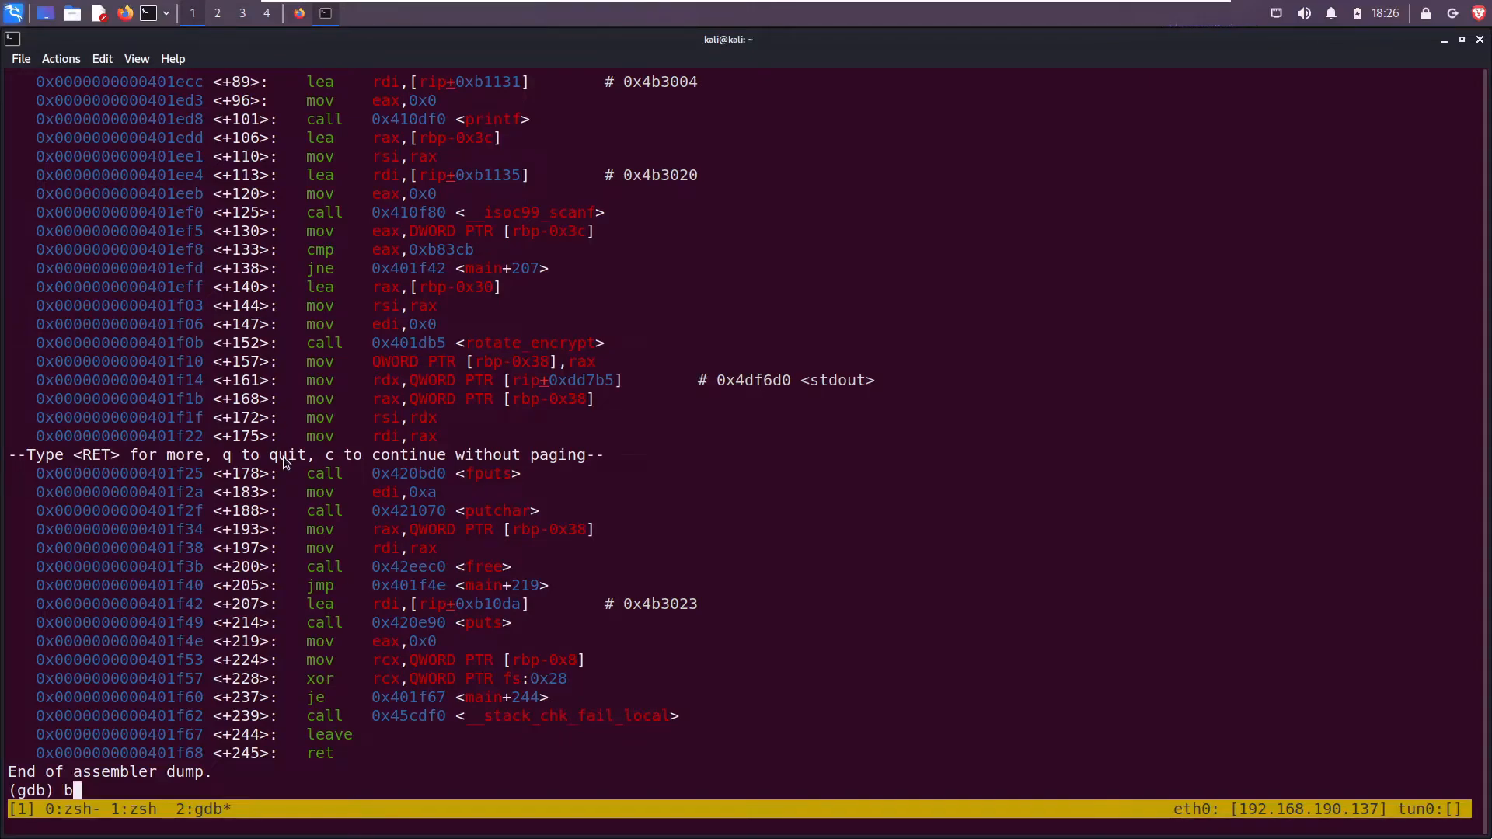
type("reak *")
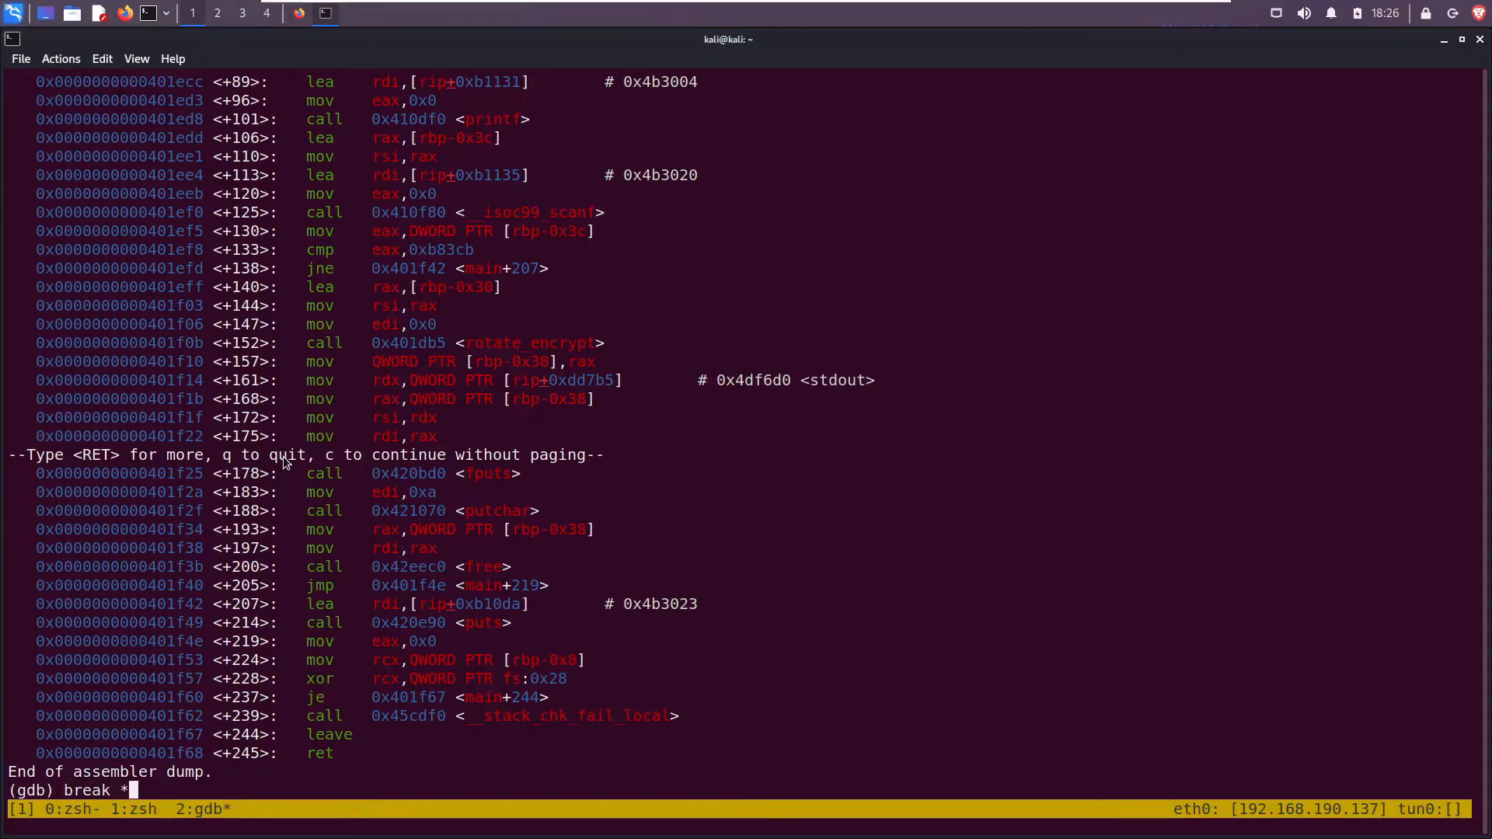
type("(ma")
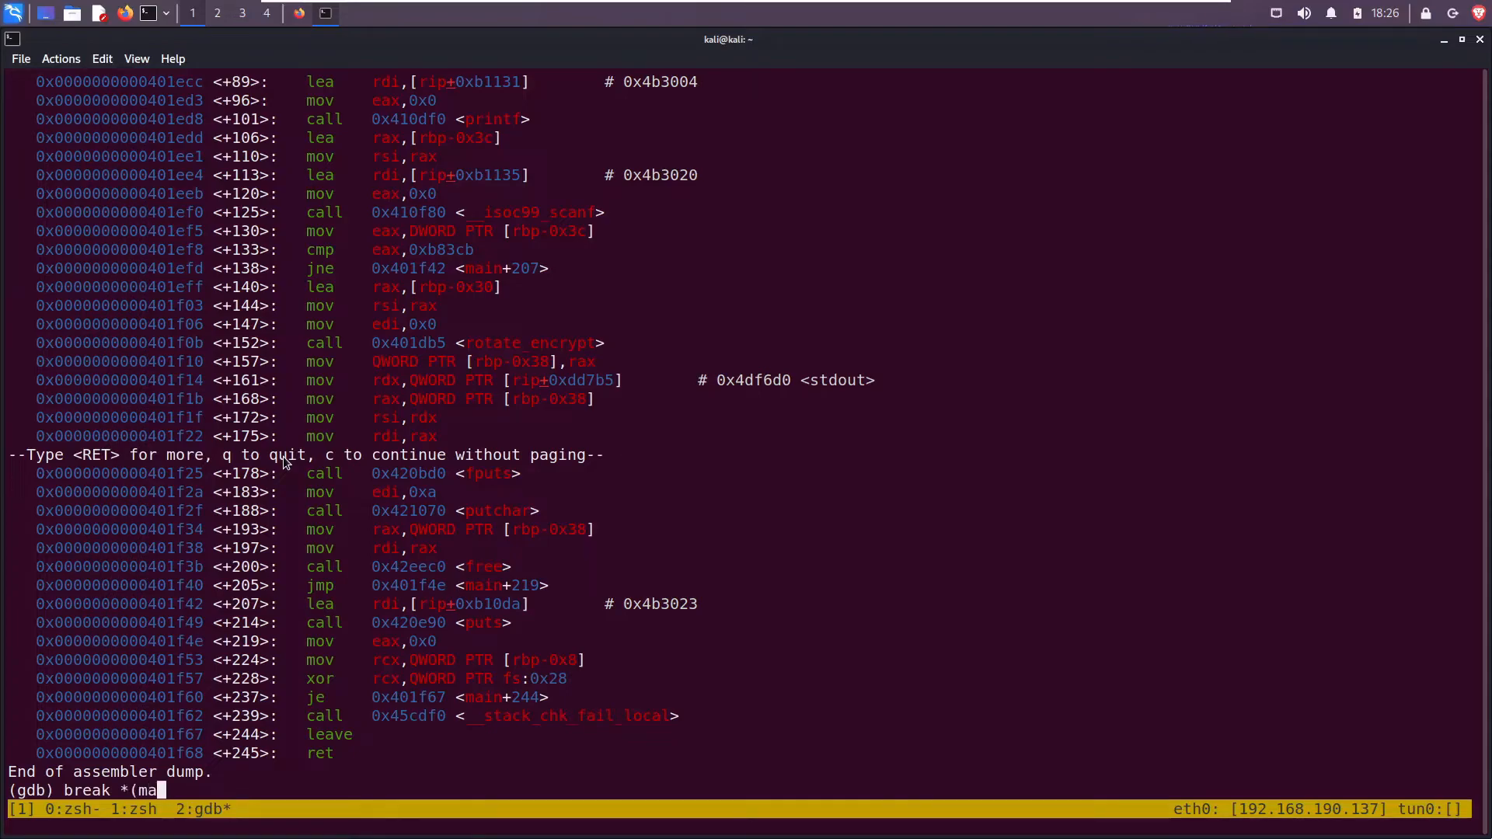
type("in+")
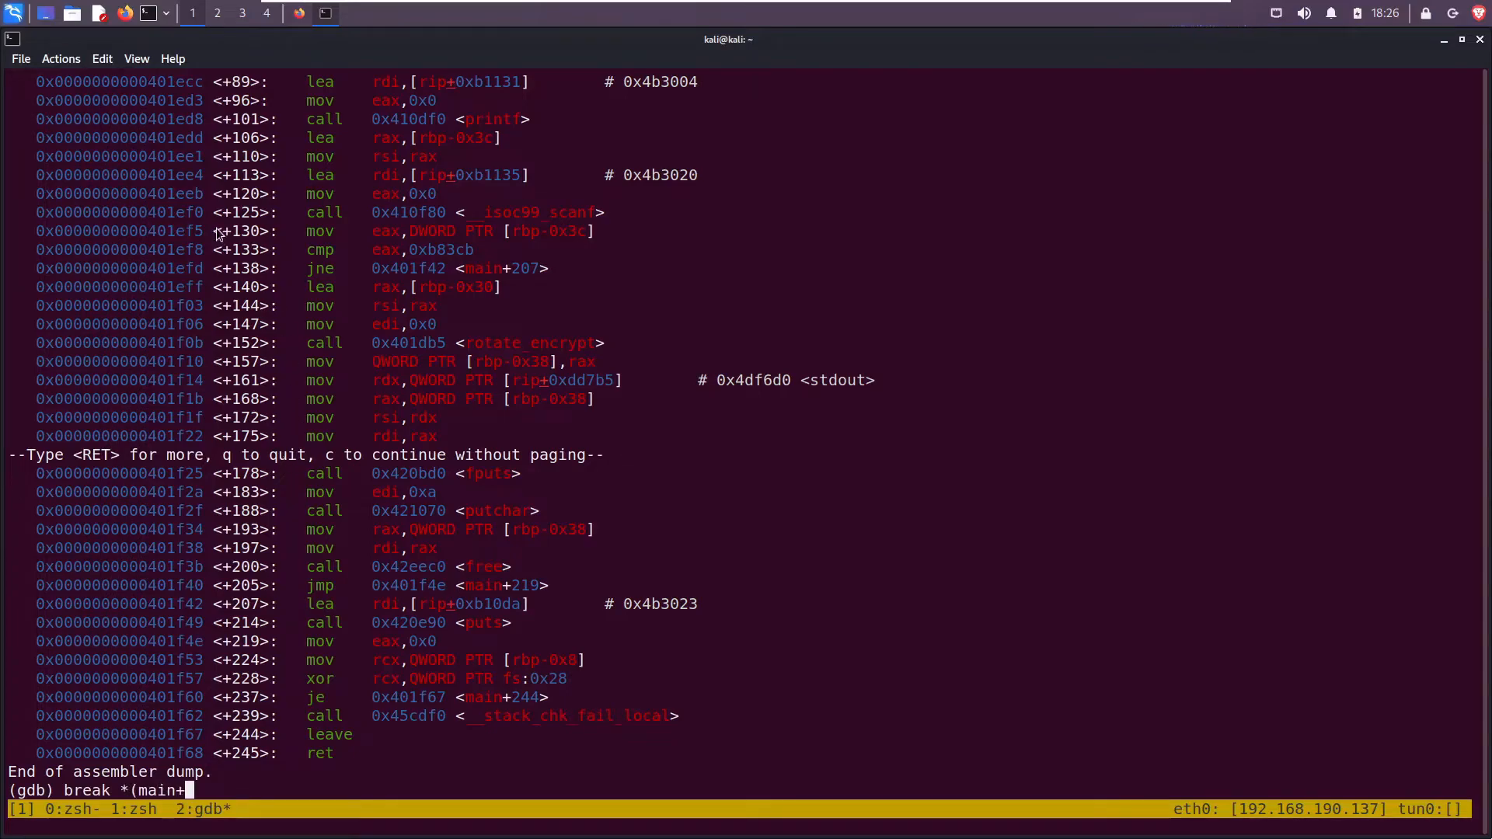
type("133)")
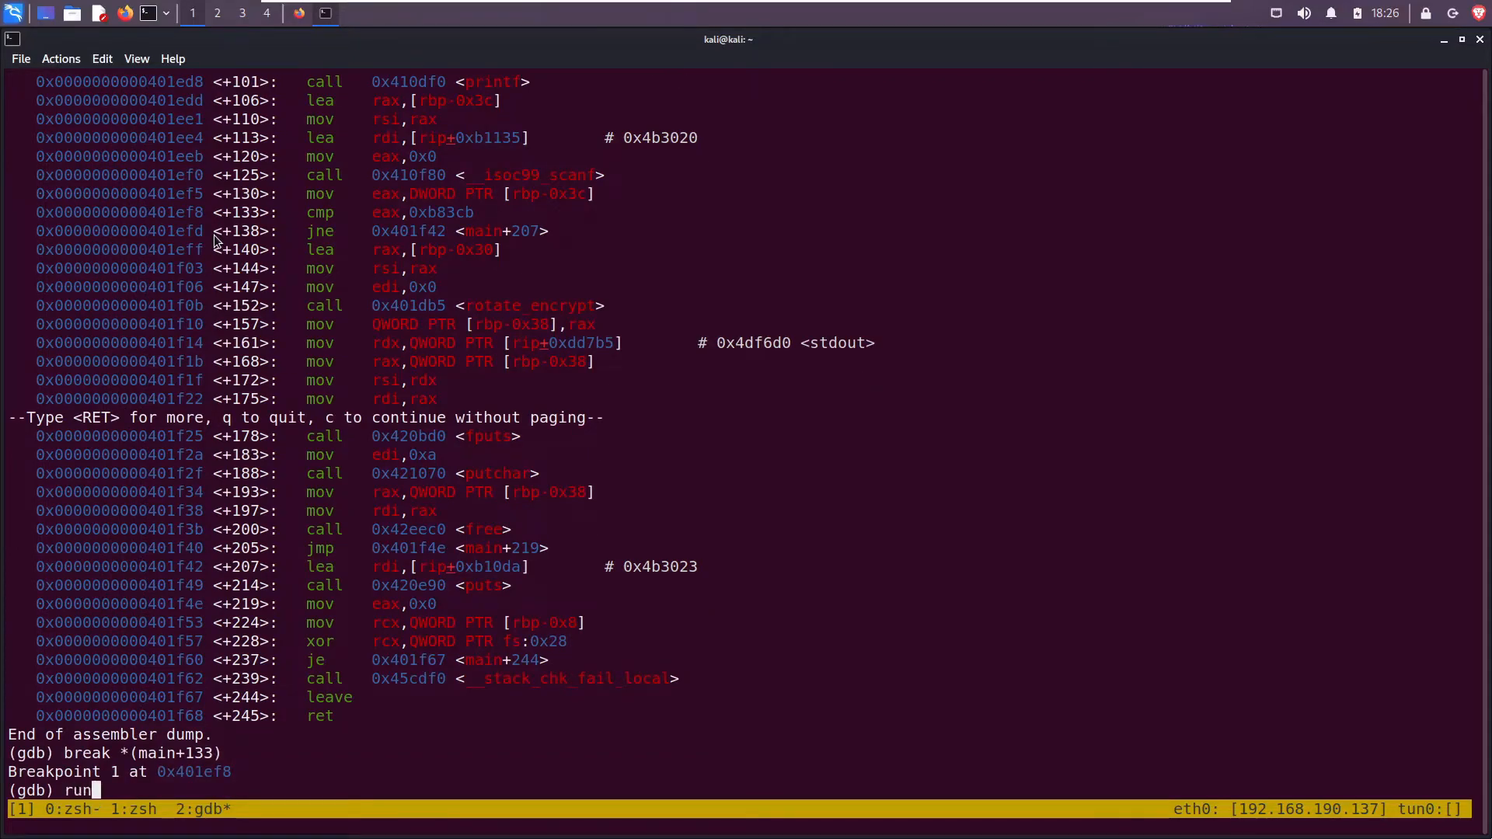
Run the program, answer 12, and redisplay main's disassembly at the breakpoint
key("Return")
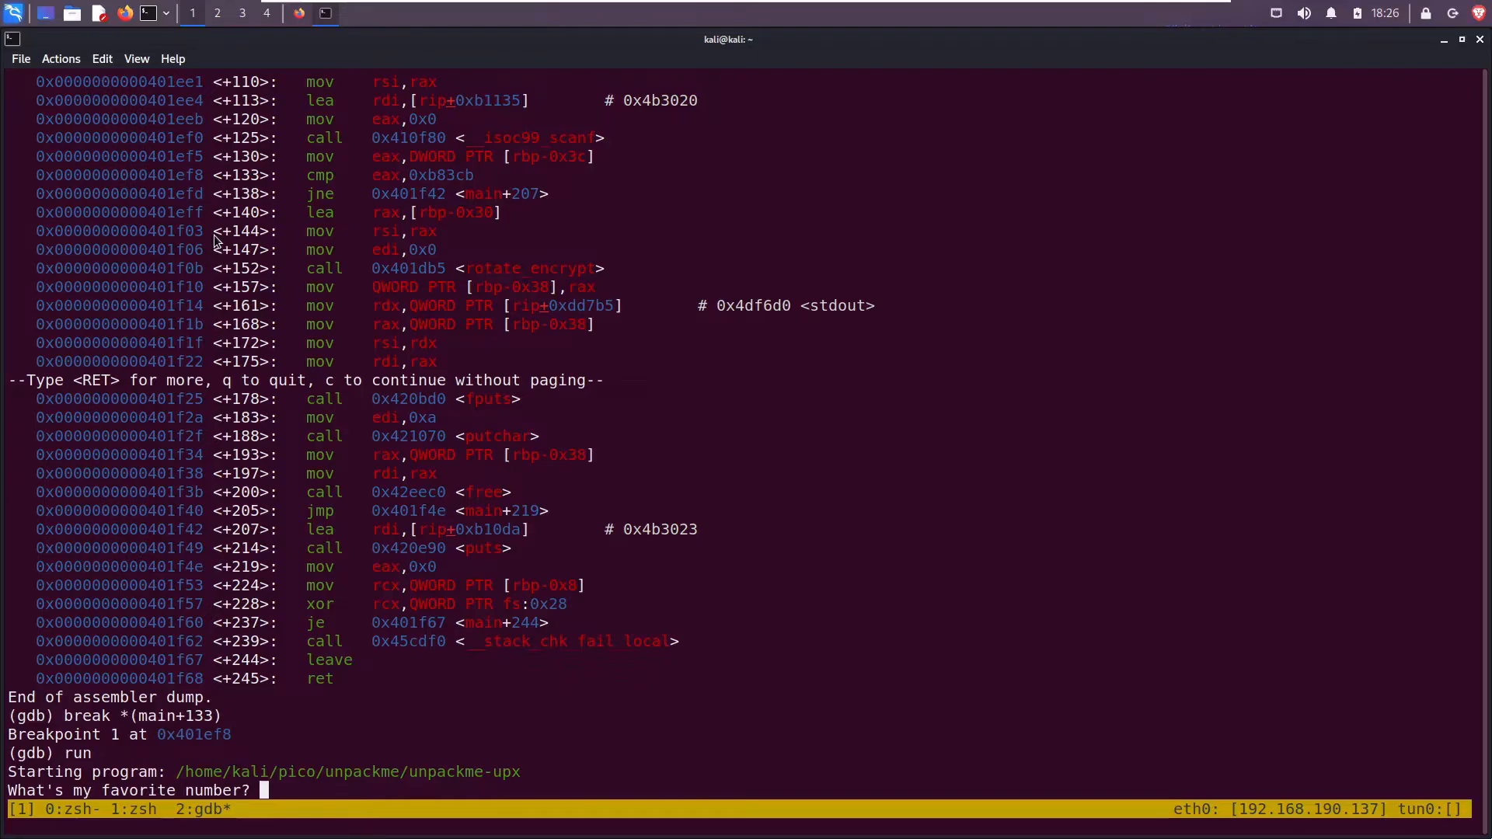
type("12")
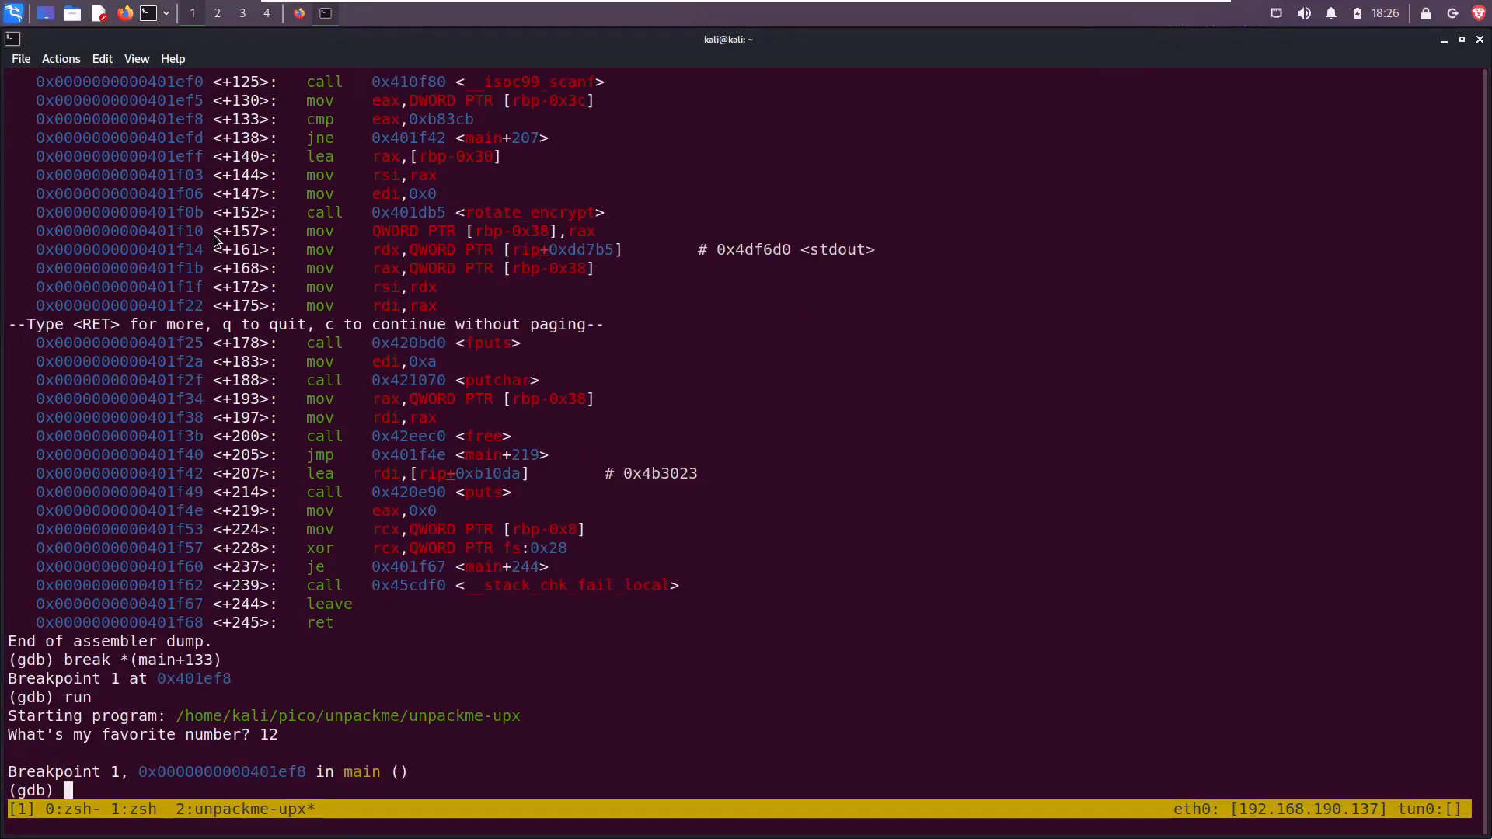
type("disass")
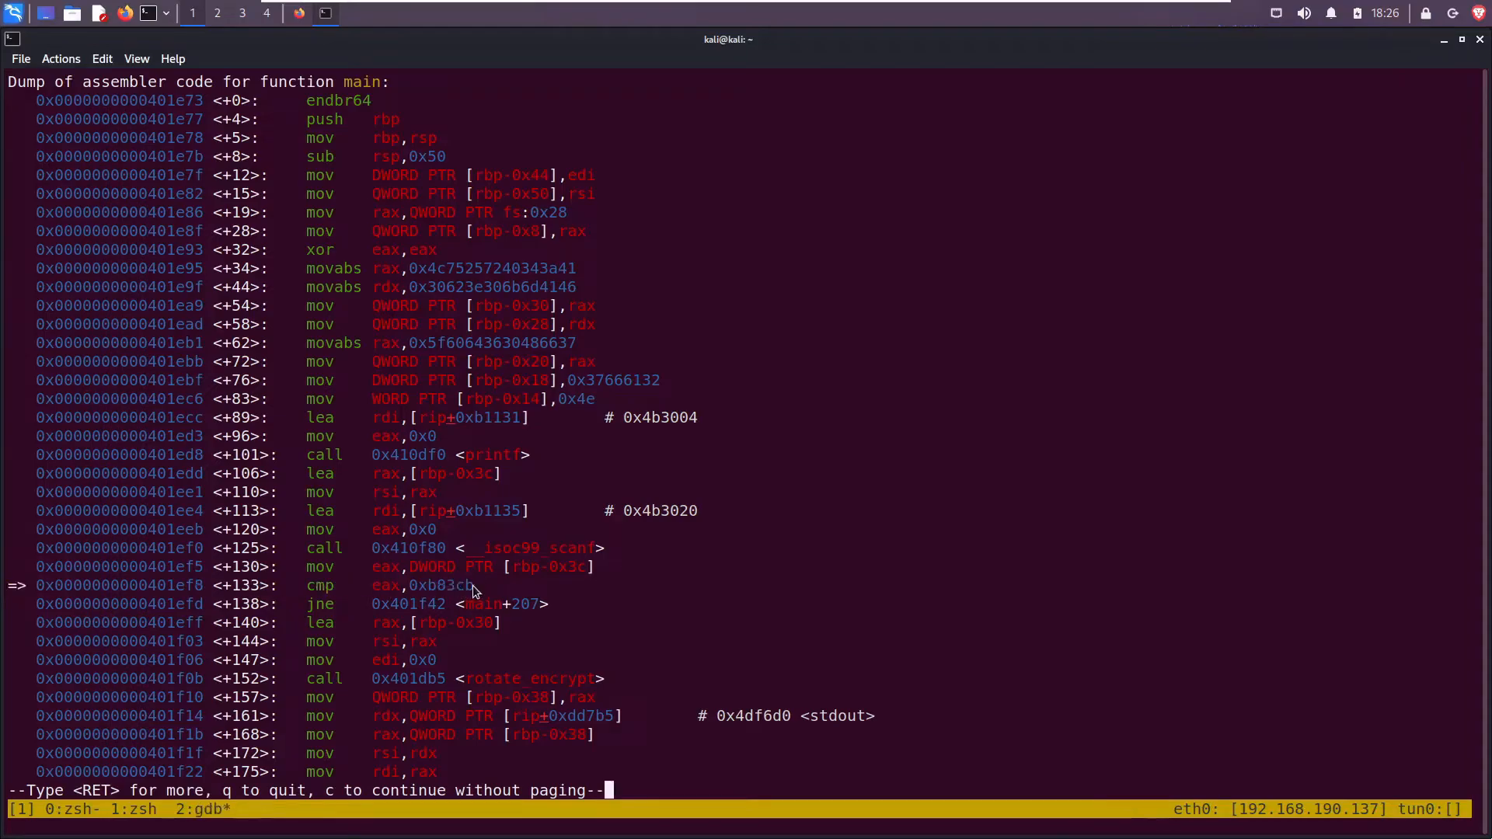
mouse_move(376, 591)
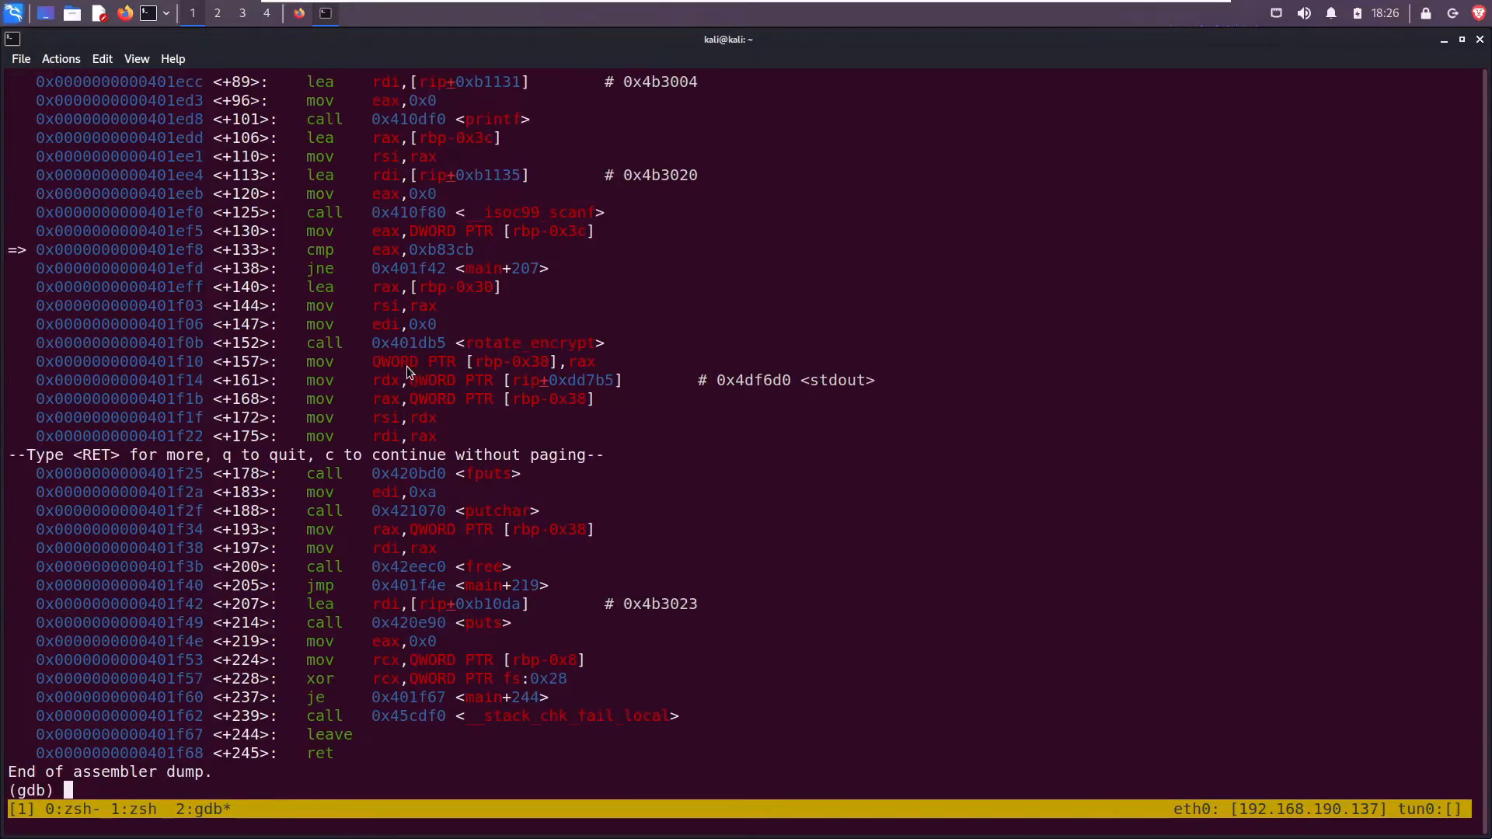
mouse_move(414, 252)
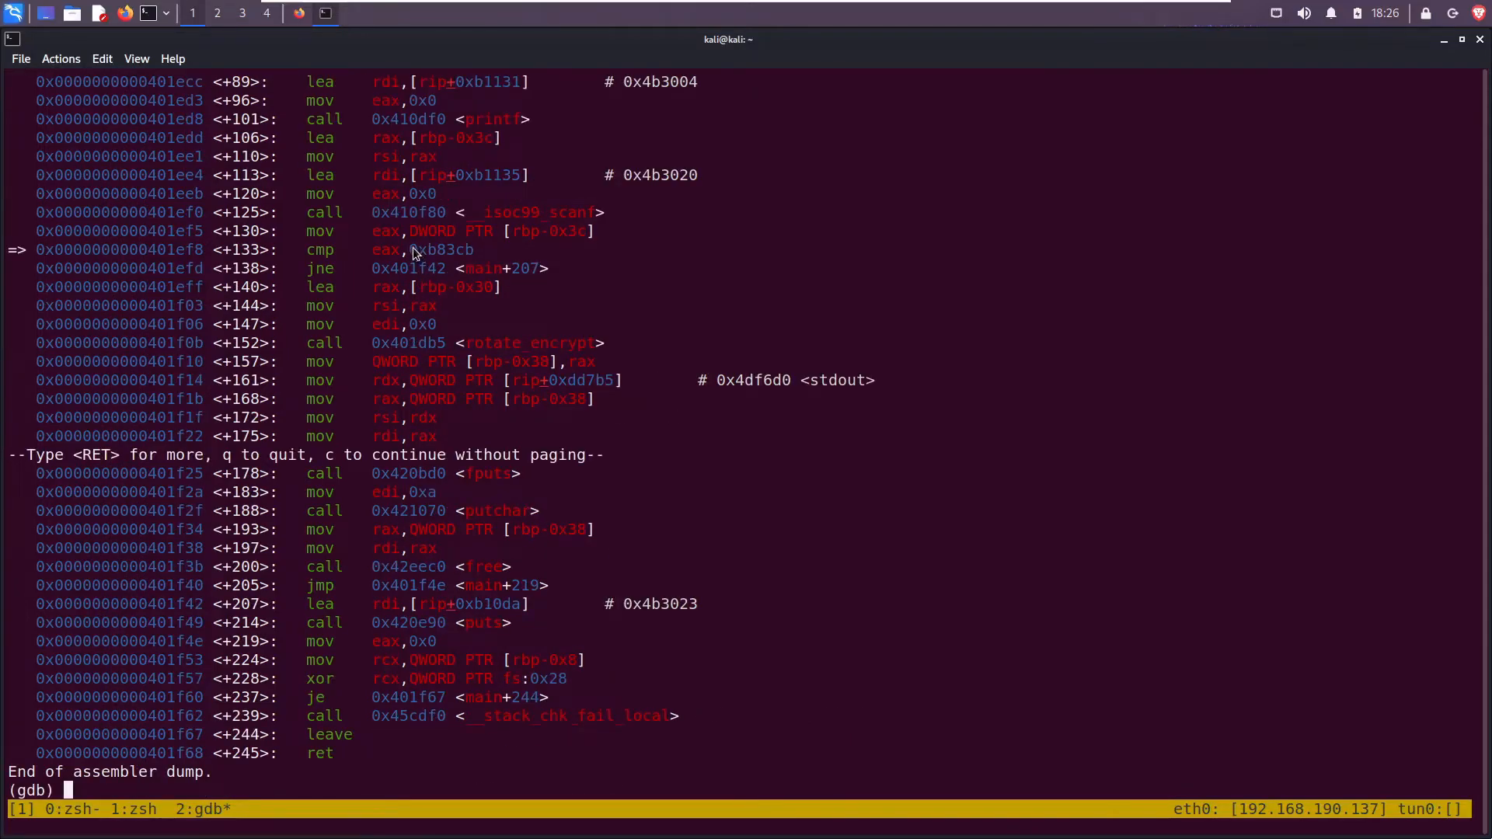
Print eax (12) and 0xb83cb in gdb, revealing the expected value 754635
double_click(440, 248)
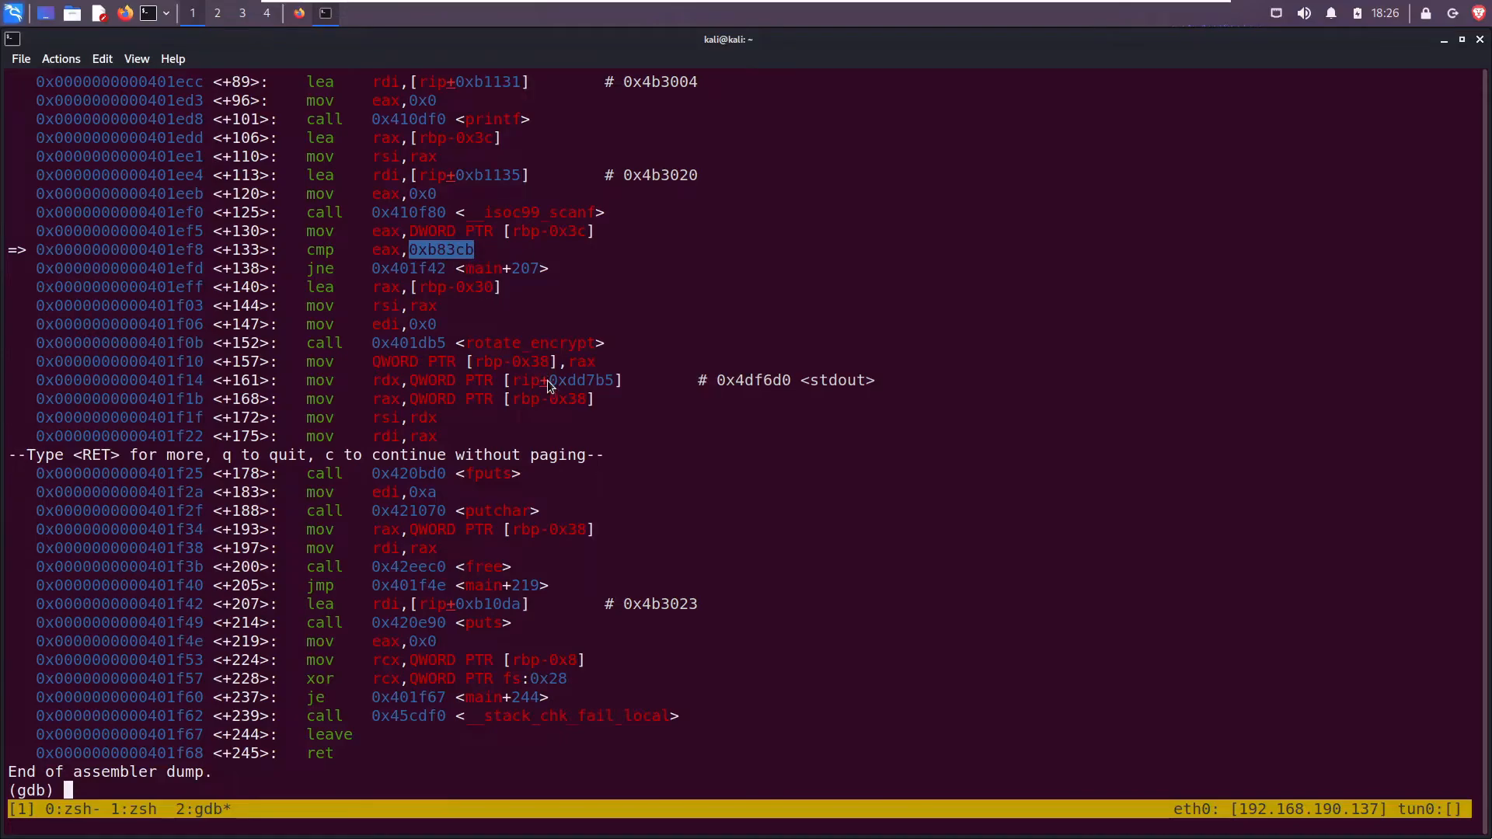
type("print $eax")
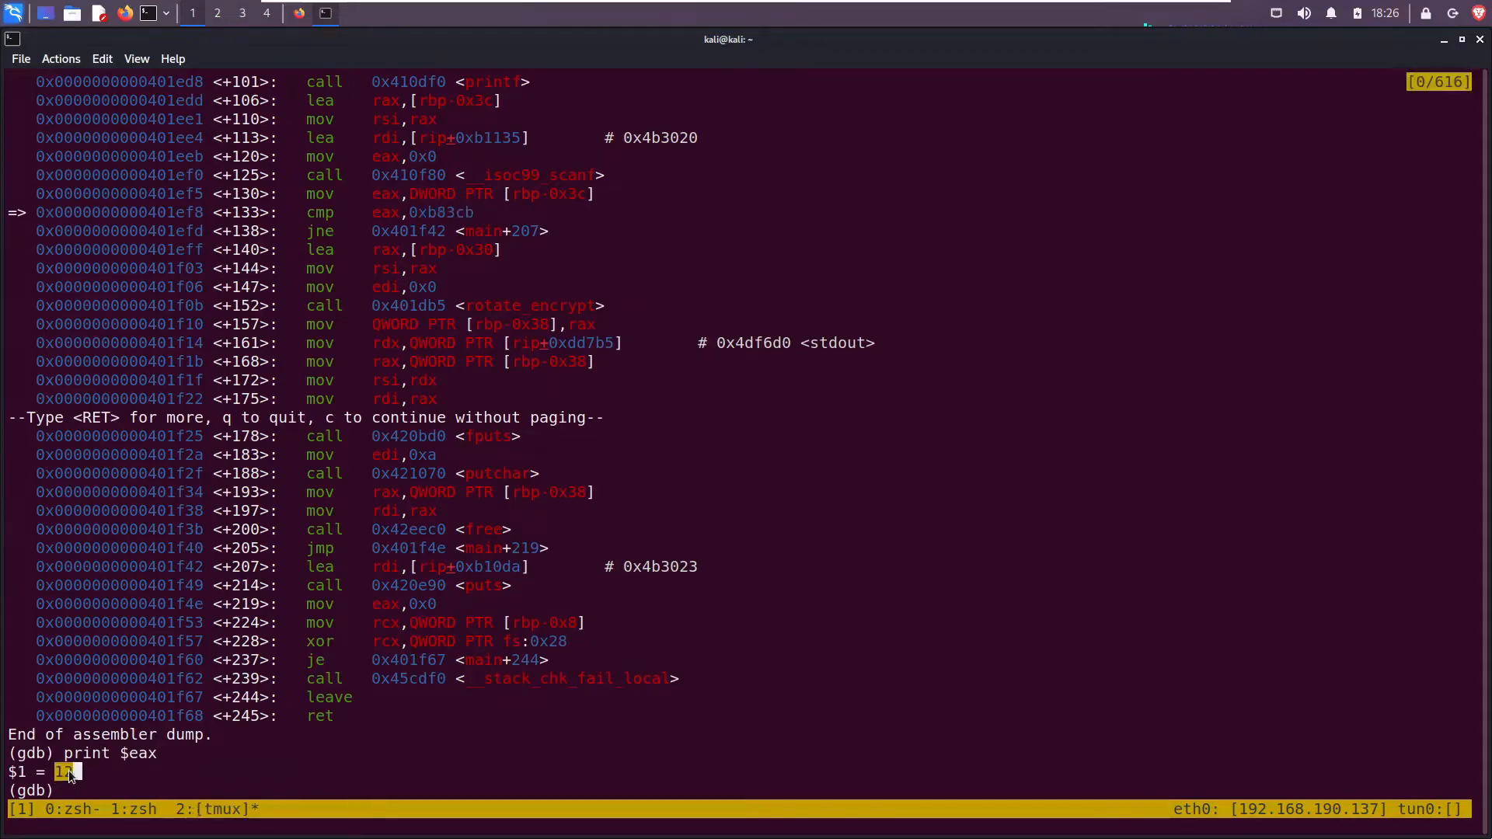
key("Return")
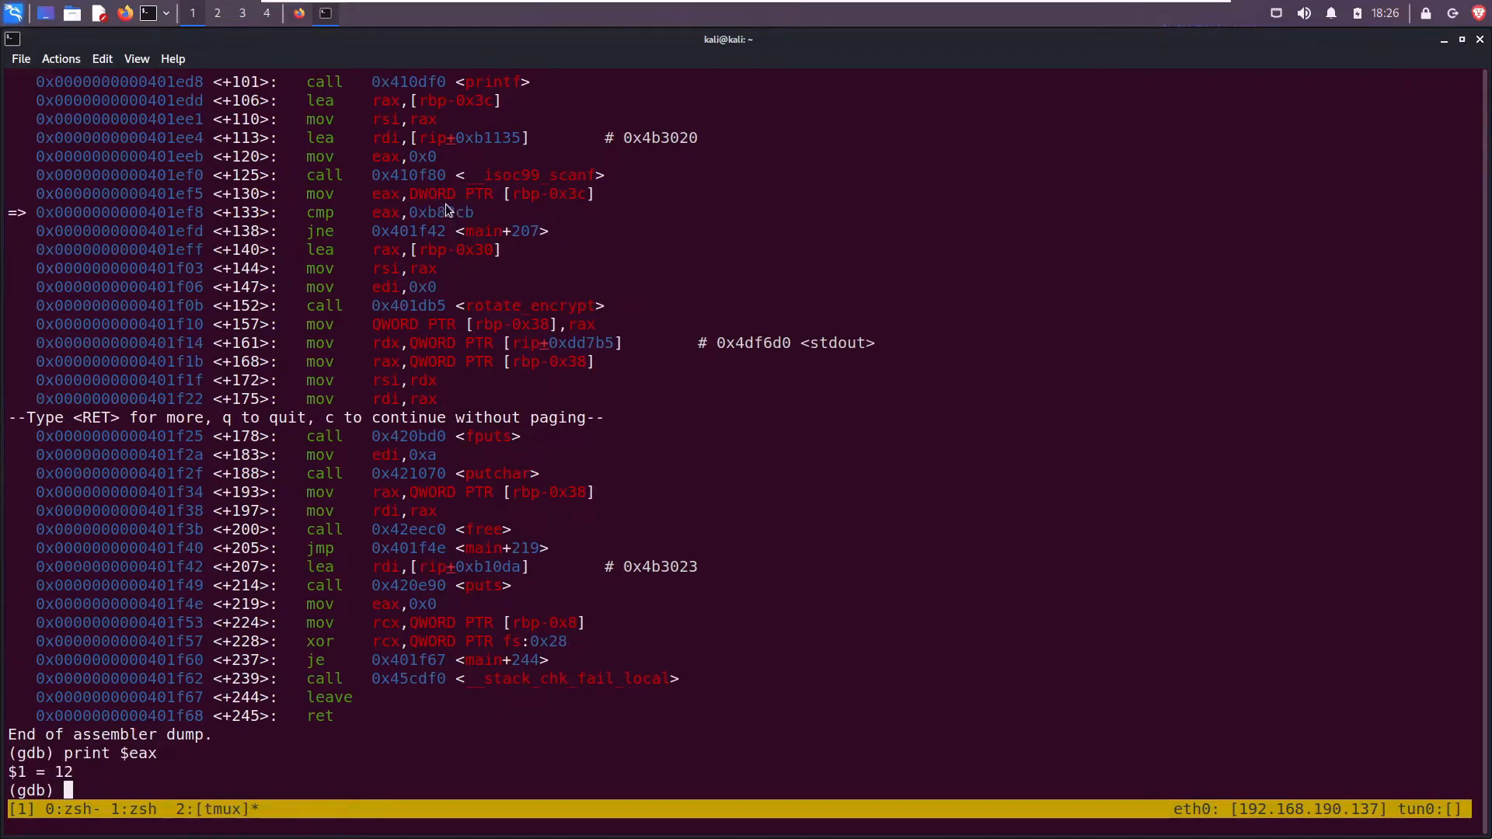
double_click(440, 213)
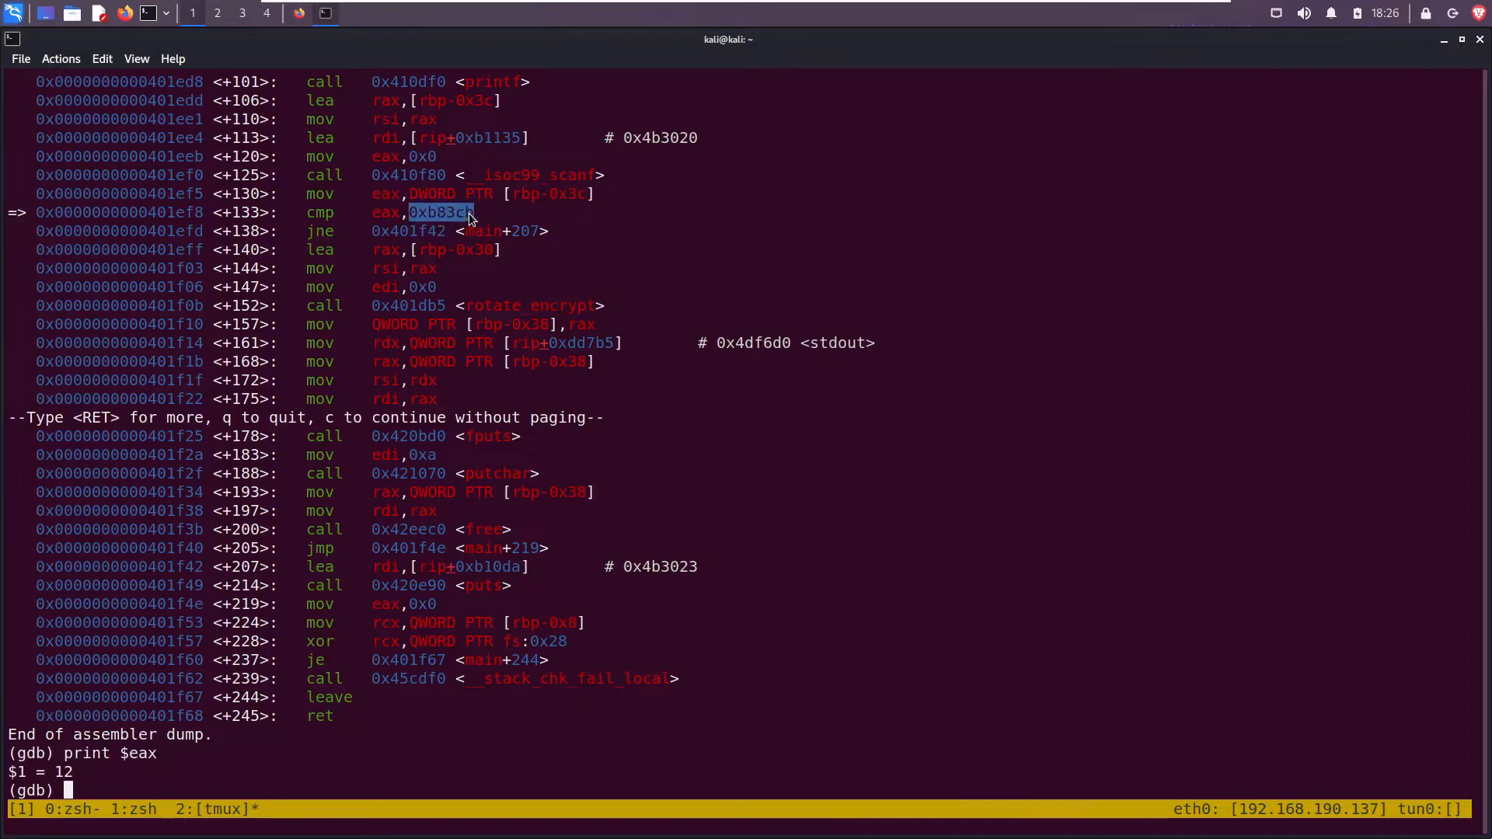
type("p")
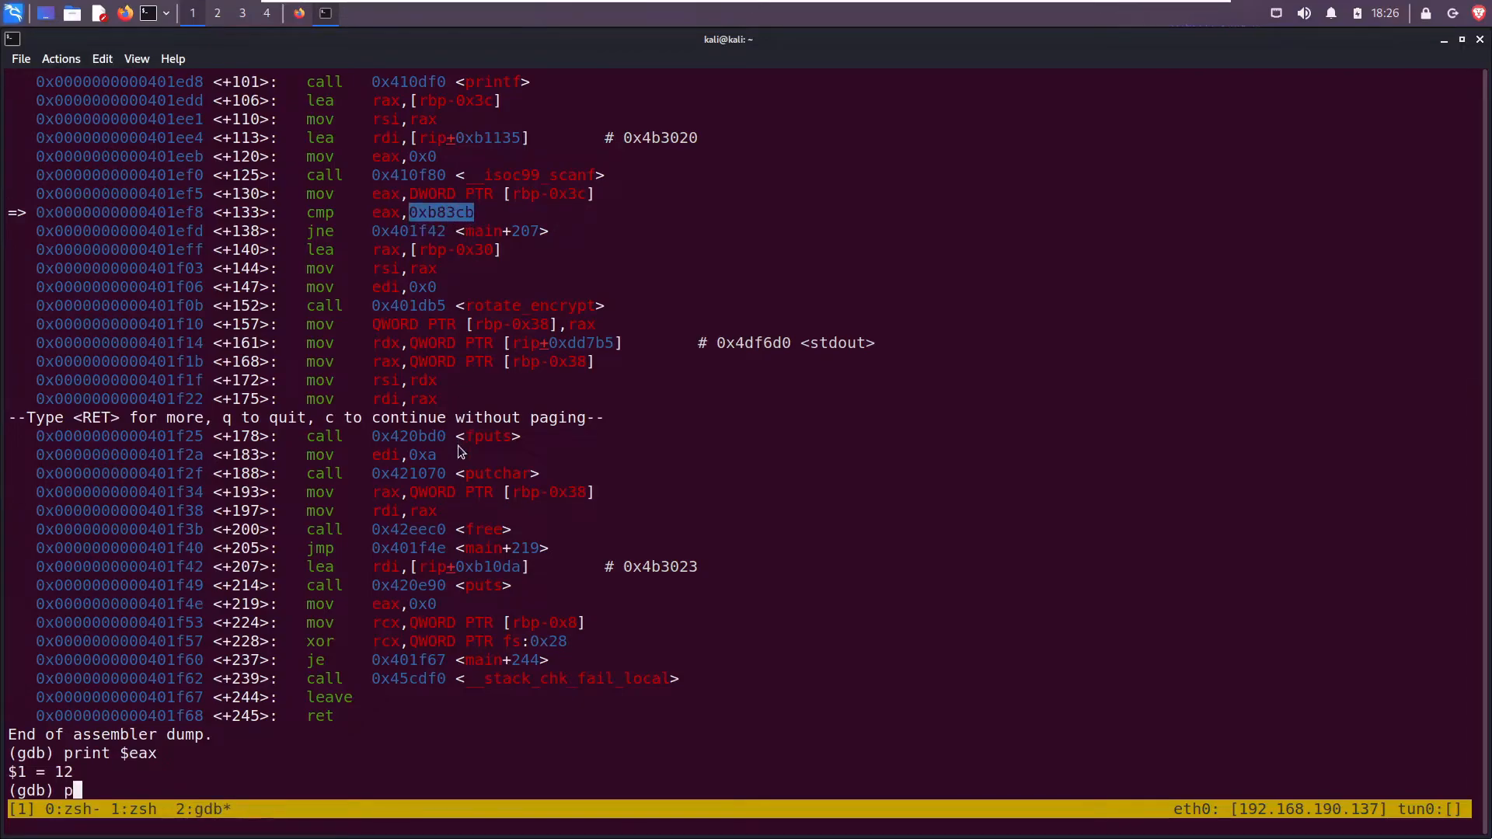
type("rint 0xb83cb")
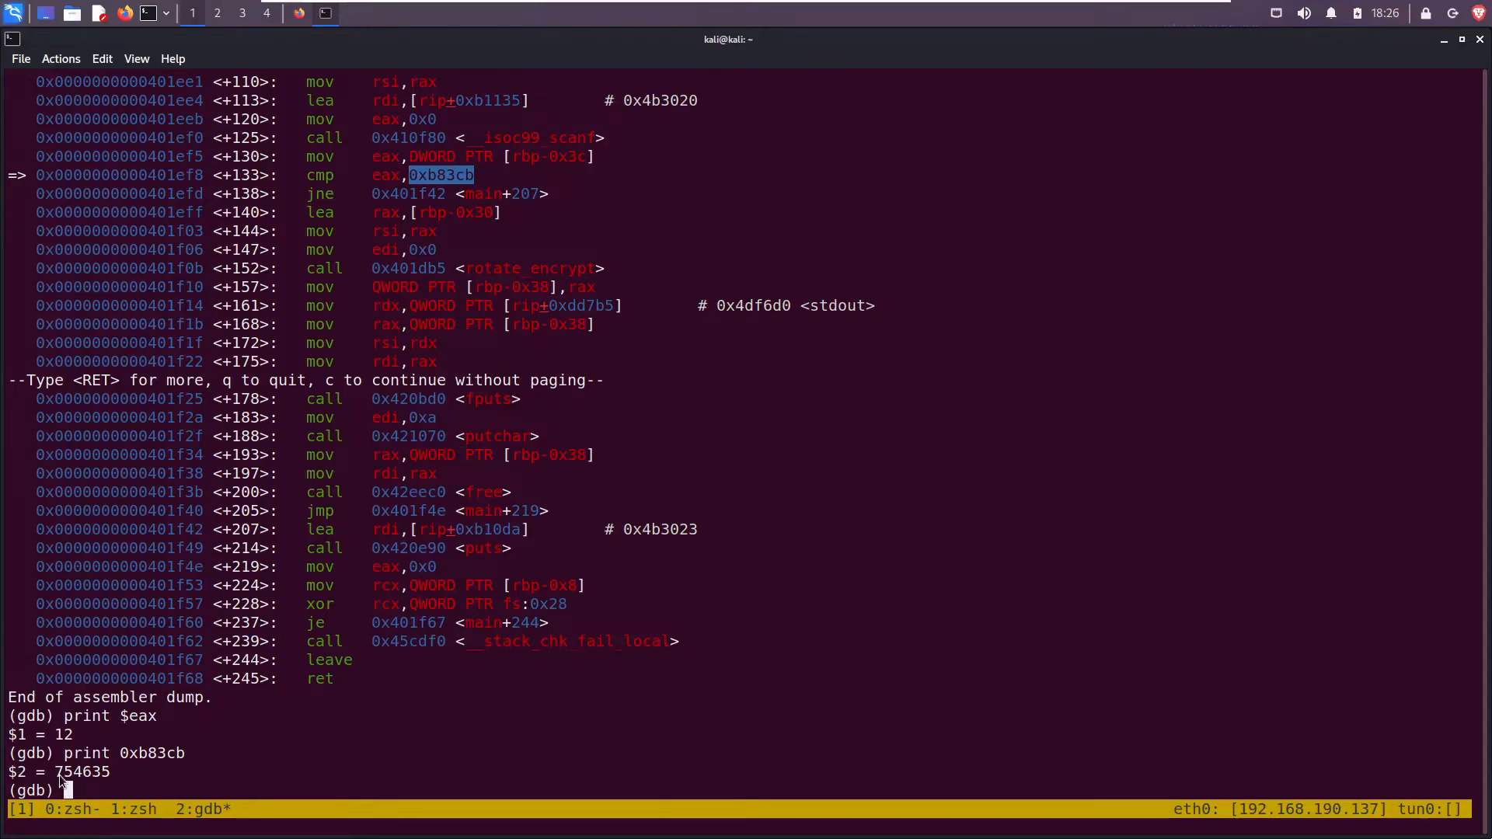
mouse_move(80, 787)
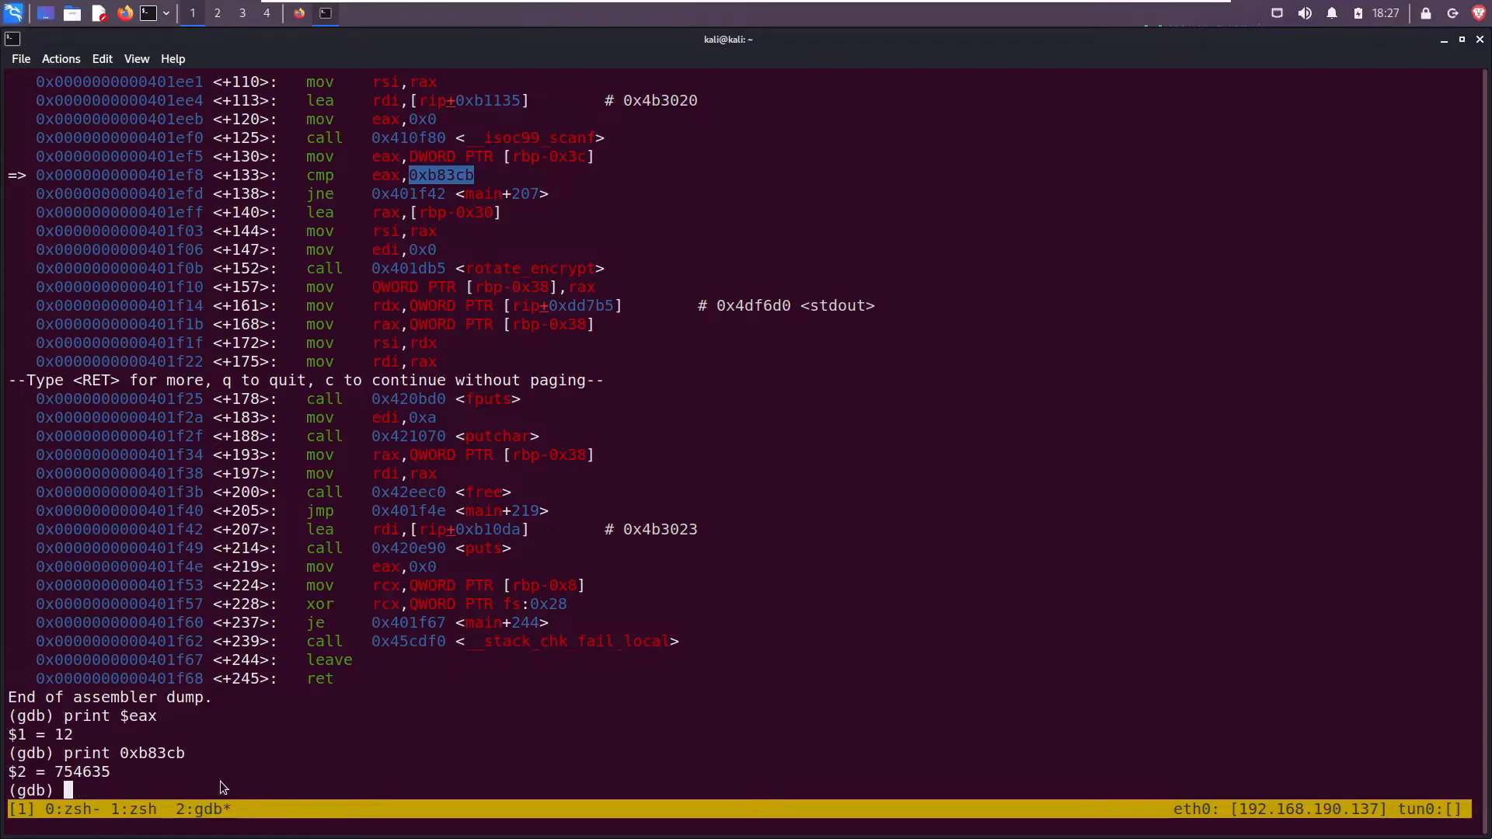
type("help r")
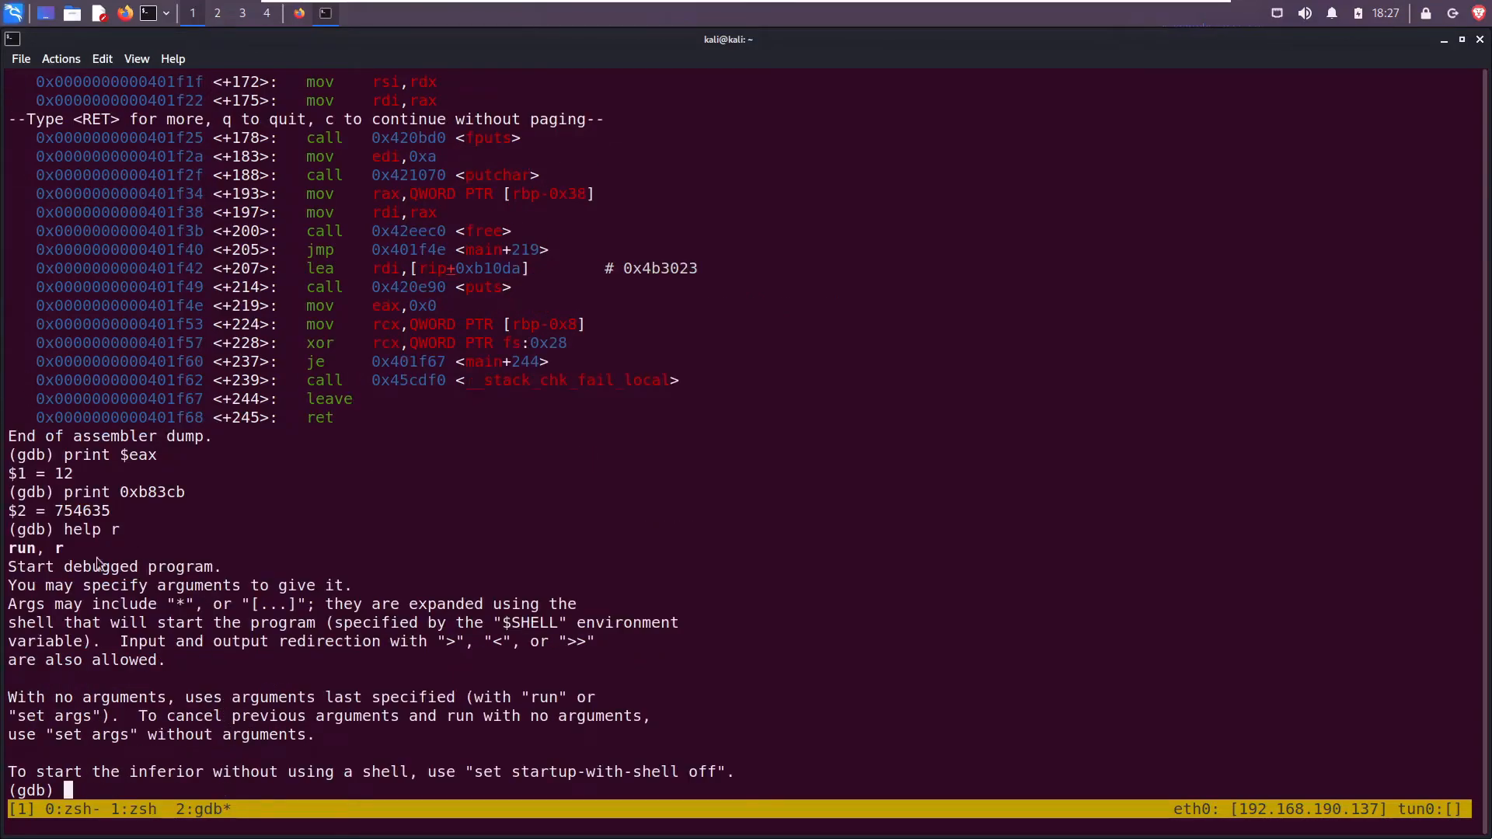
Check help for info registers and attempt $eax=754635, which gdb rejects
type("help")
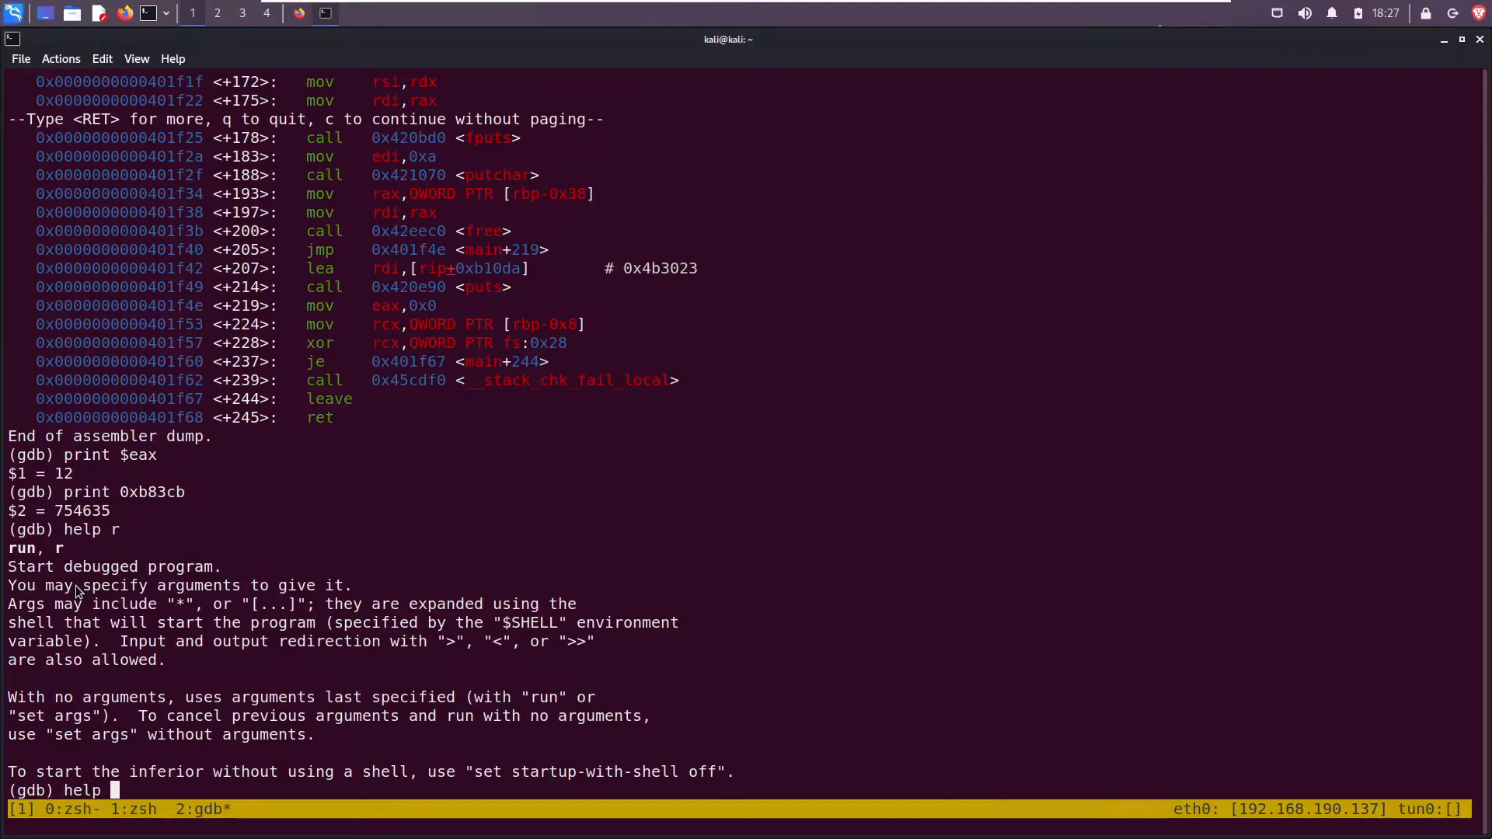
type("i r")
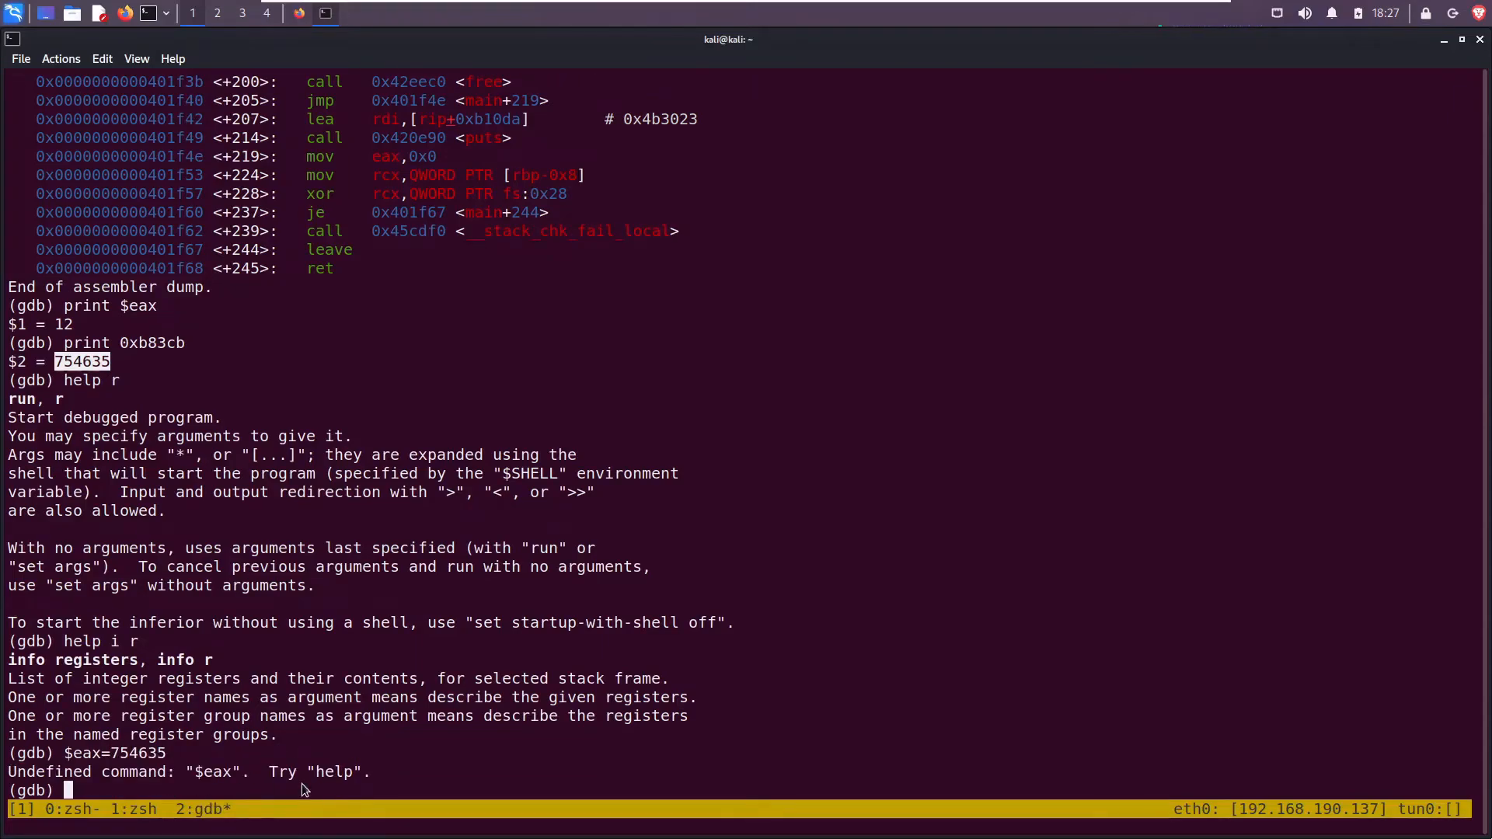
type("$eax=754635")
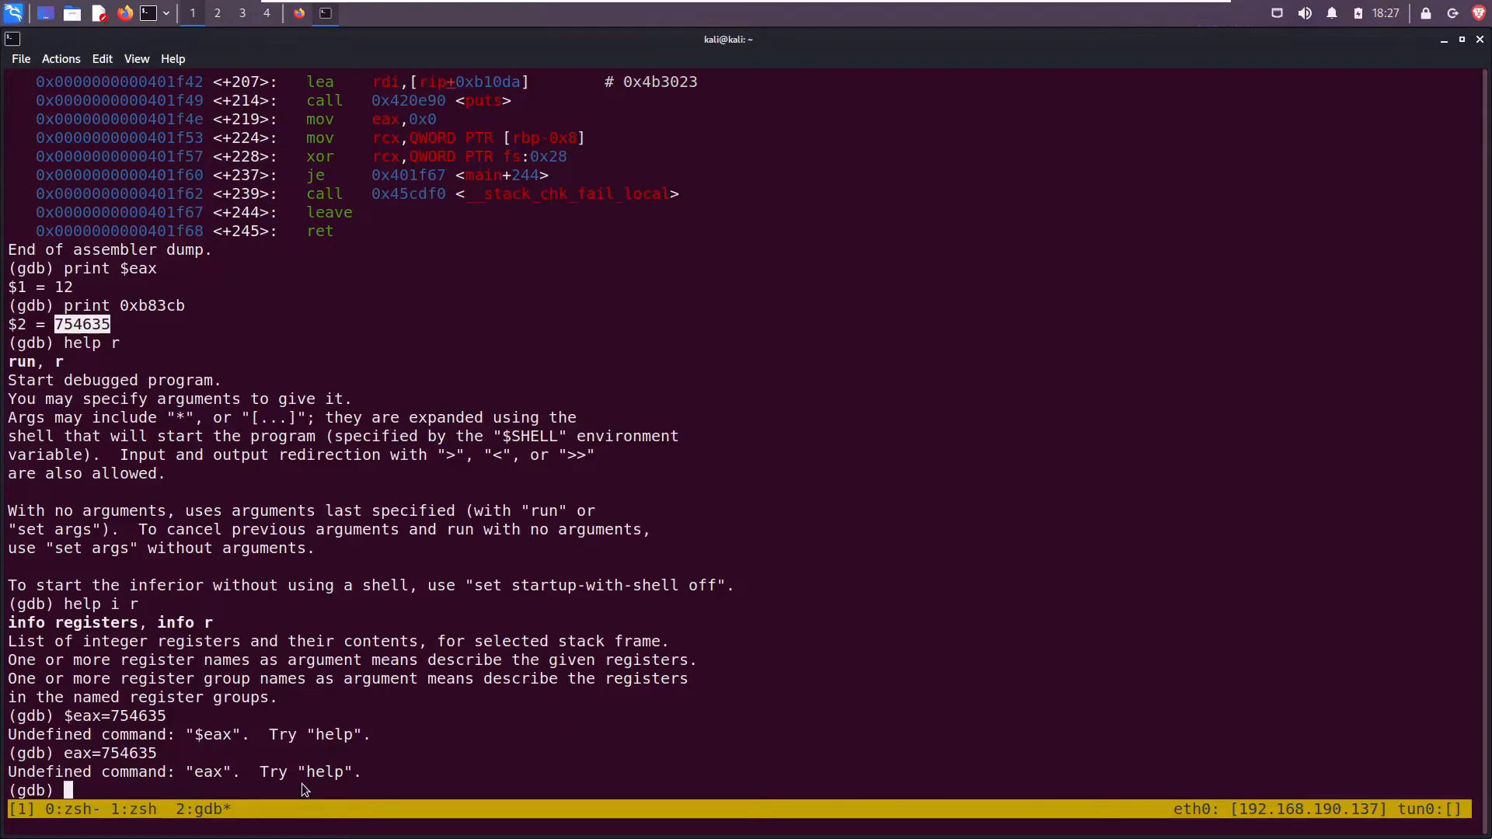
Assign eax the value 754635 with set $eax=754635, then look up help r
type("set $")
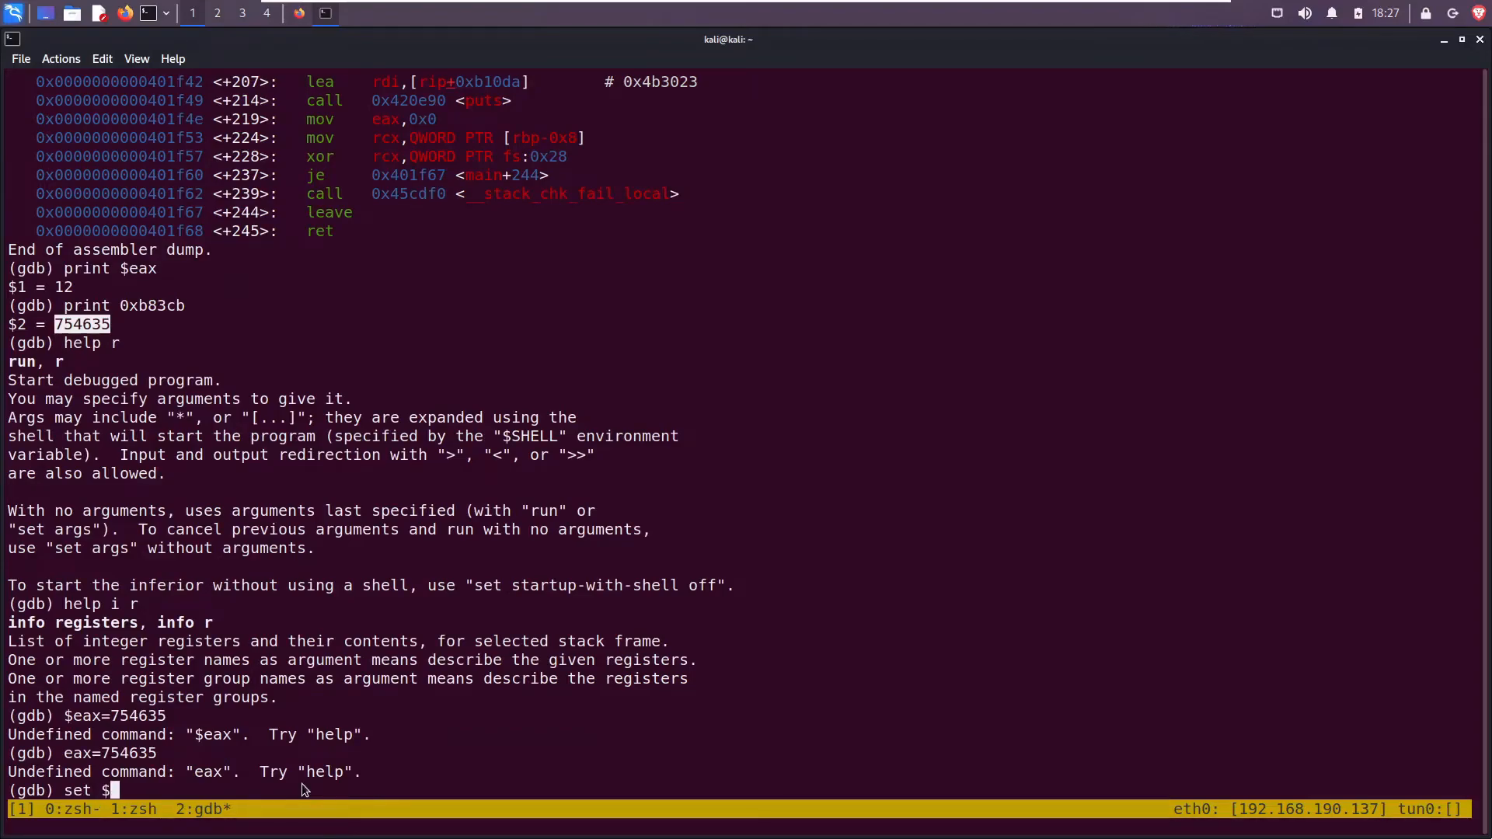
type("eax=")
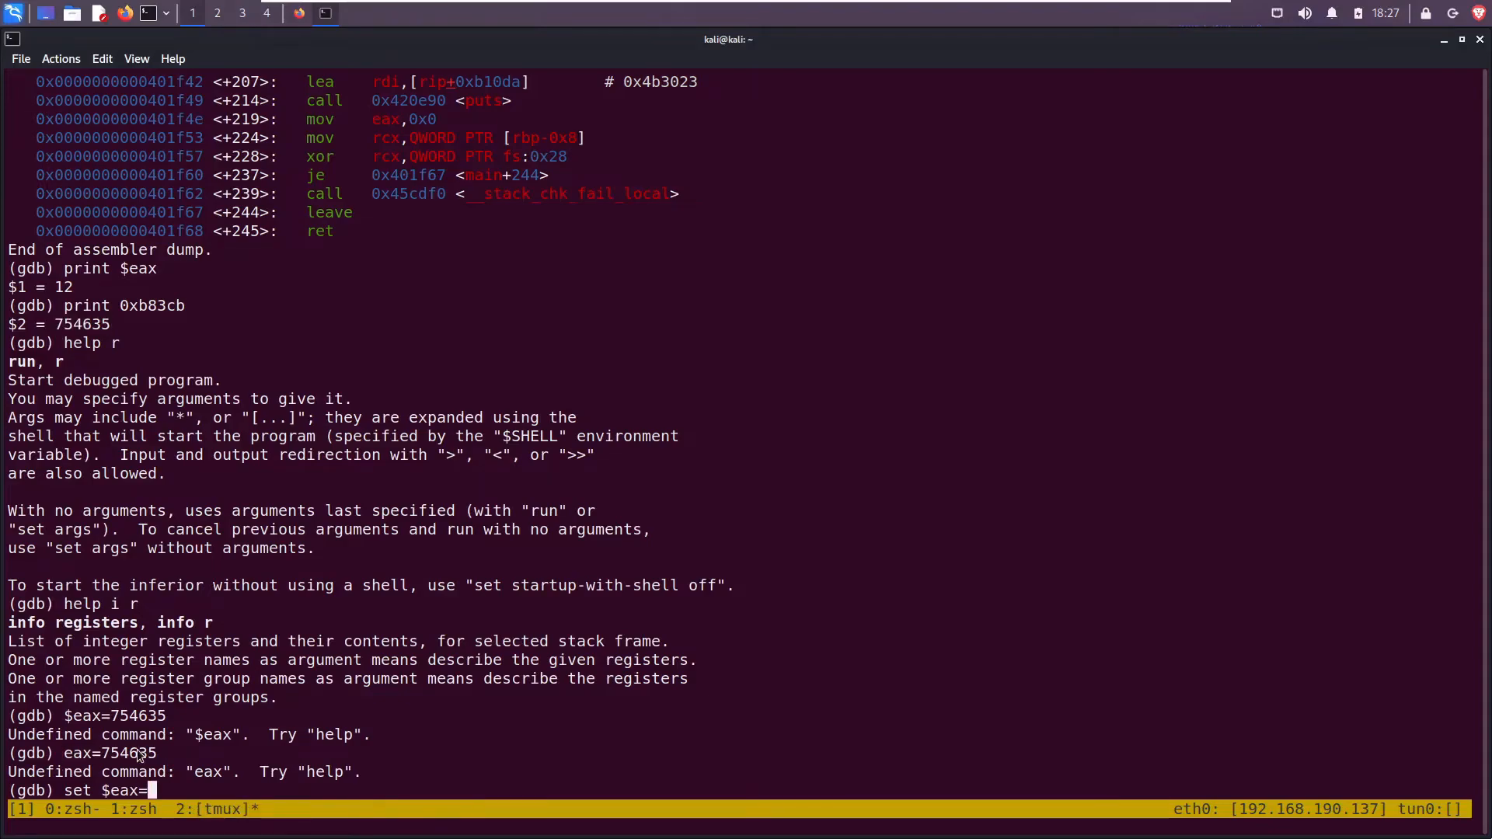
type("754635")
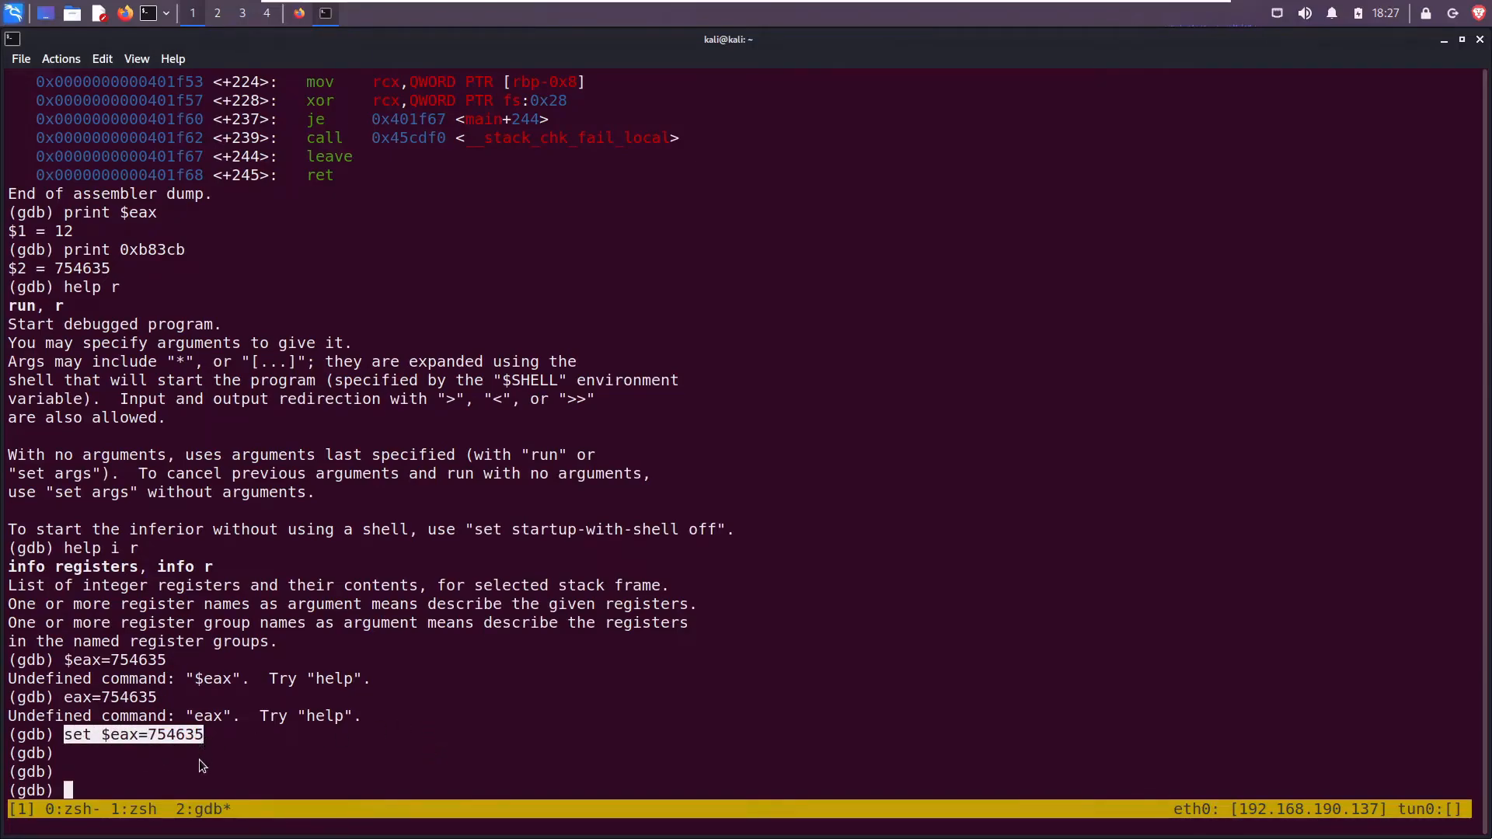
type("help r")
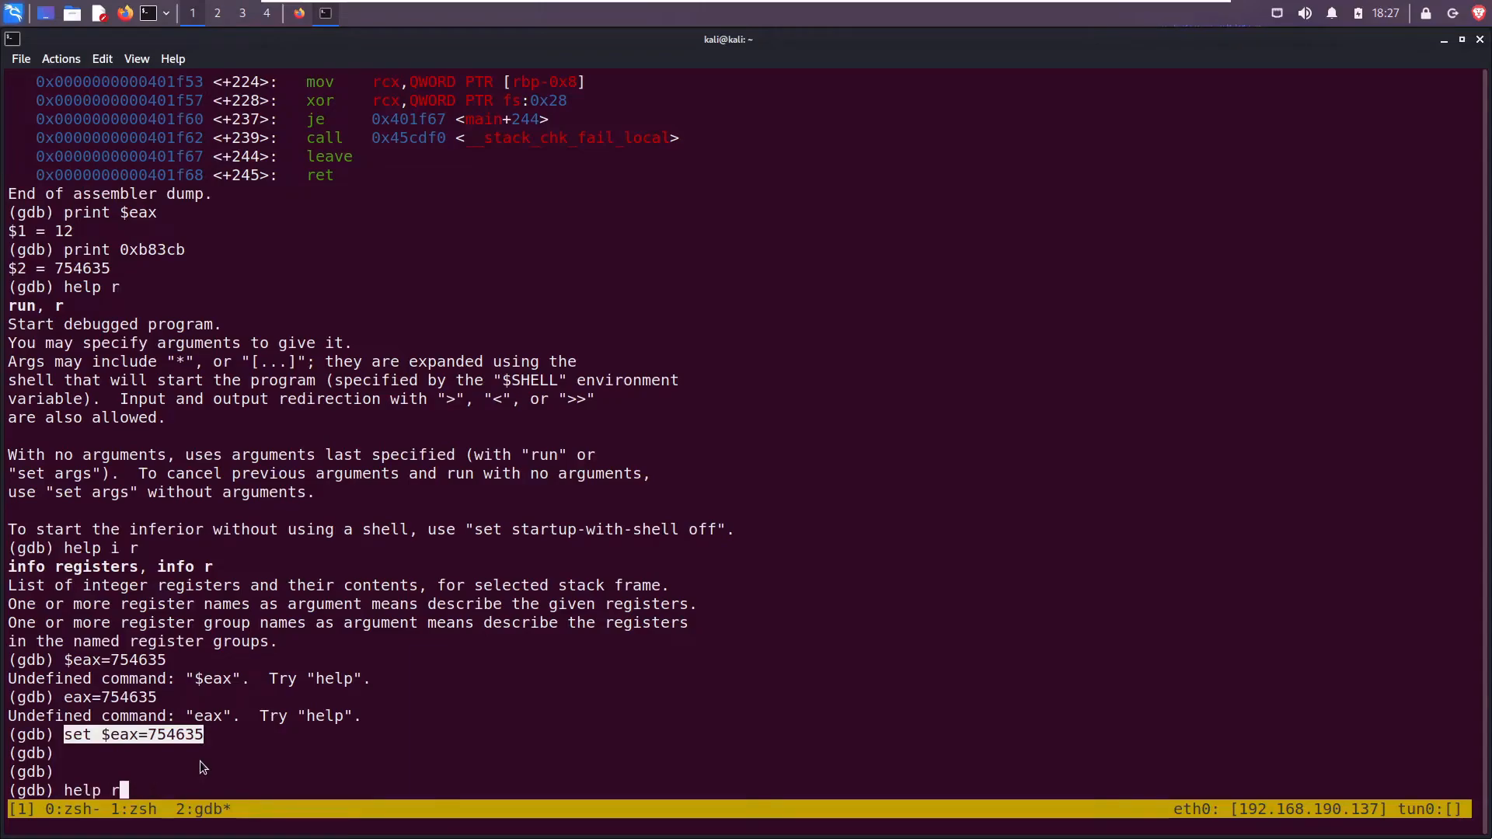
Confirm $eax is 754635, continue to print the picoCTF flag, and quit gdb
type("print $eax")
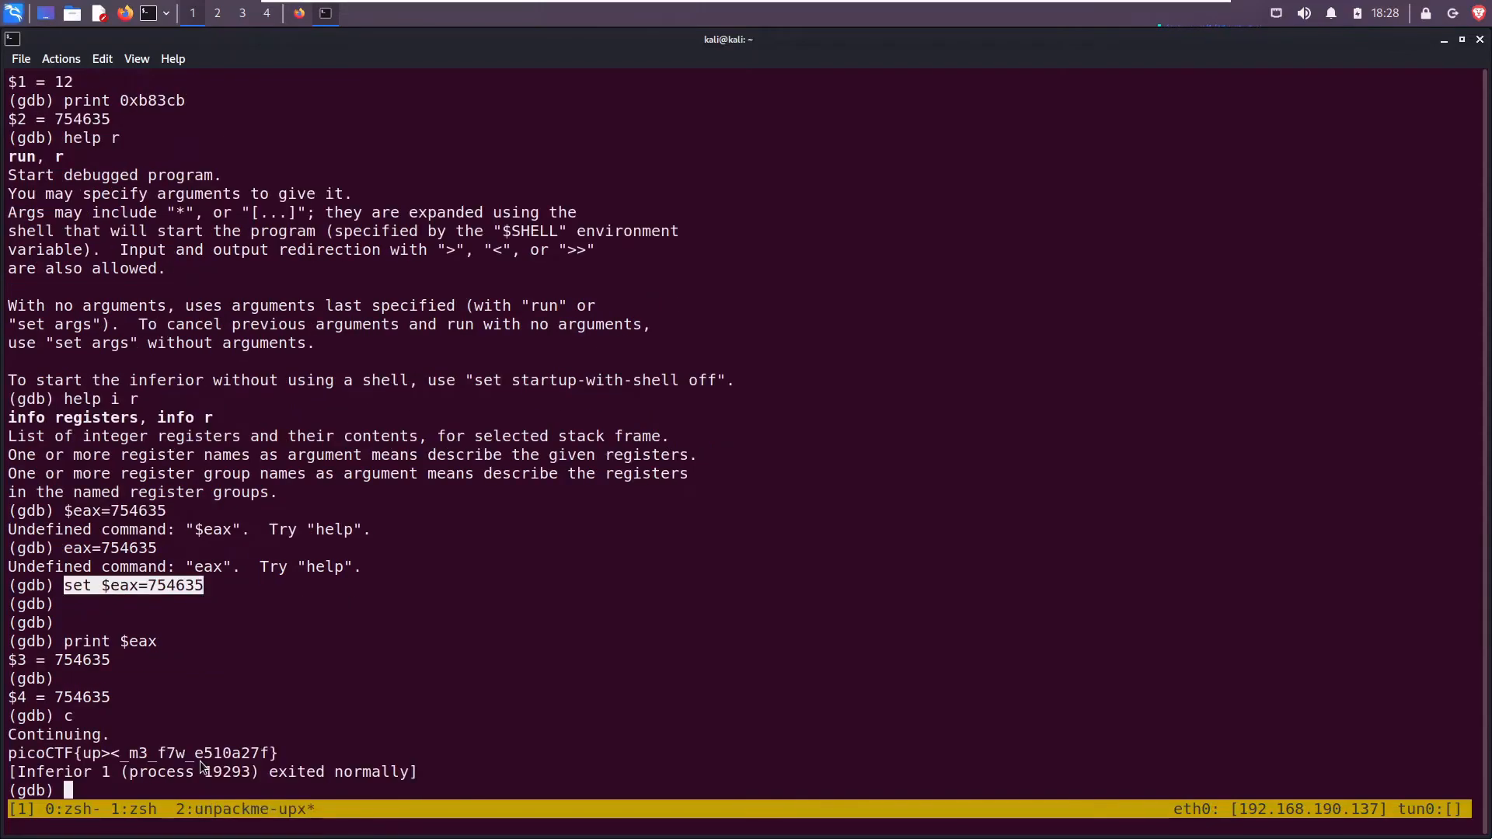
left_click_drag(7, 752, 277, 752)
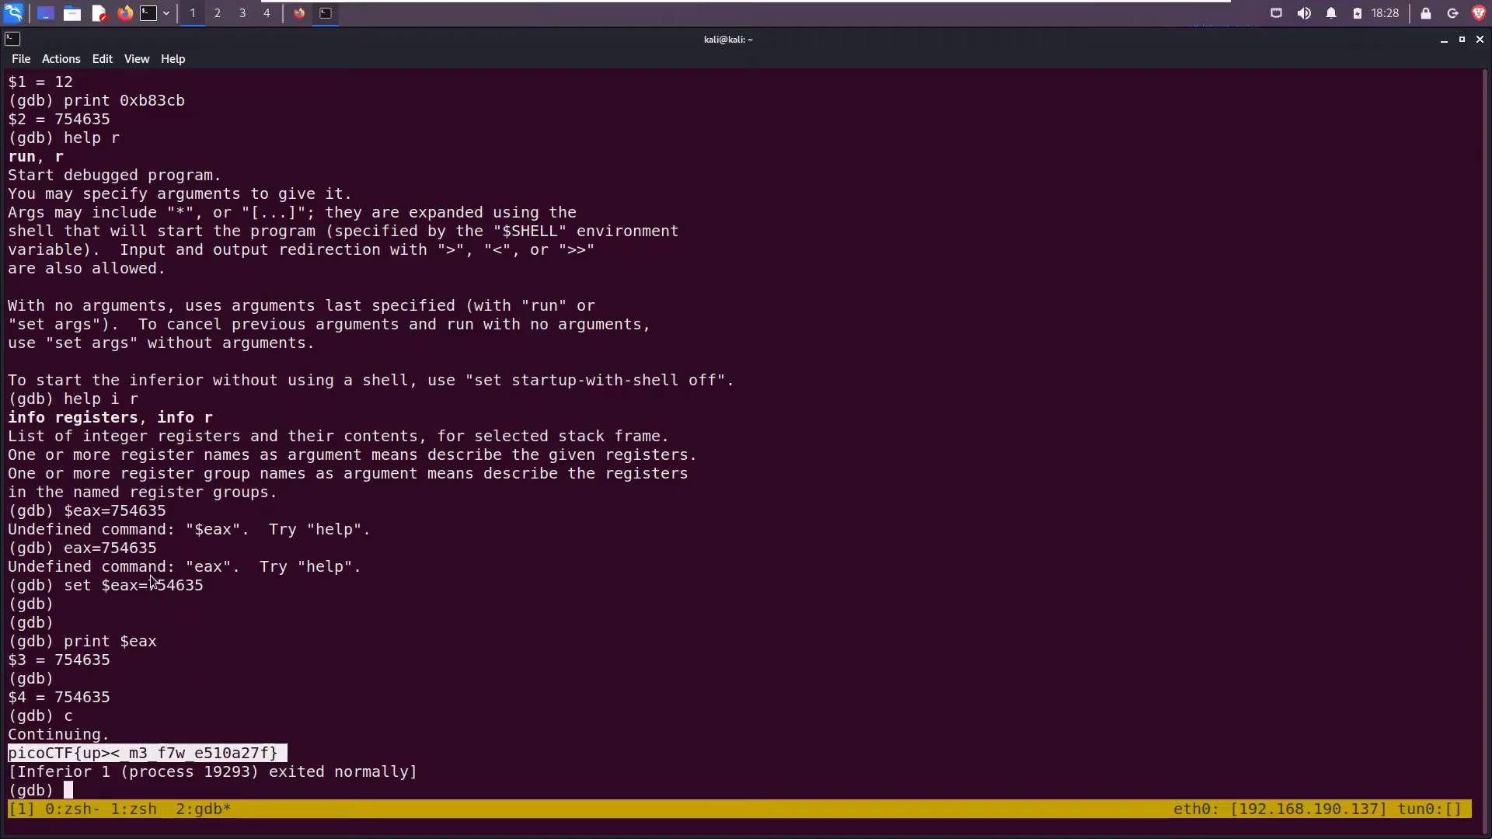
mouse_move(176, 709)
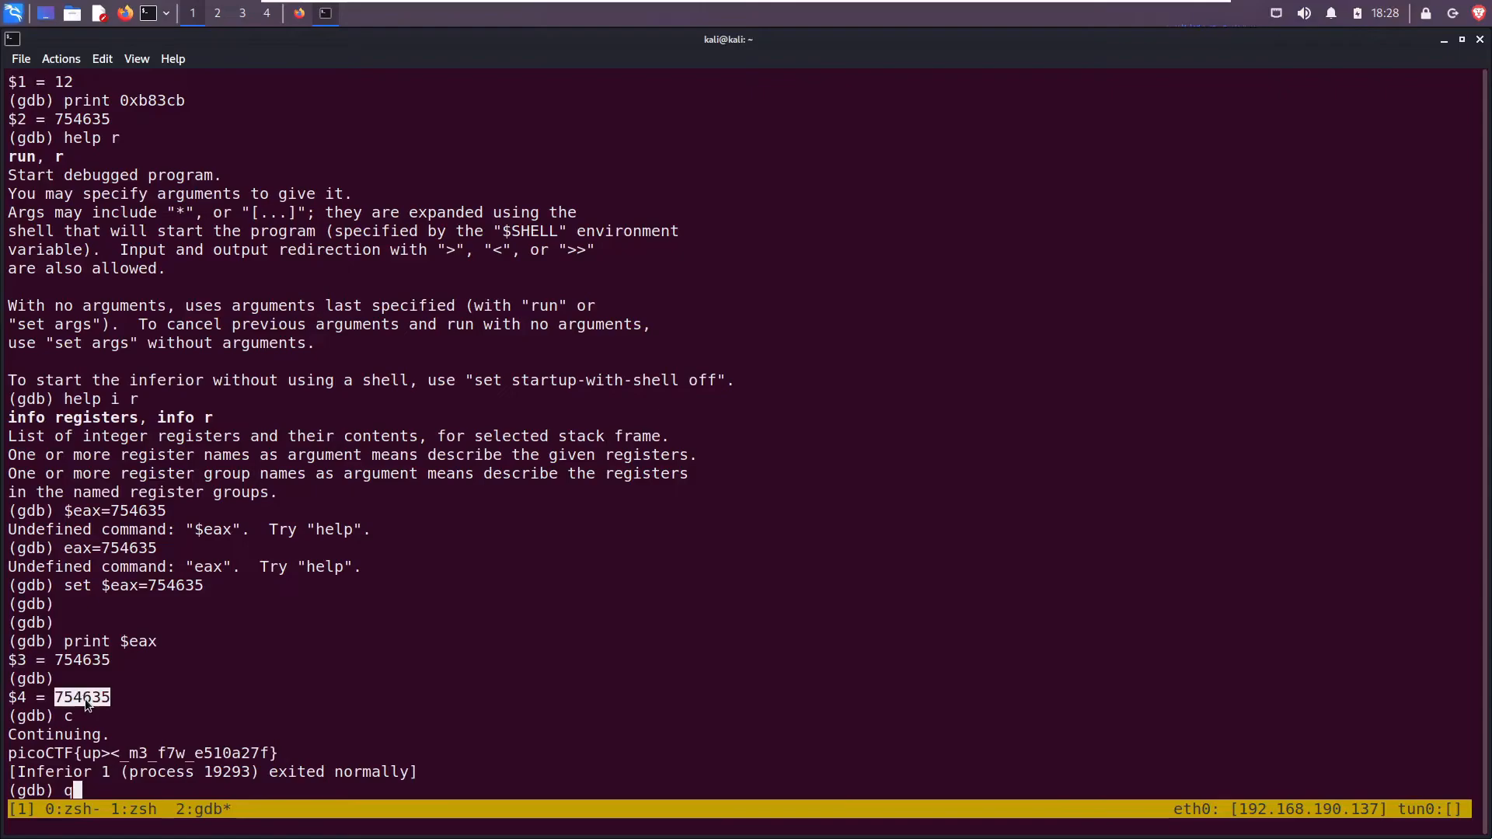
key("Return")
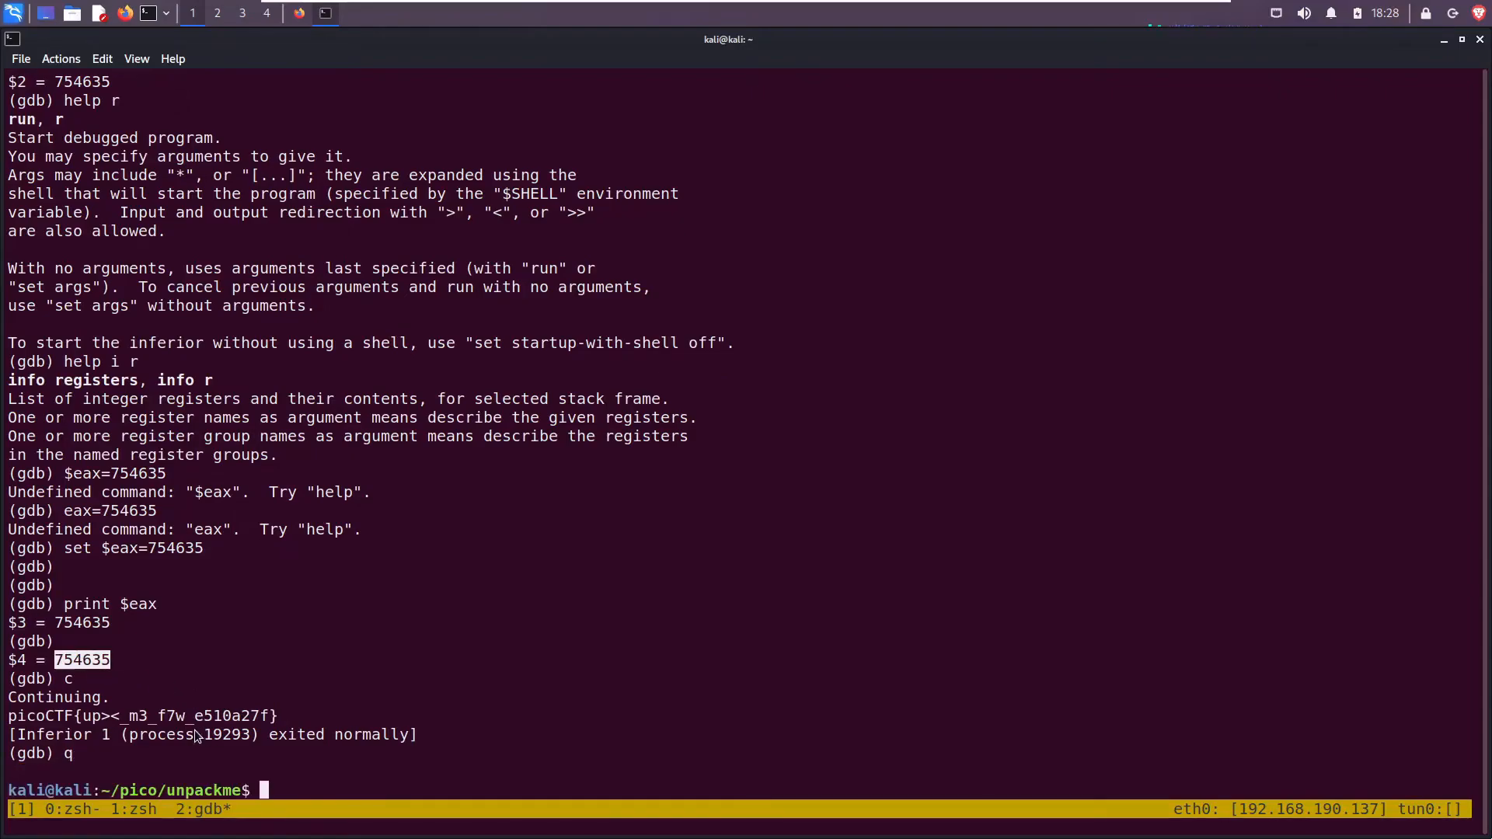
Run ./unpackme-upx with 754635 to reprint the flag, then list the folder showing its 1002408-byte size
type("./unpackme-upx")
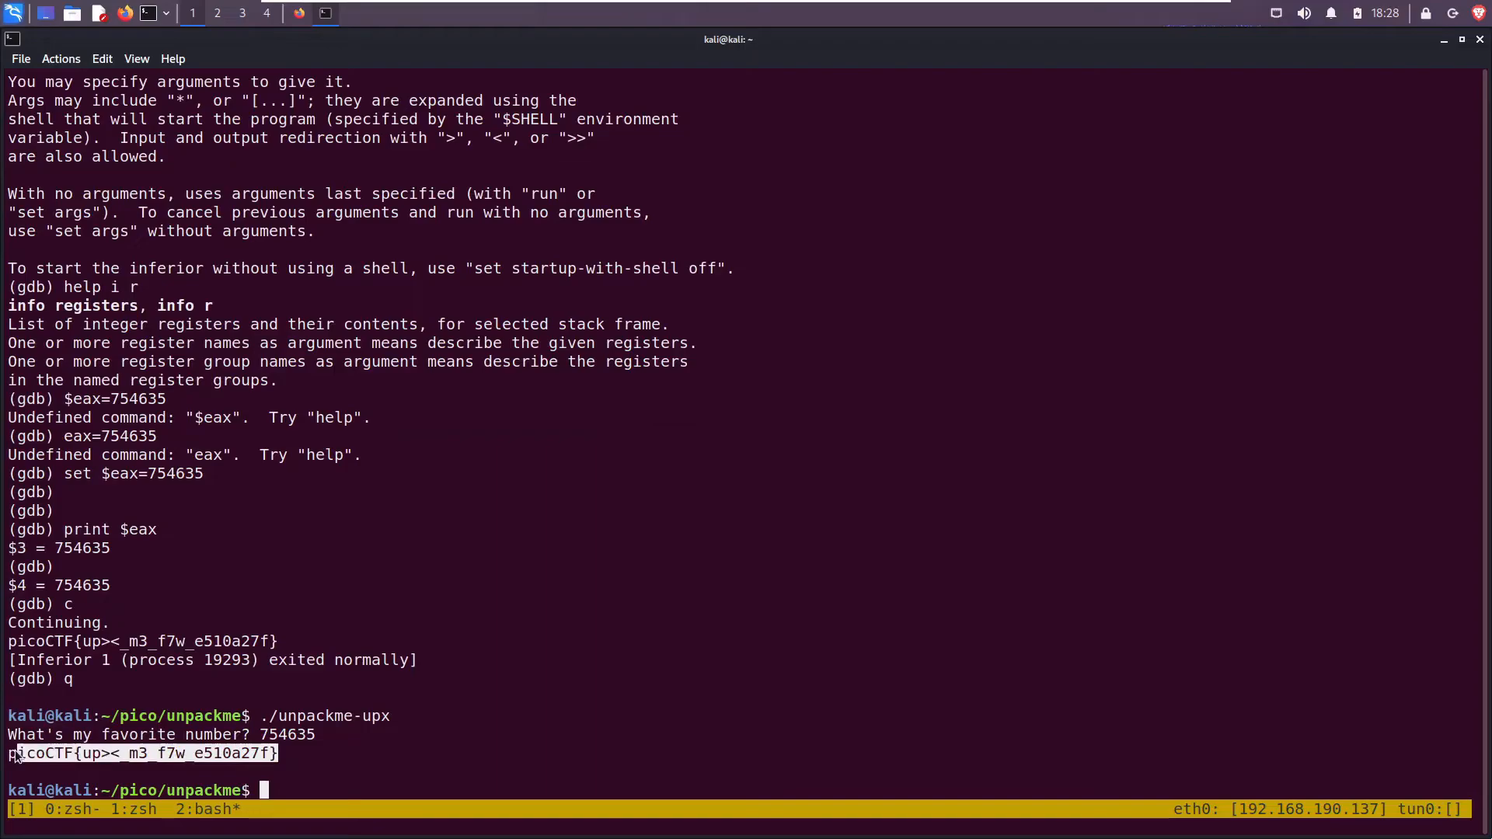
type("ls")
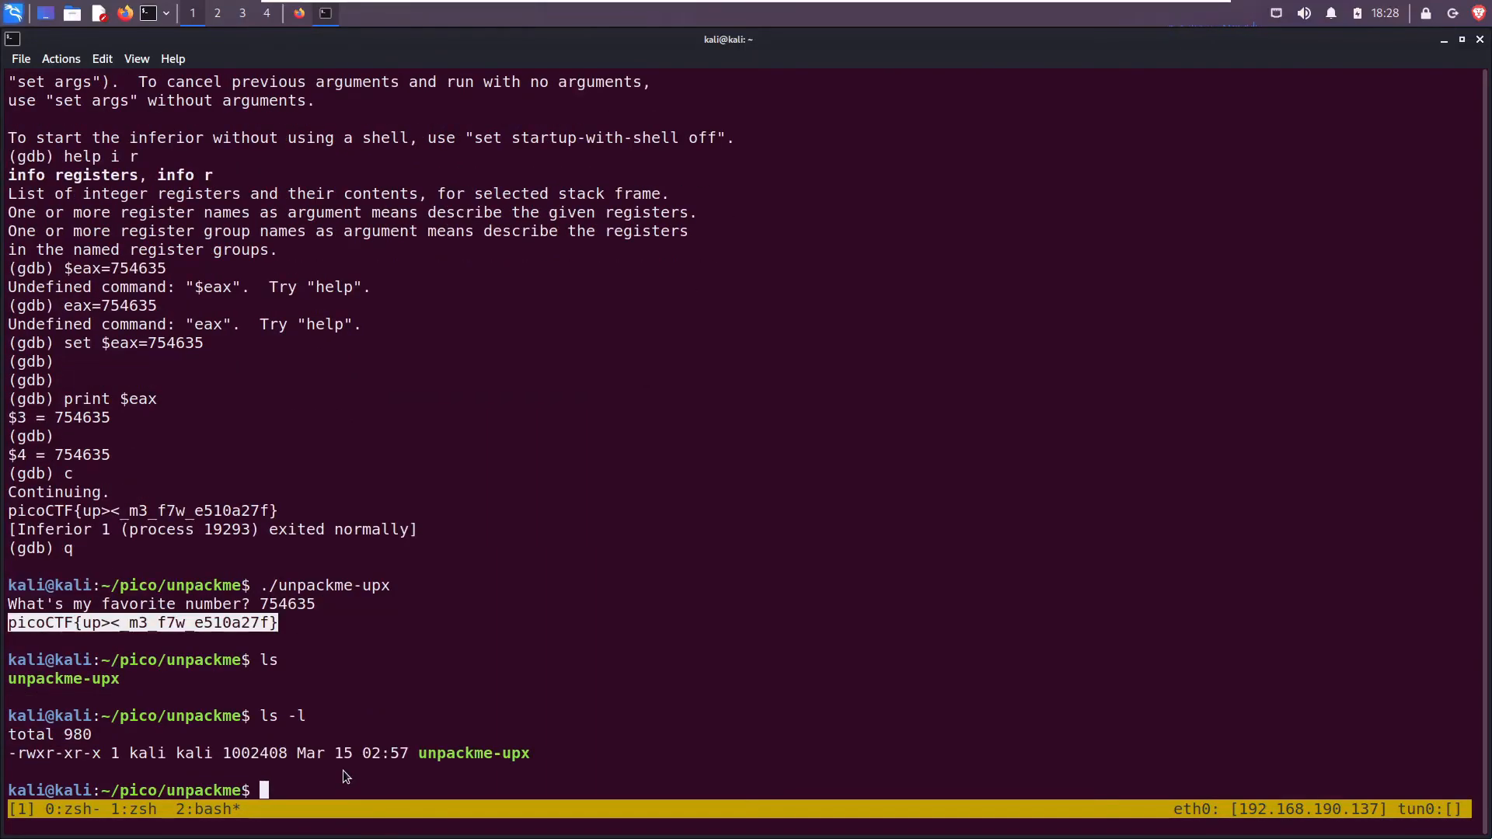
double_click(254, 753)
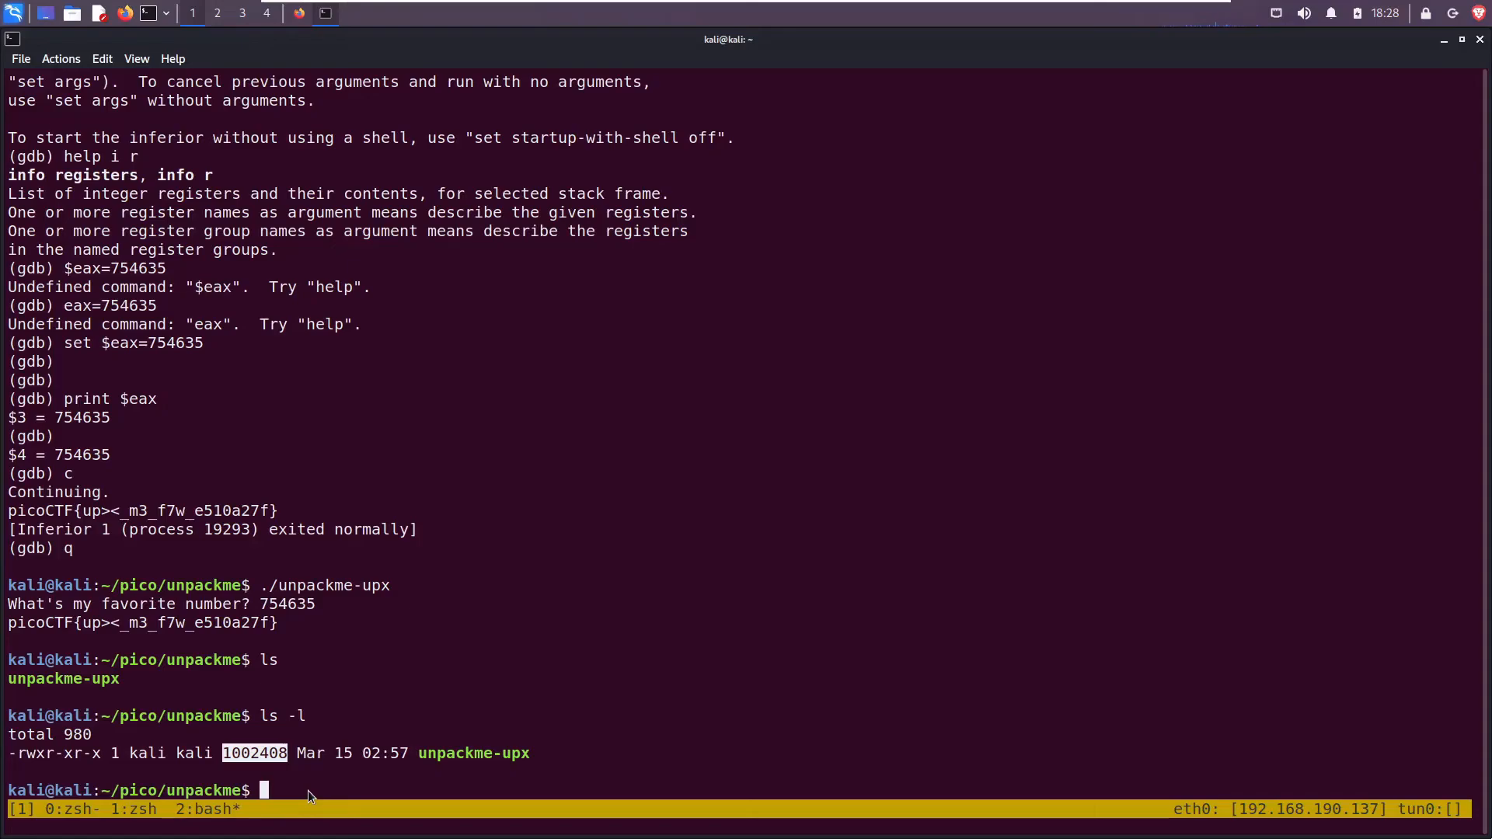
type("file")
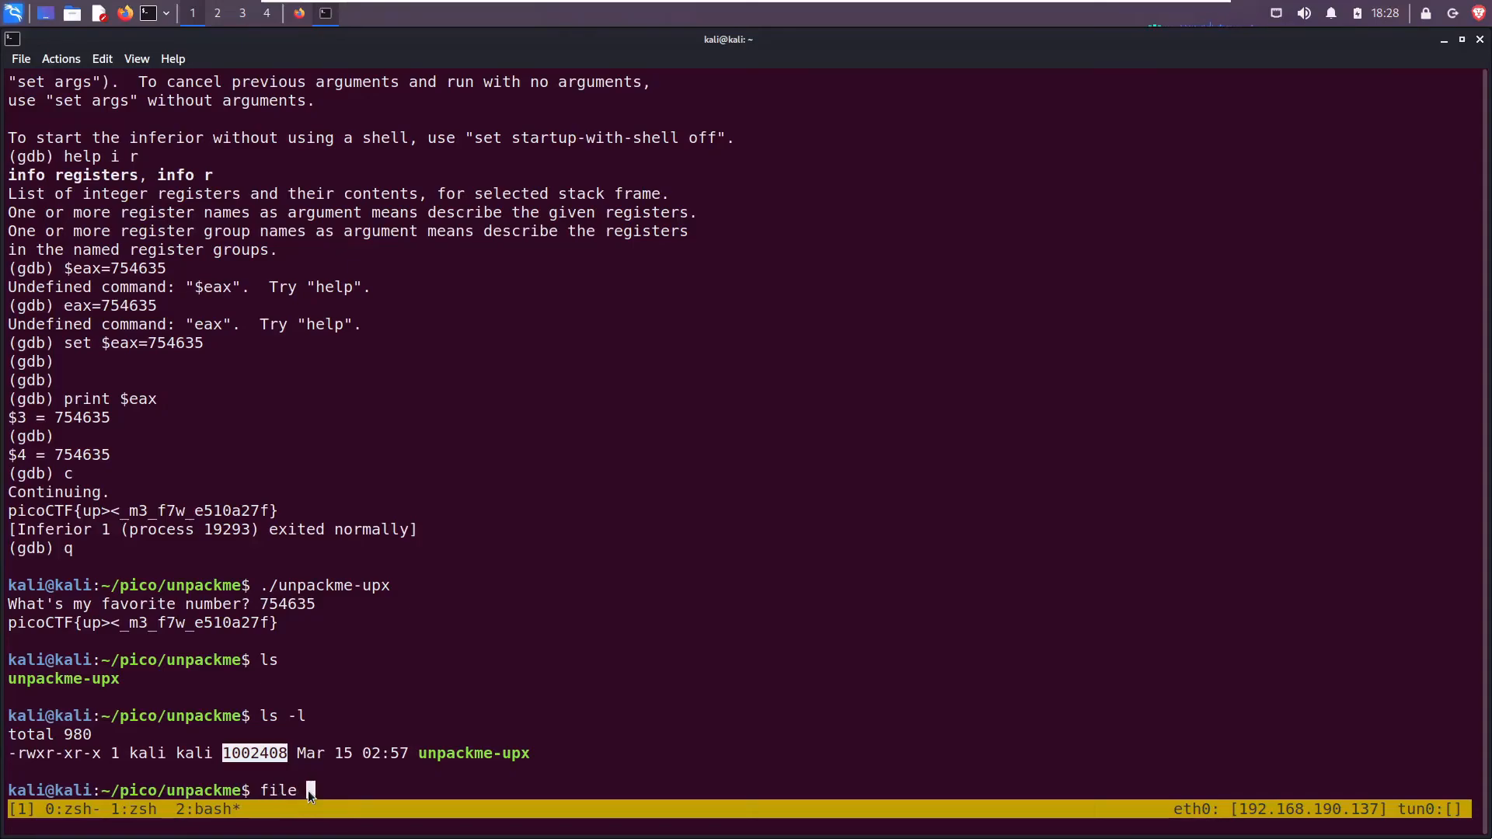